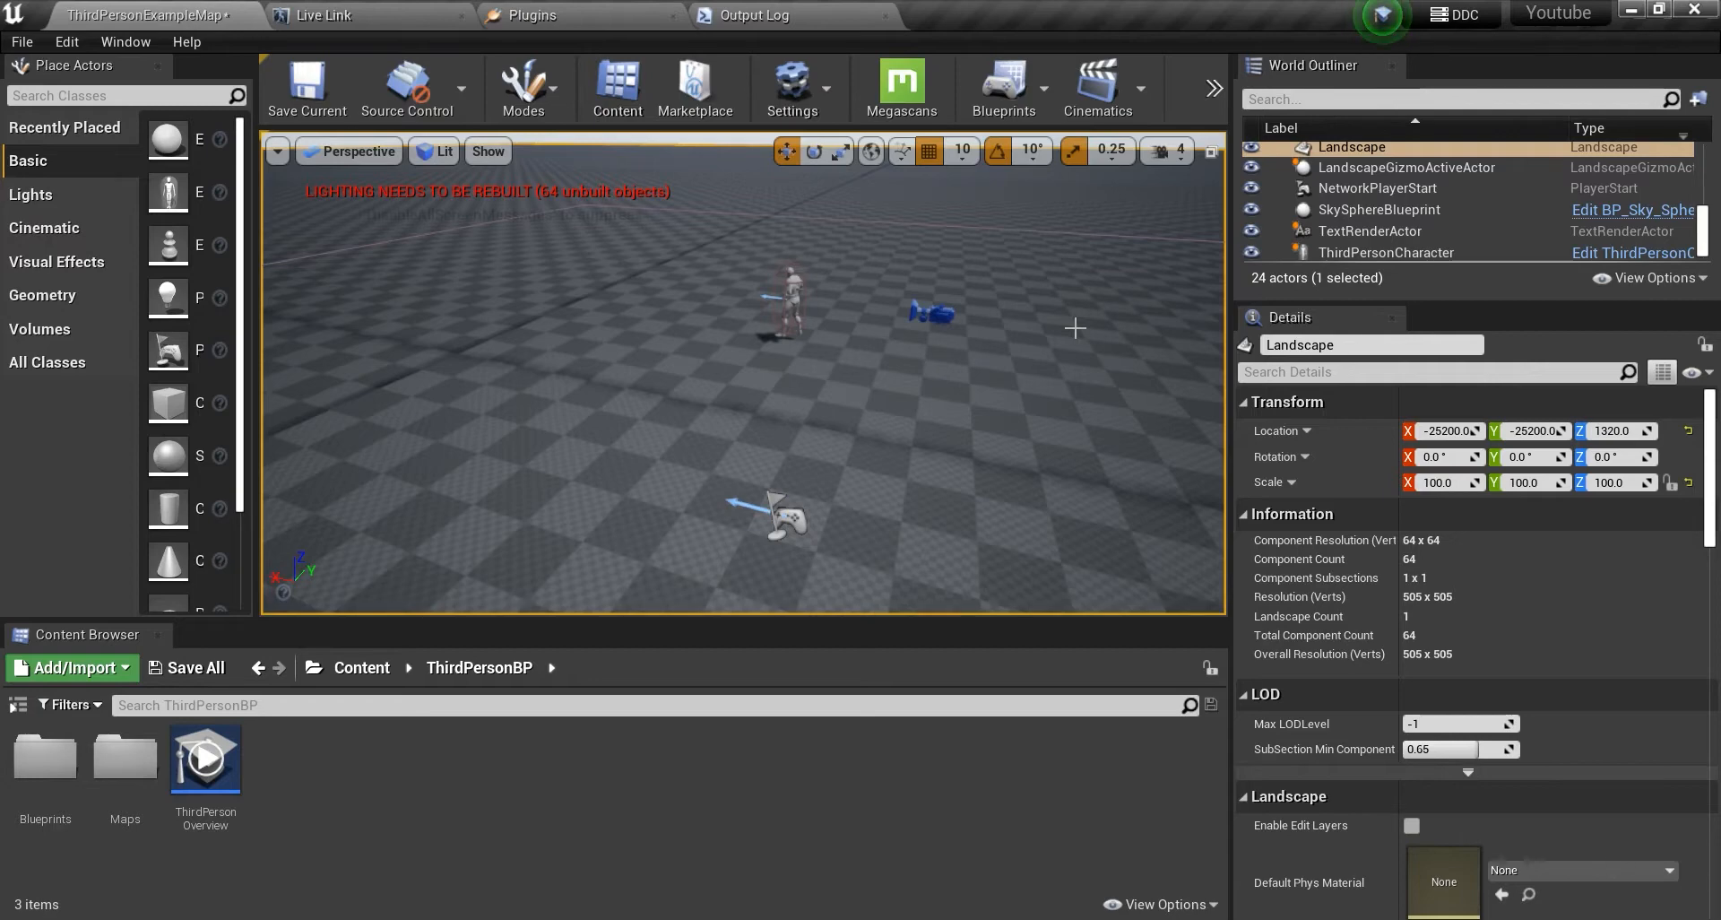
mouse_move(837, 347)
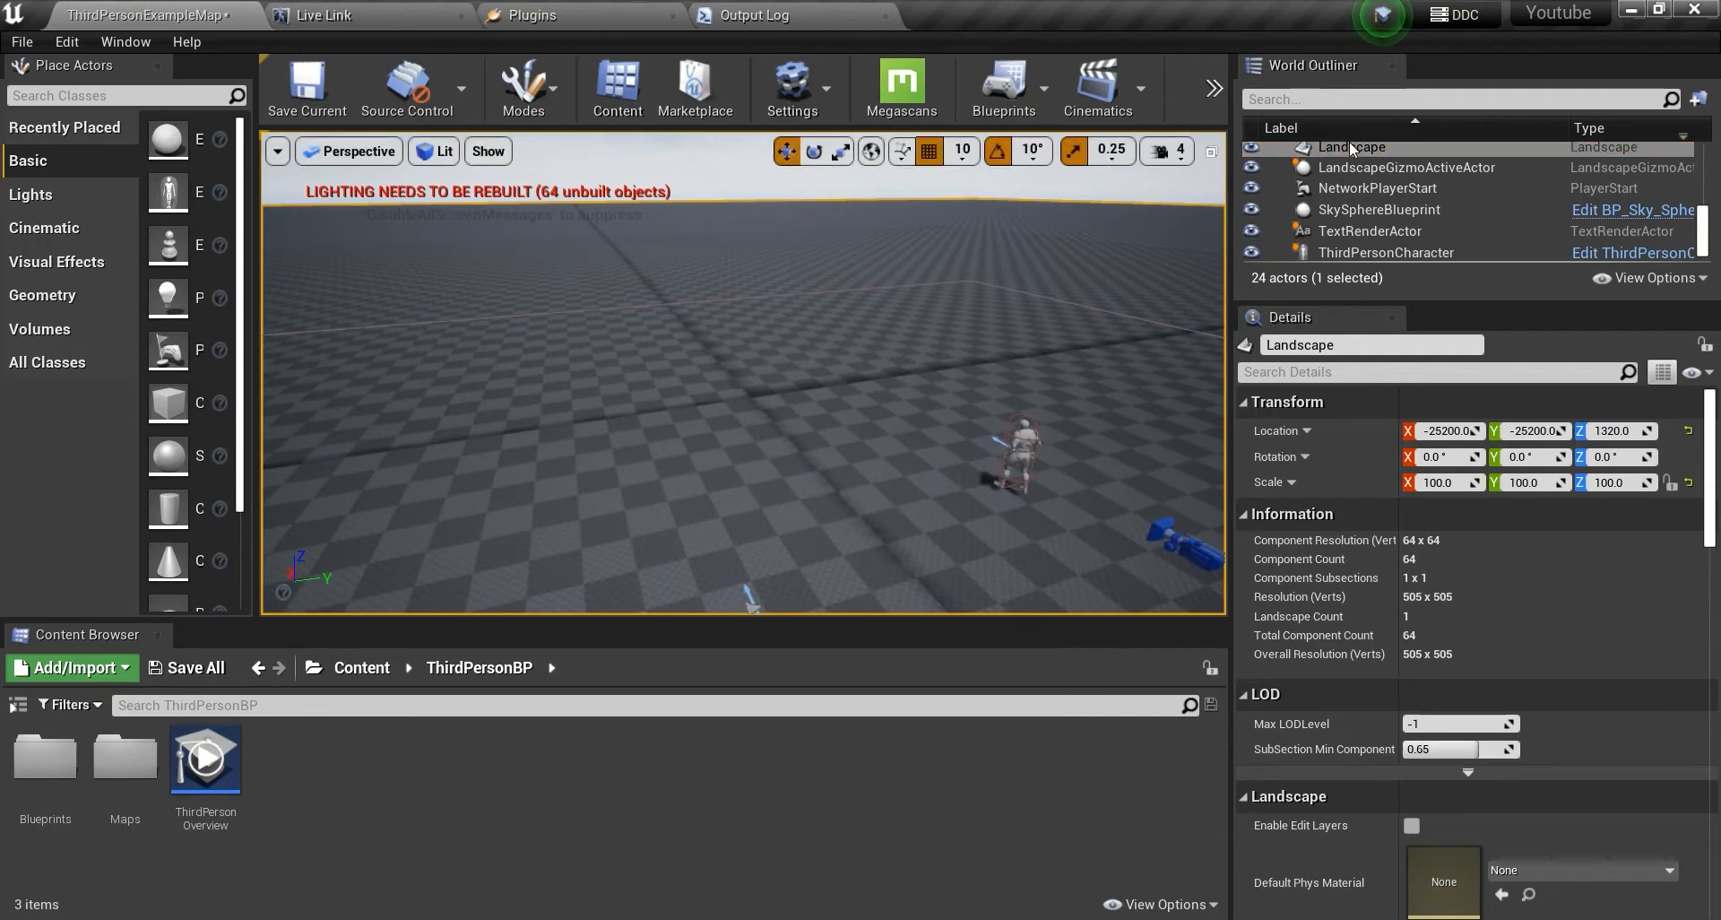
Filter the World Outliner by searching 'lig' to list the scene's light actors.
type("lig")
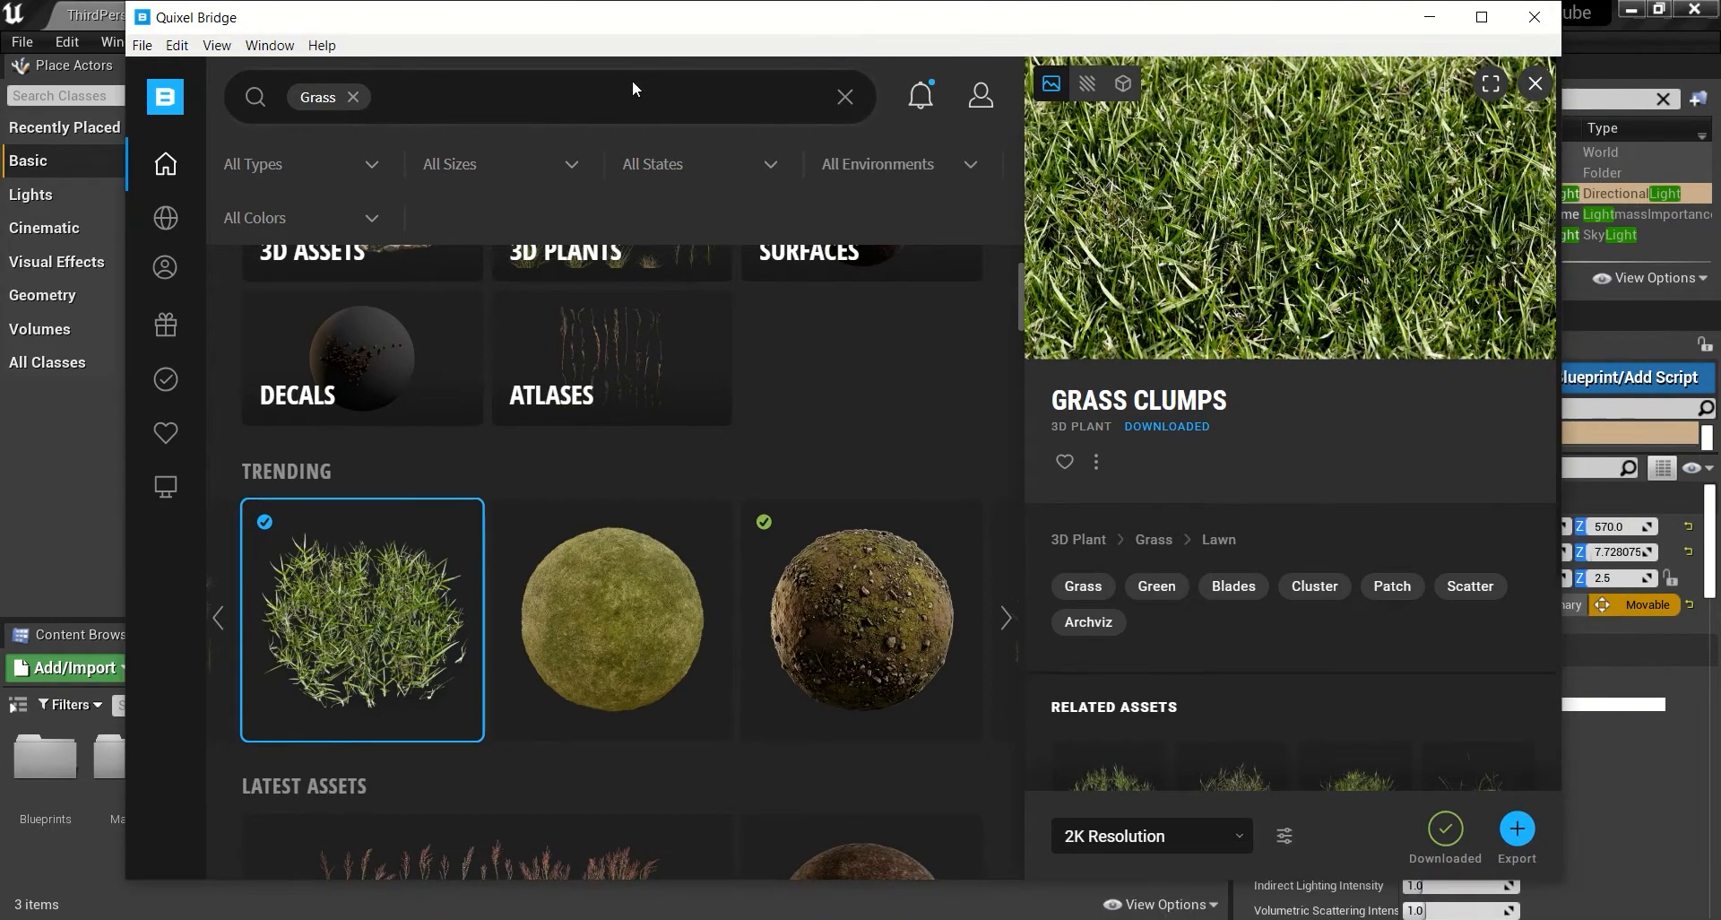
Export Grass Clumps into Unreal, accept the normal map settings, and review FBX LOD export options.
left_click(1516, 829)
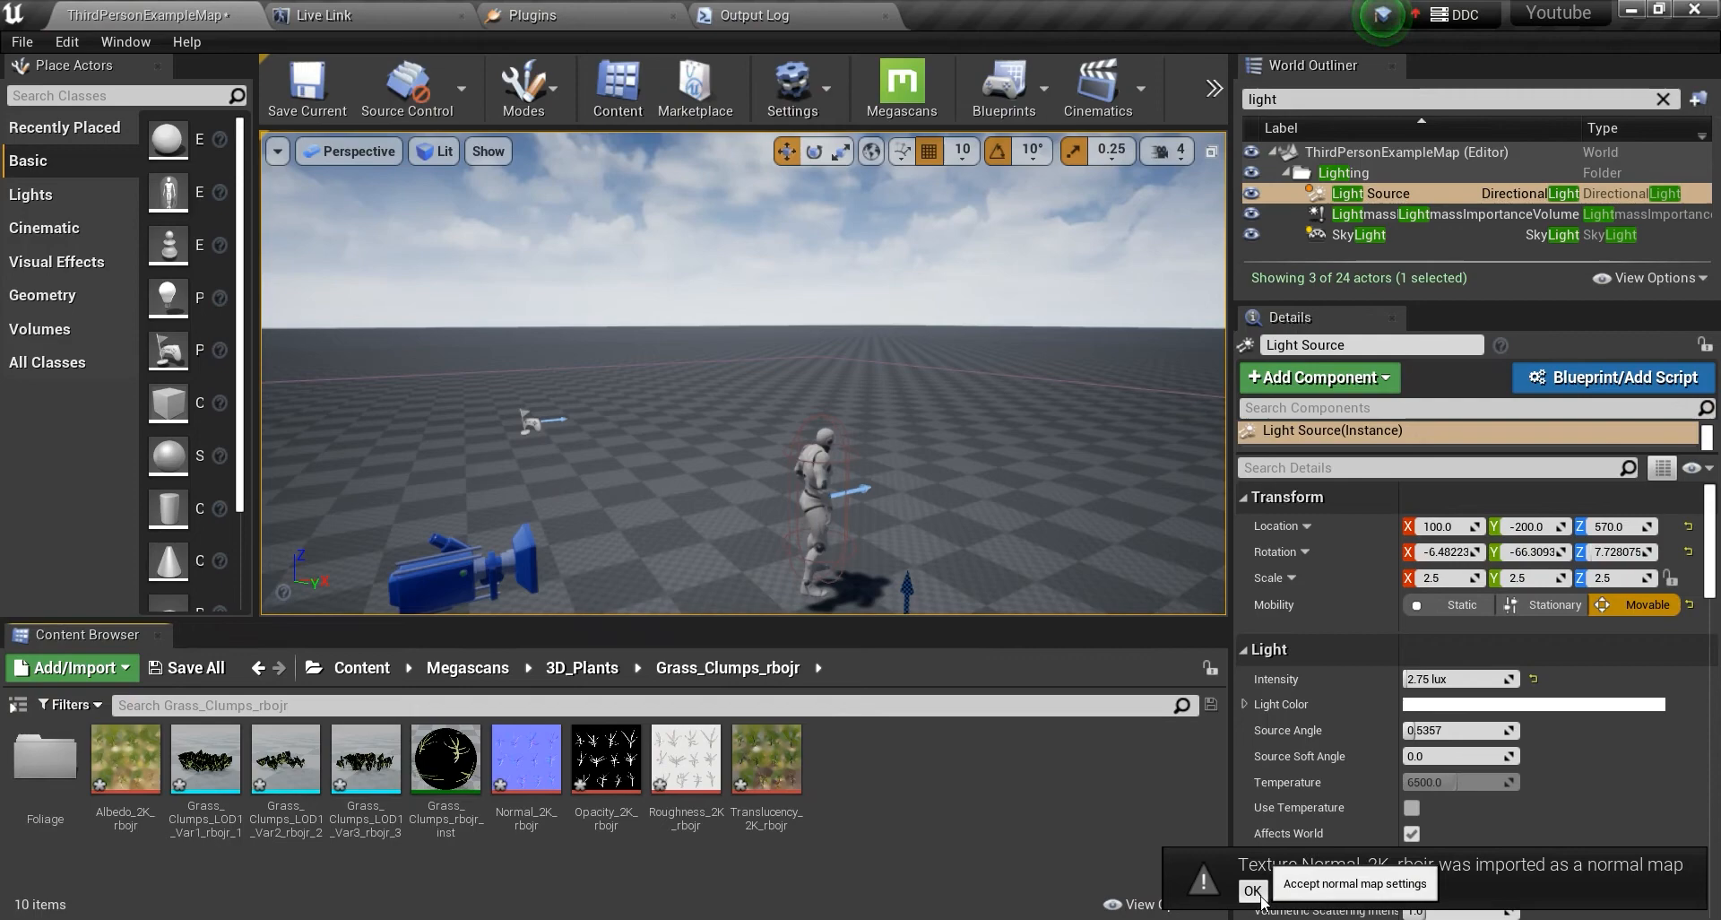
left_click(1252, 889)
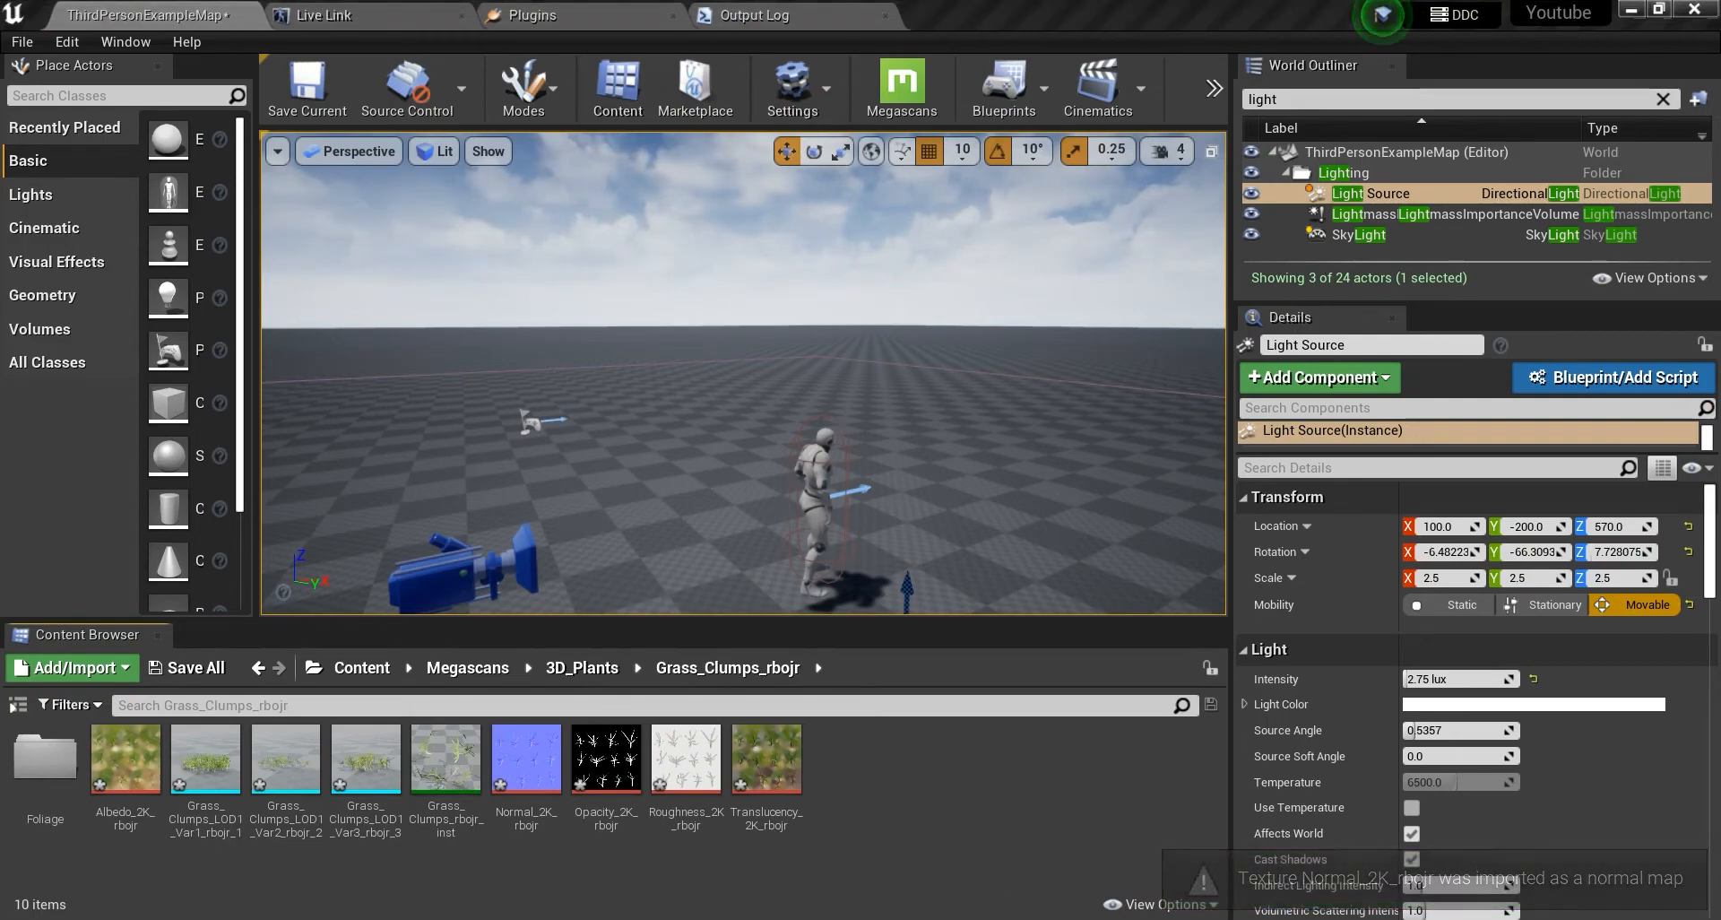
left_click(900, 88)
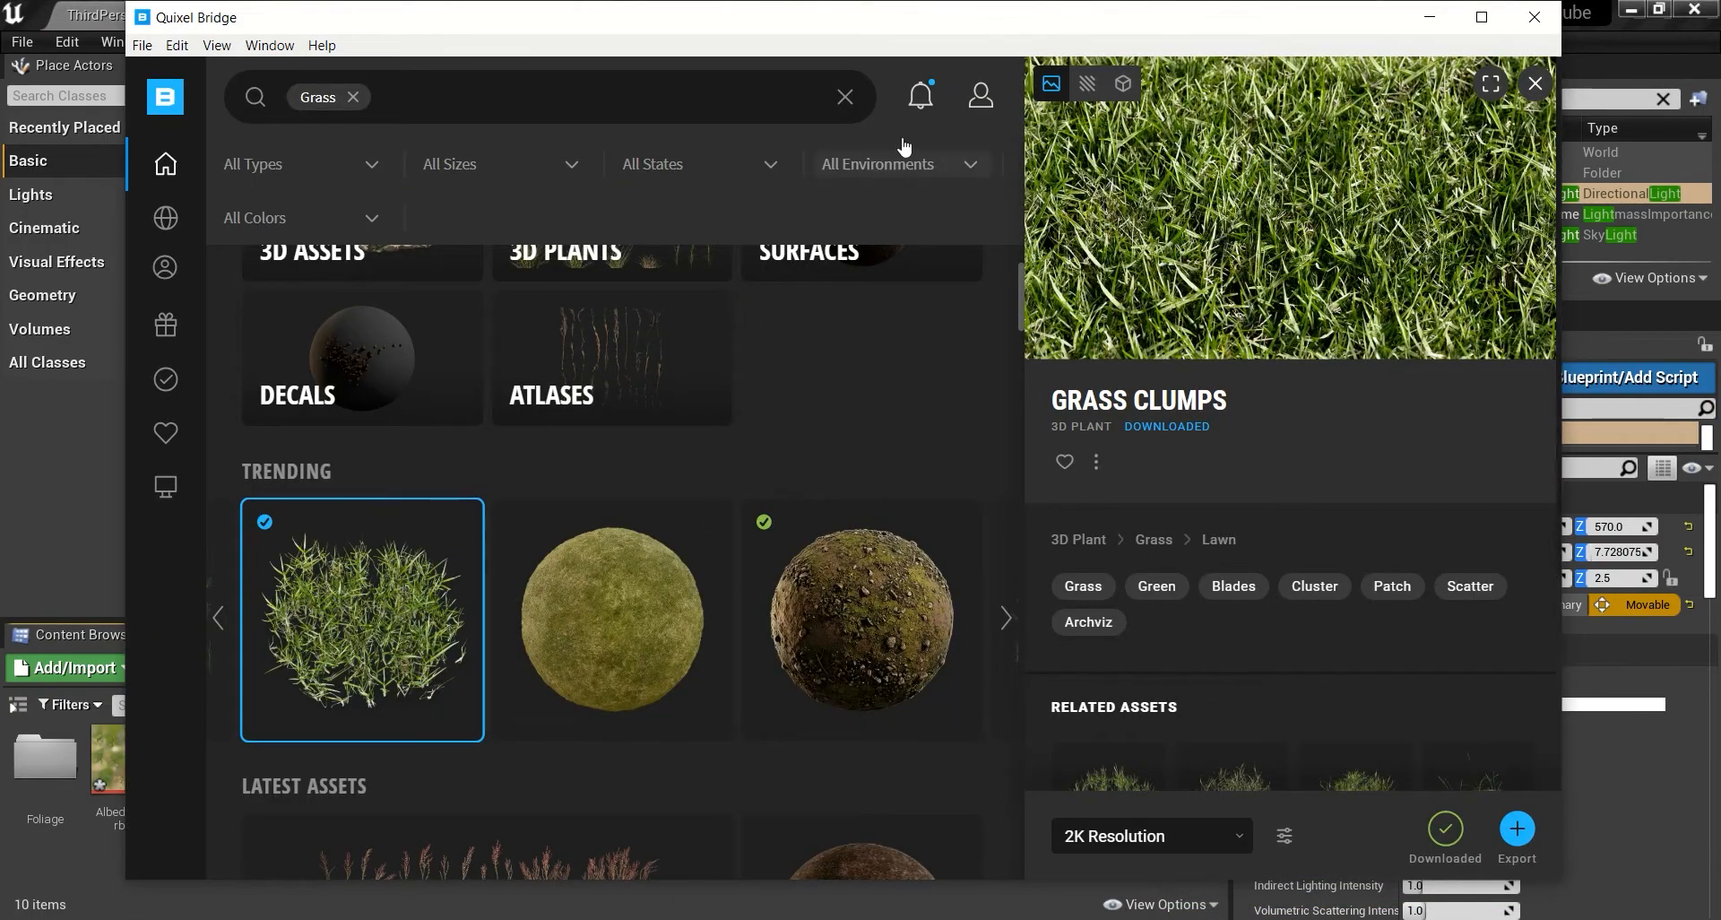
mouse_move(335, 104)
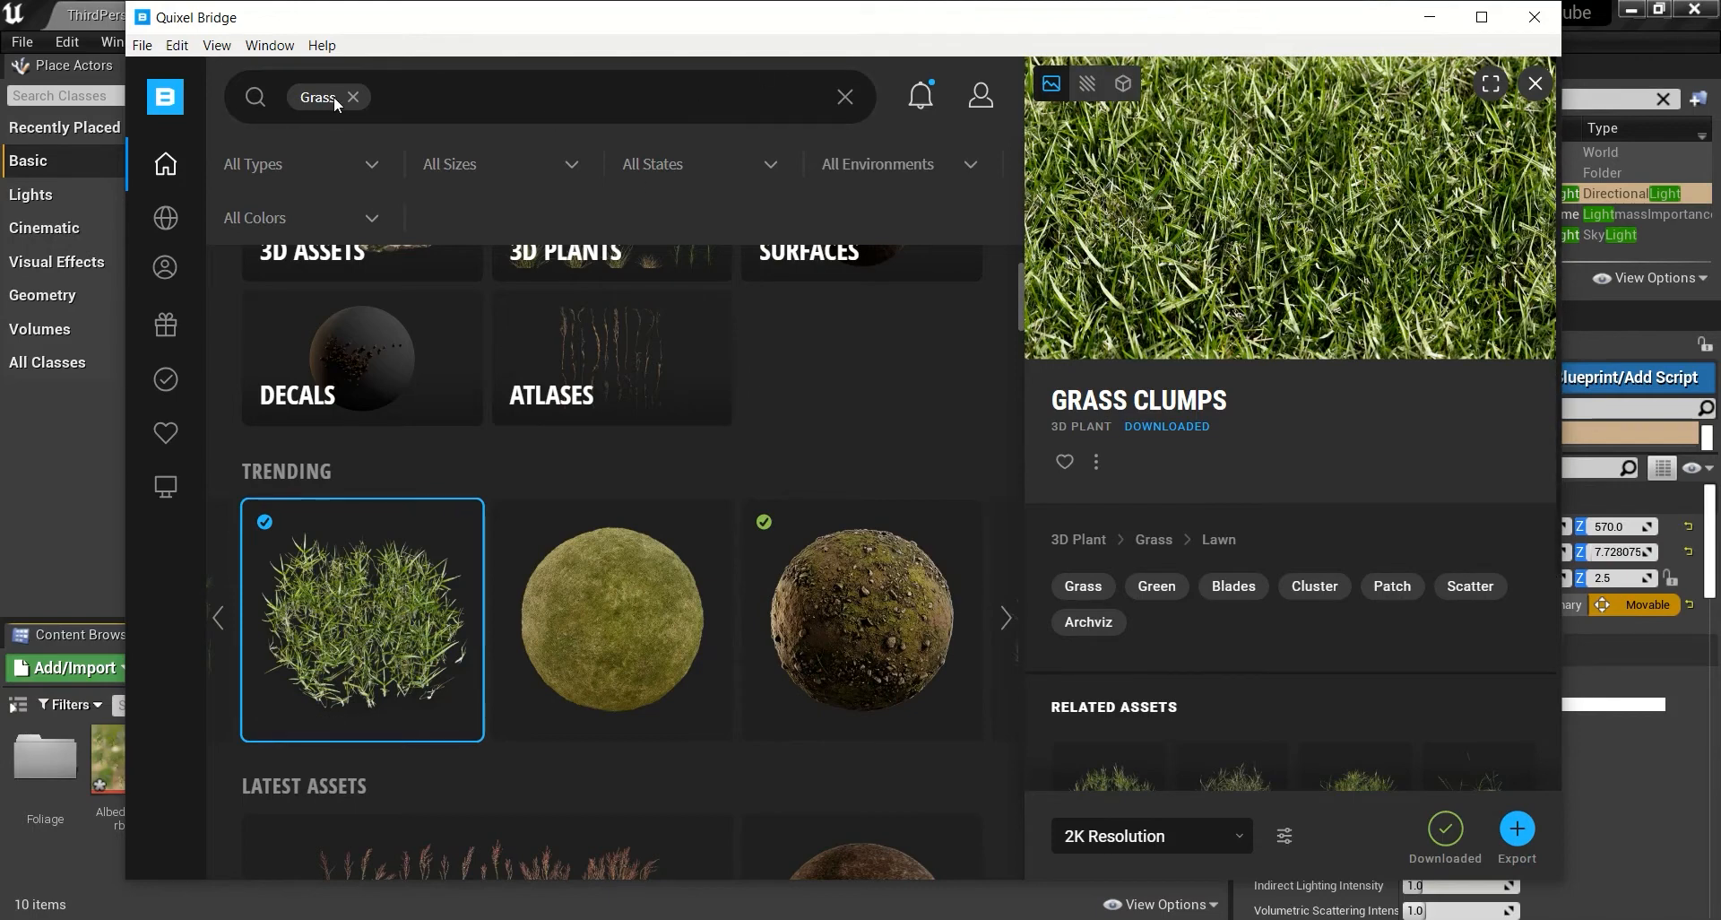
left_click(1515, 828)
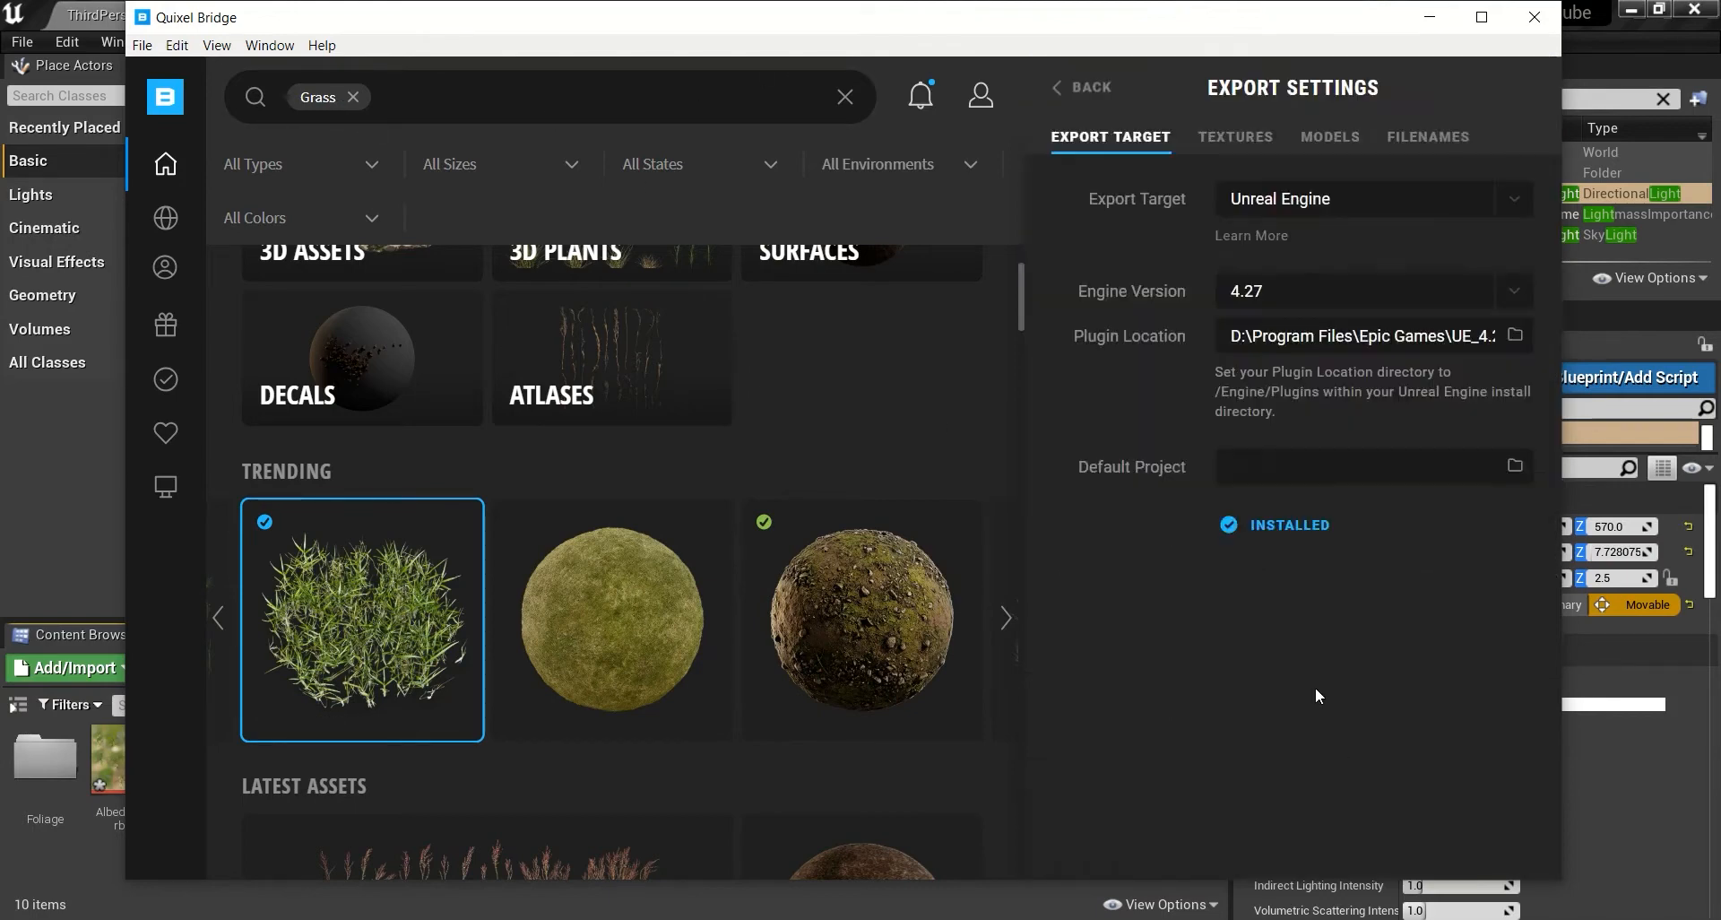
mouse_move(1330, 136)
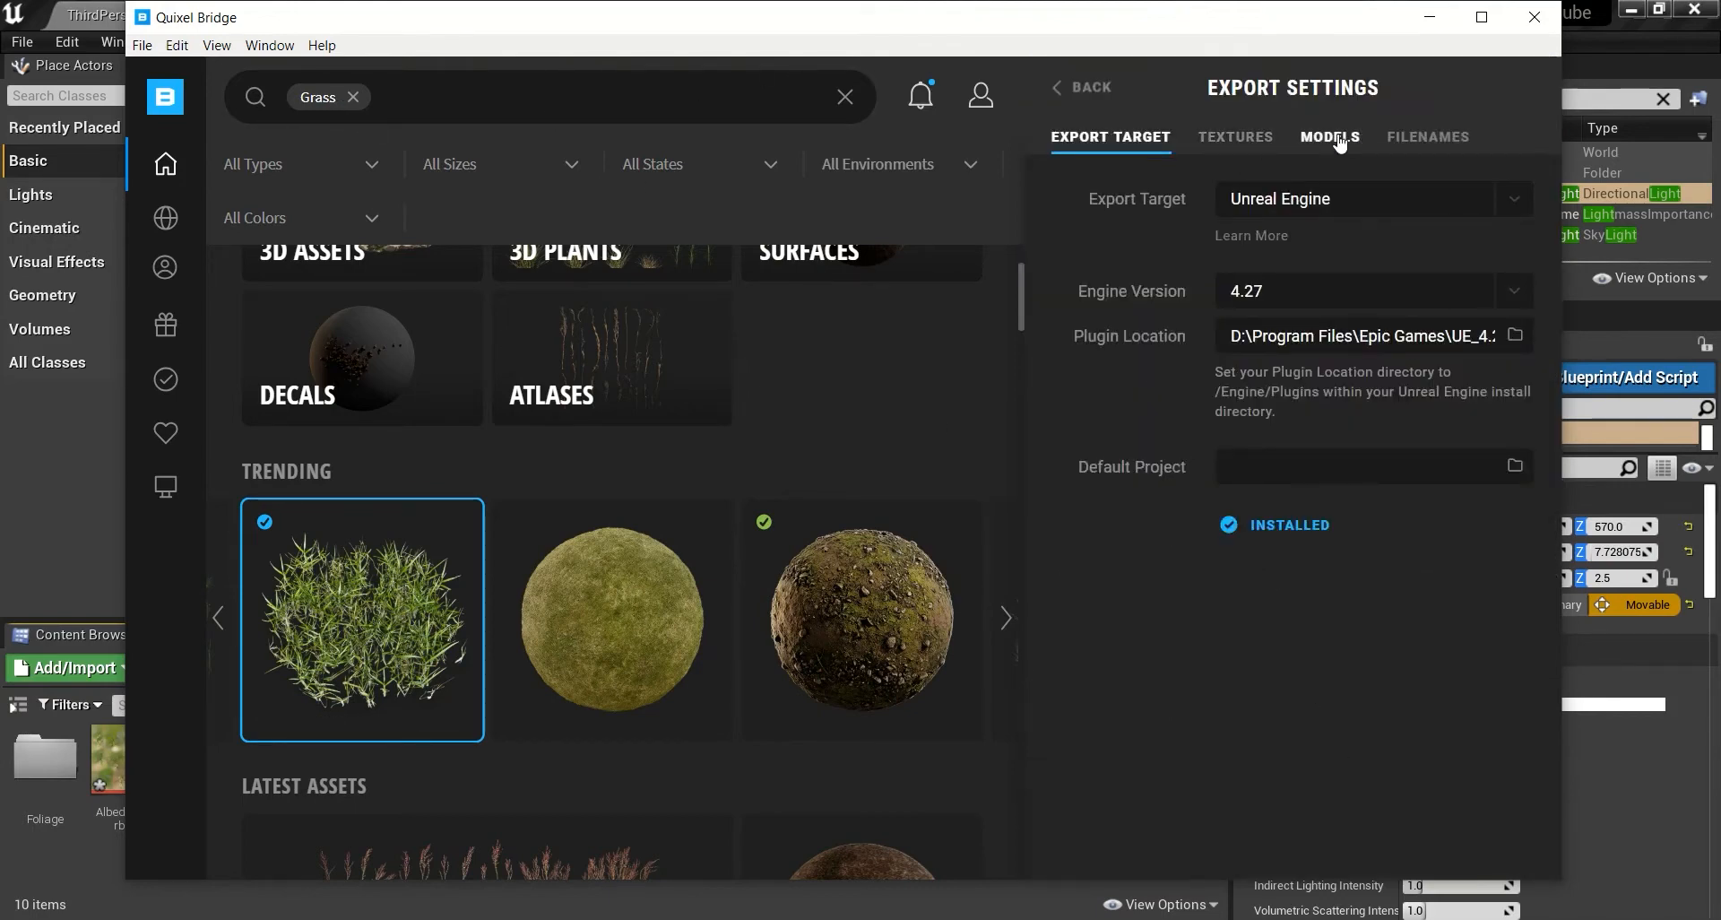
left_click(1329, 136)
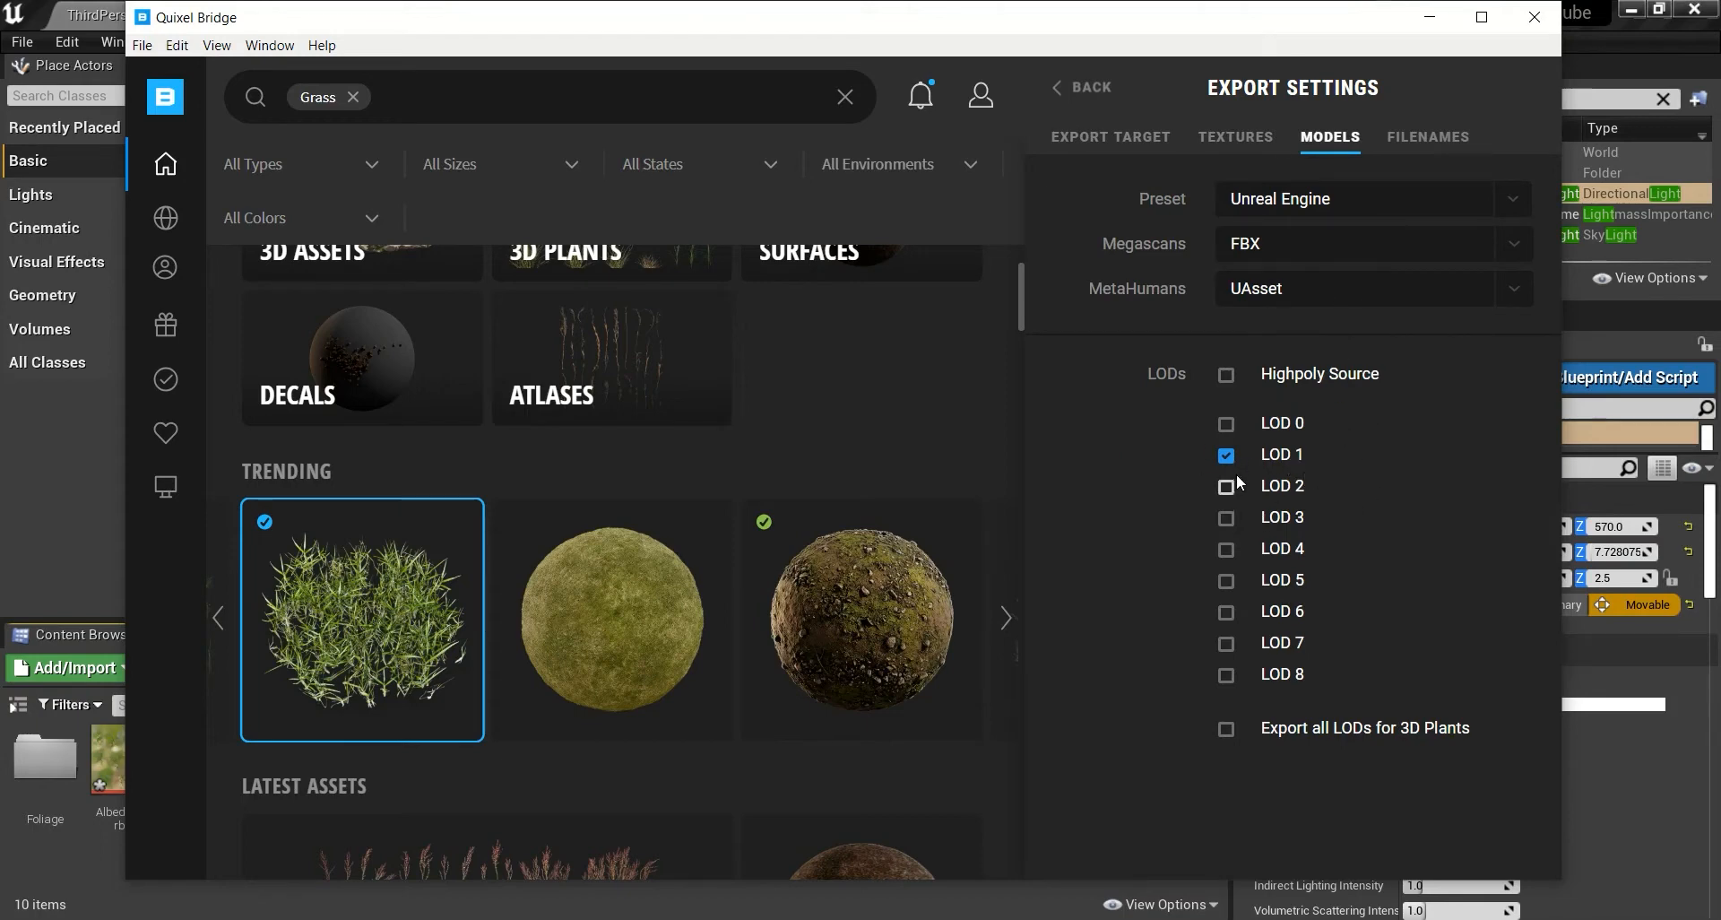
mouse_move(1192, 556)
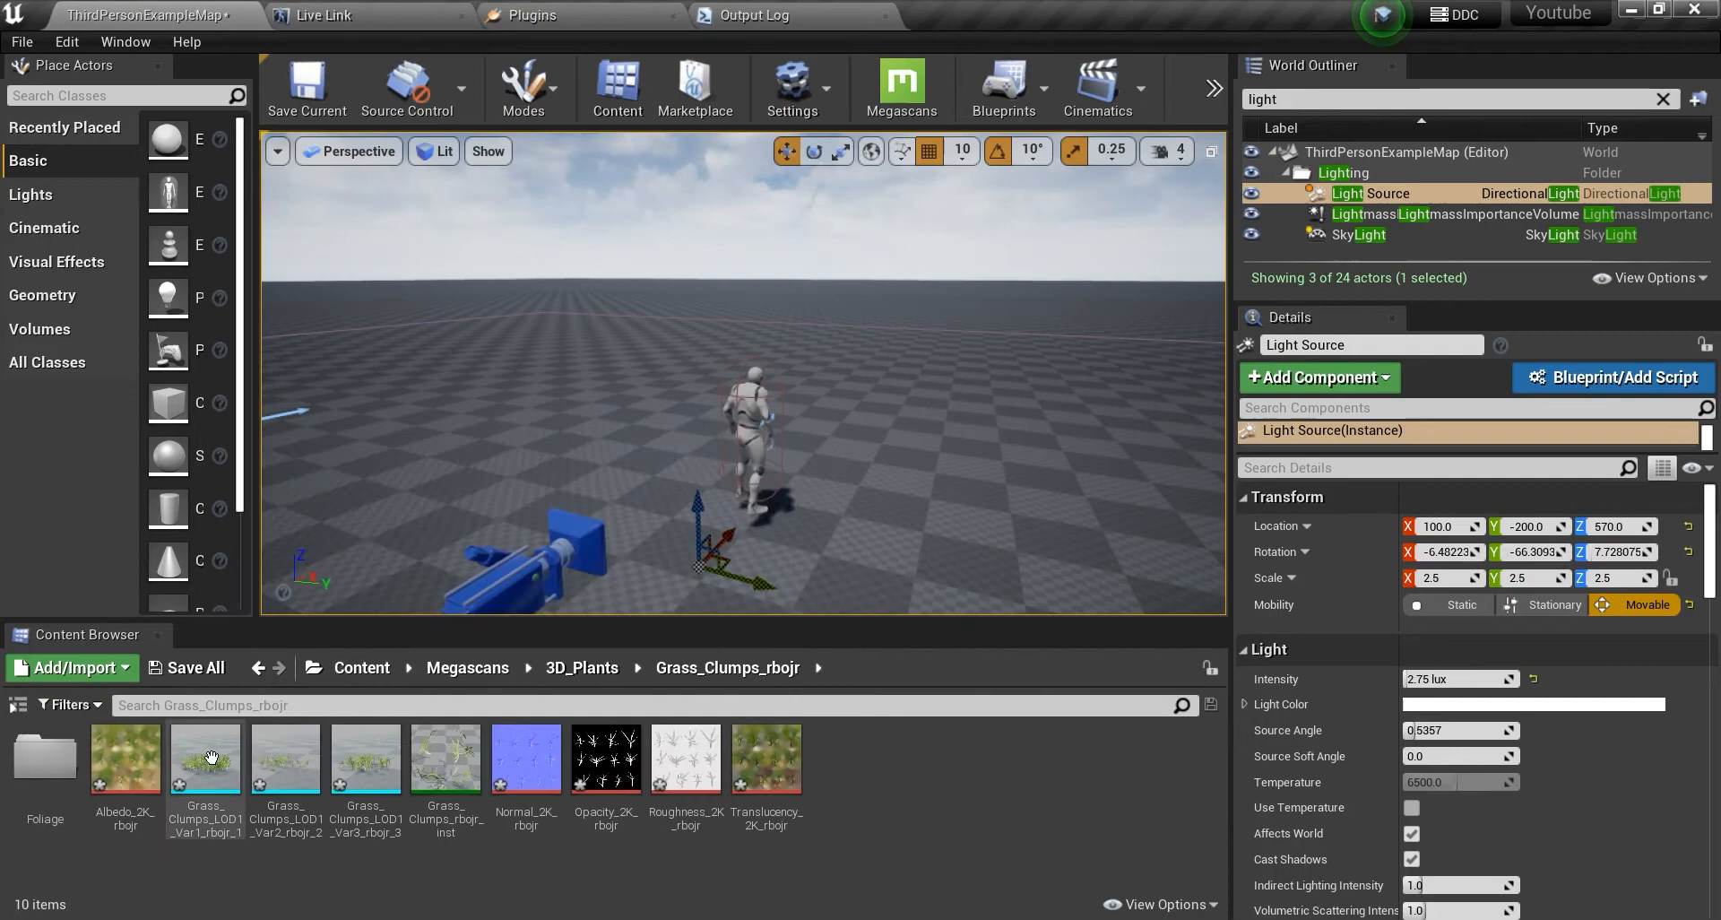
mouse_move(205, 758)
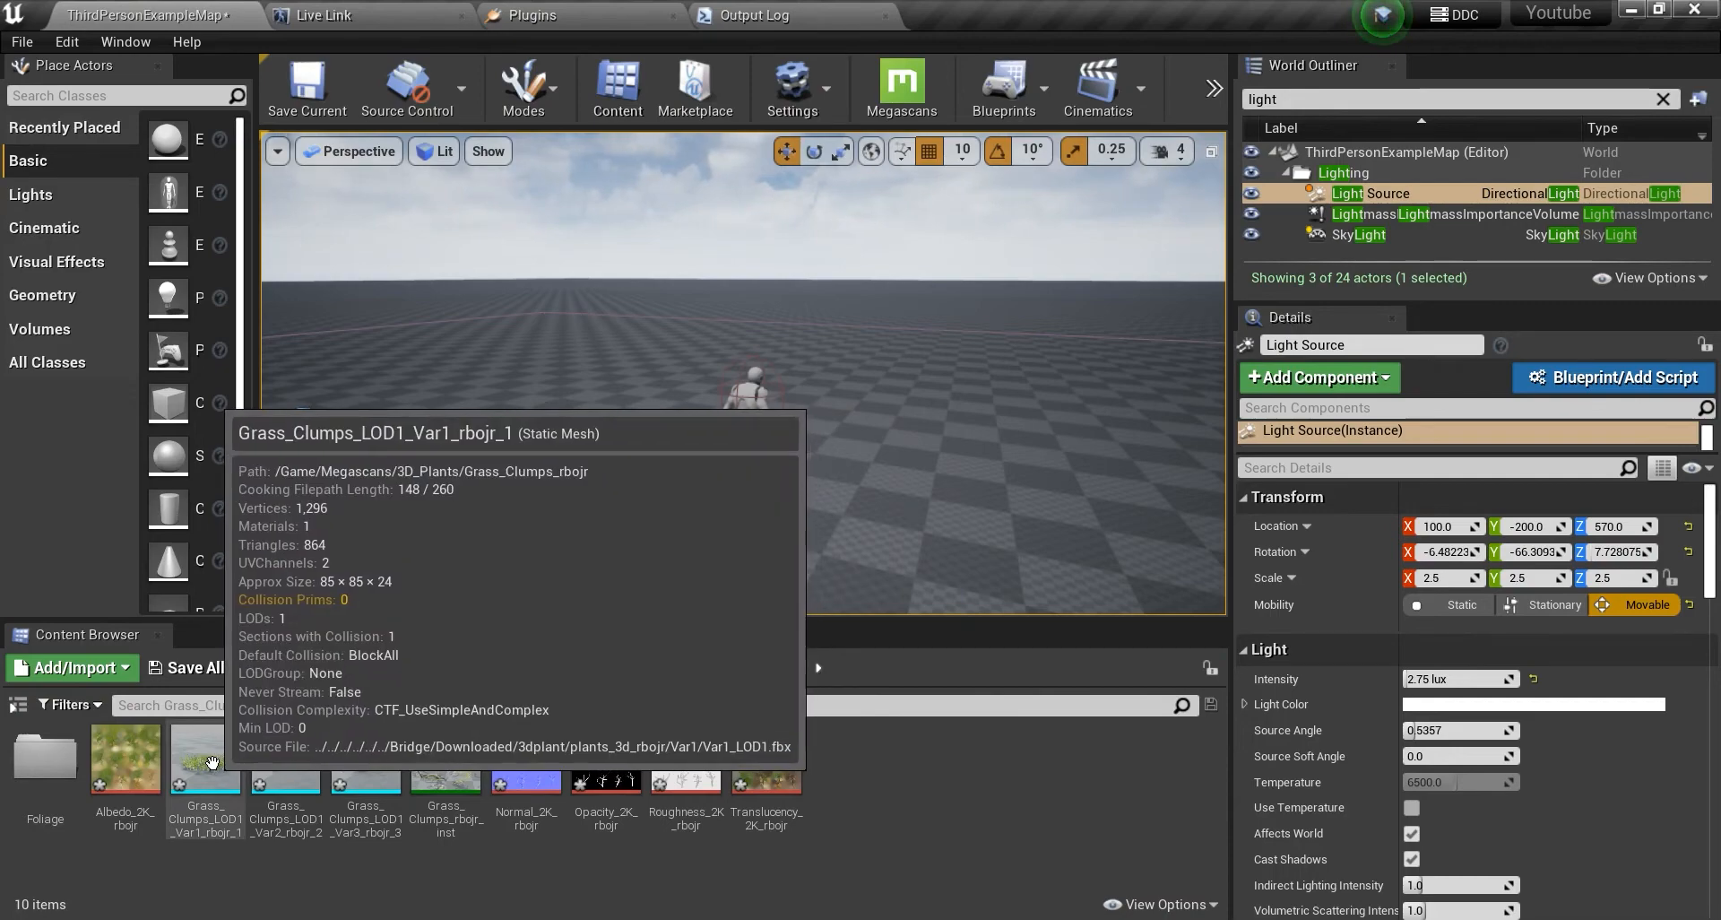
double_click(205, 752)
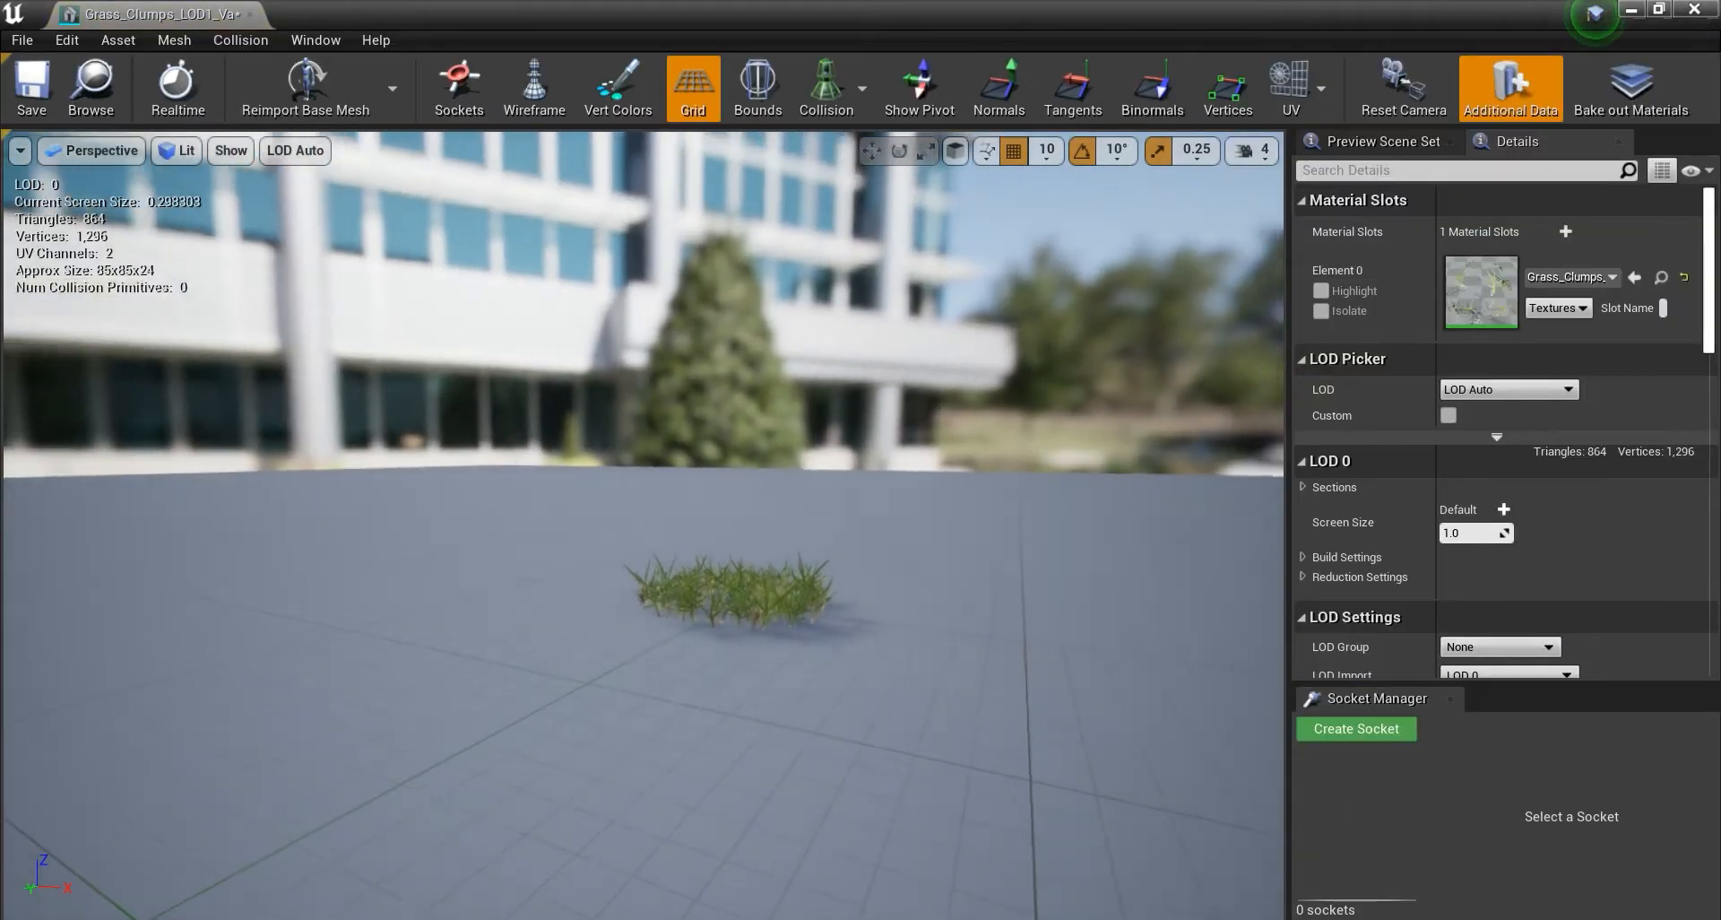
left_click(294, 151)
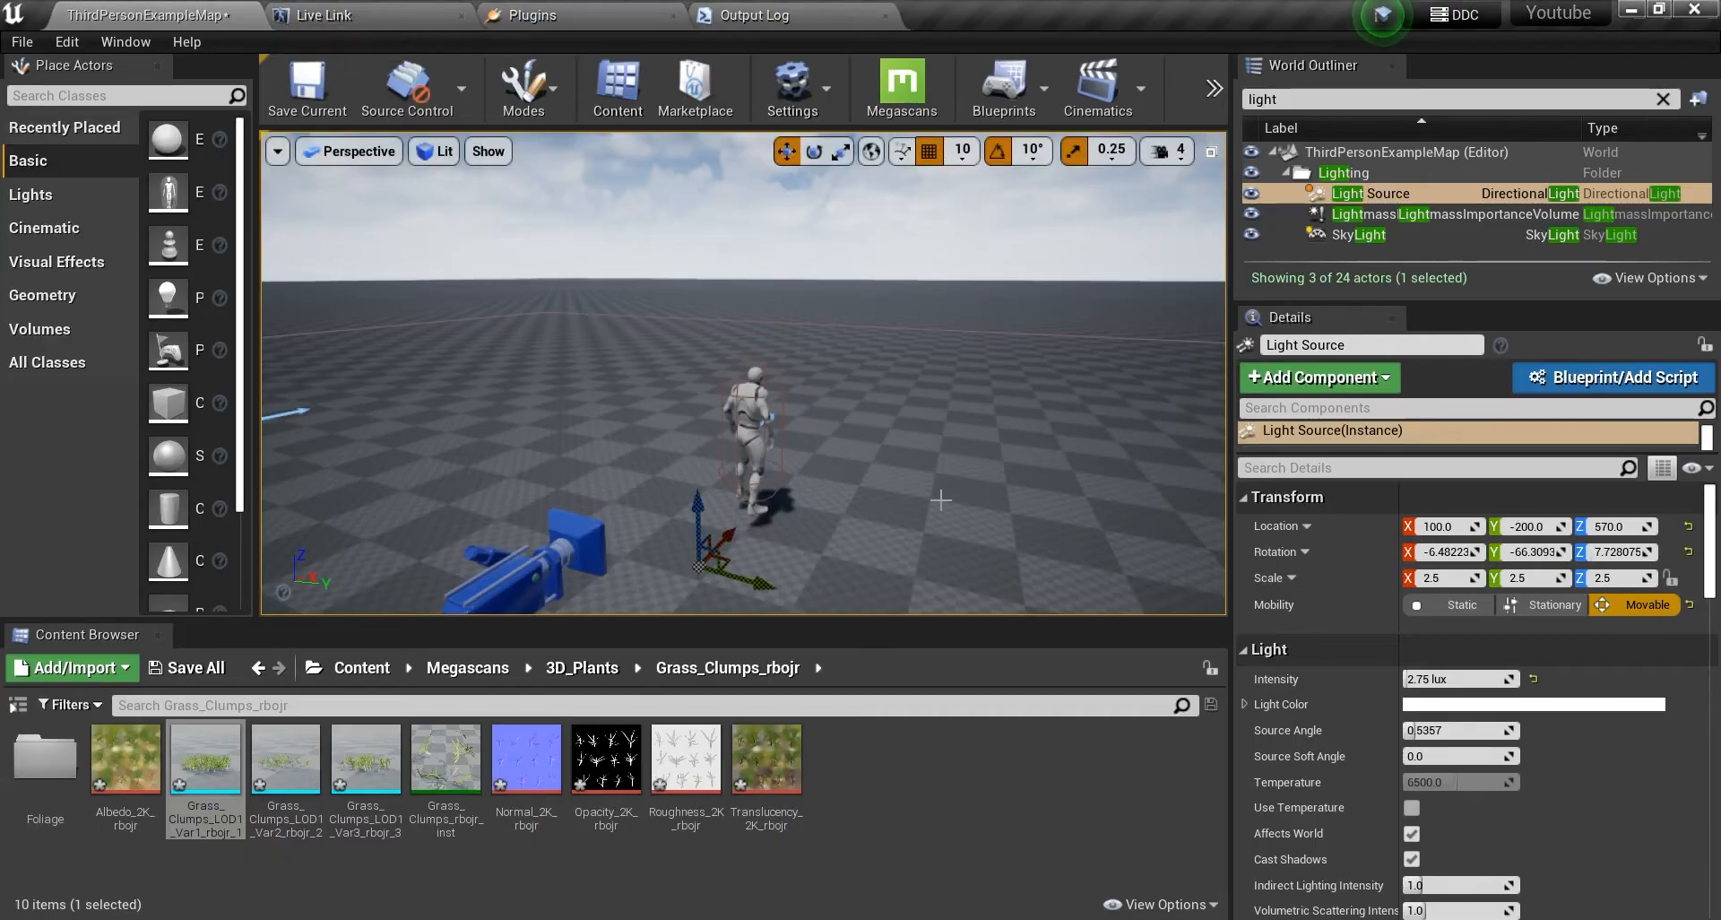
Switch to Foliage mode and select the grass clump variant to paint.
left_click(528, 88)
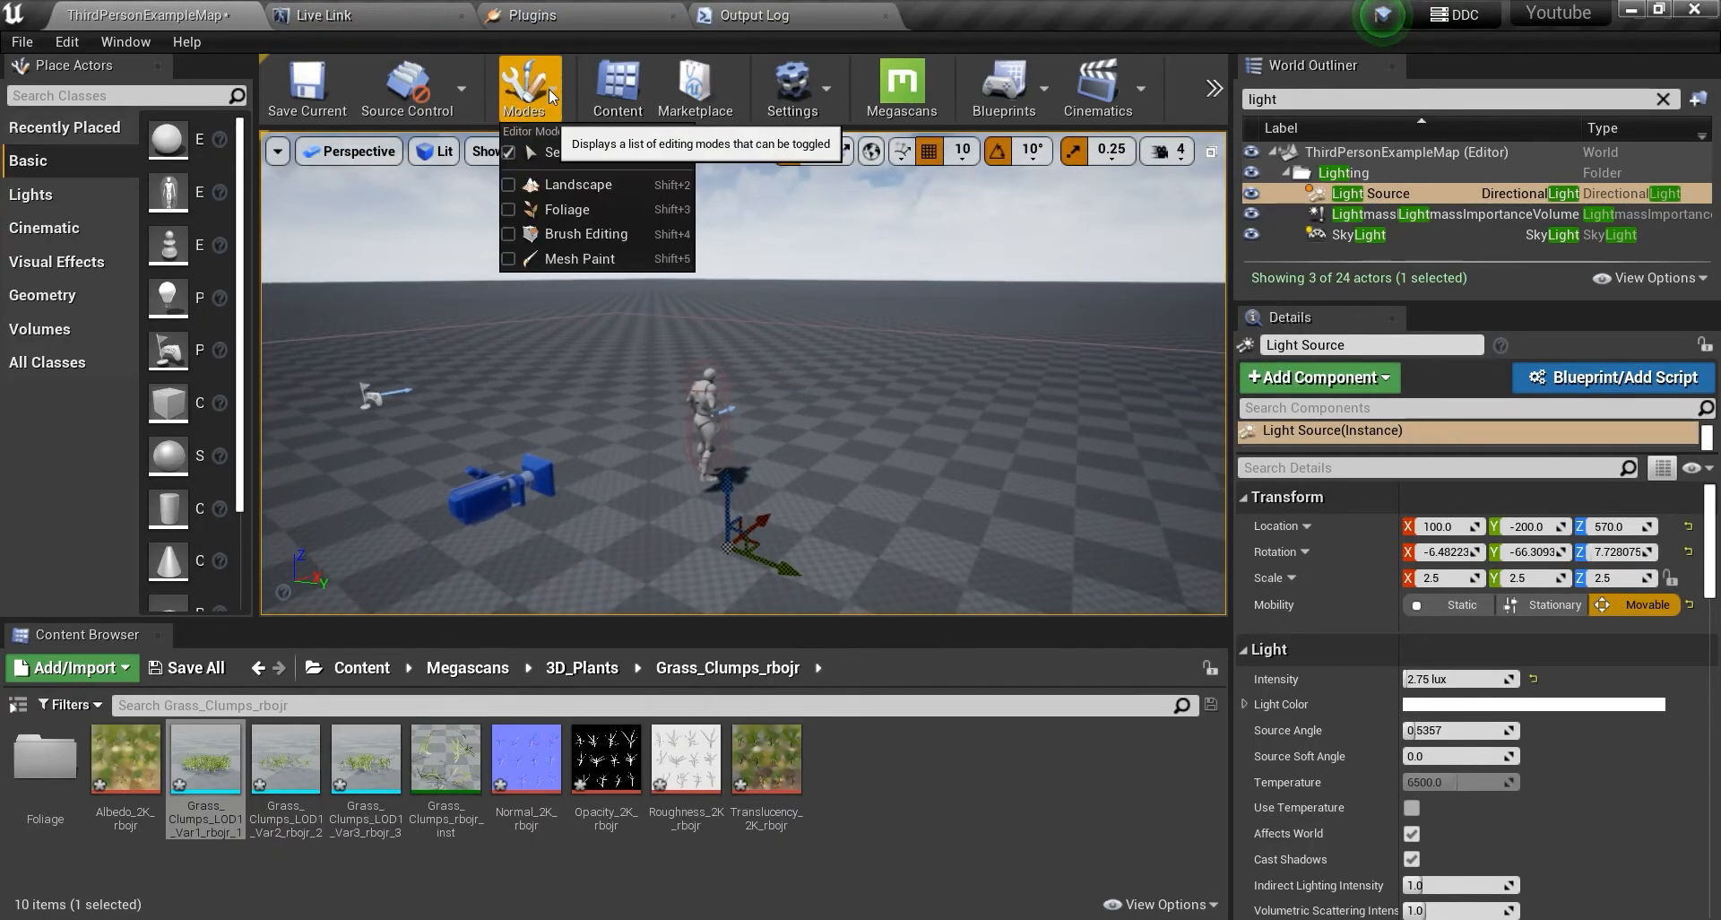
left_click(567, 209)
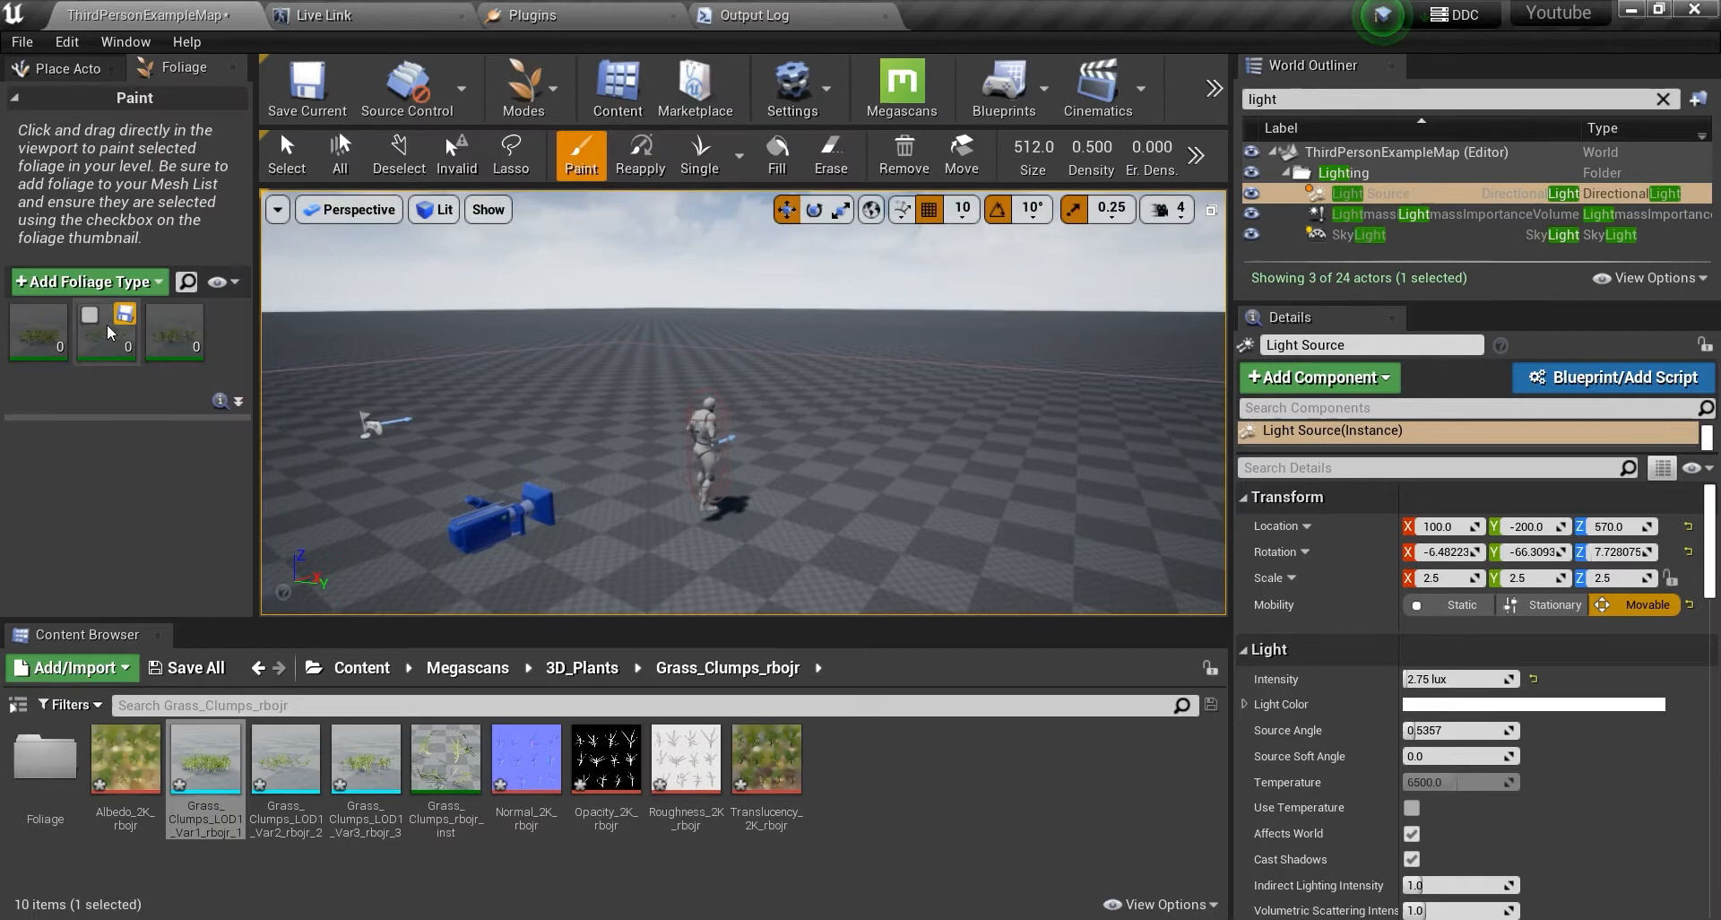
left_click(38, 332)
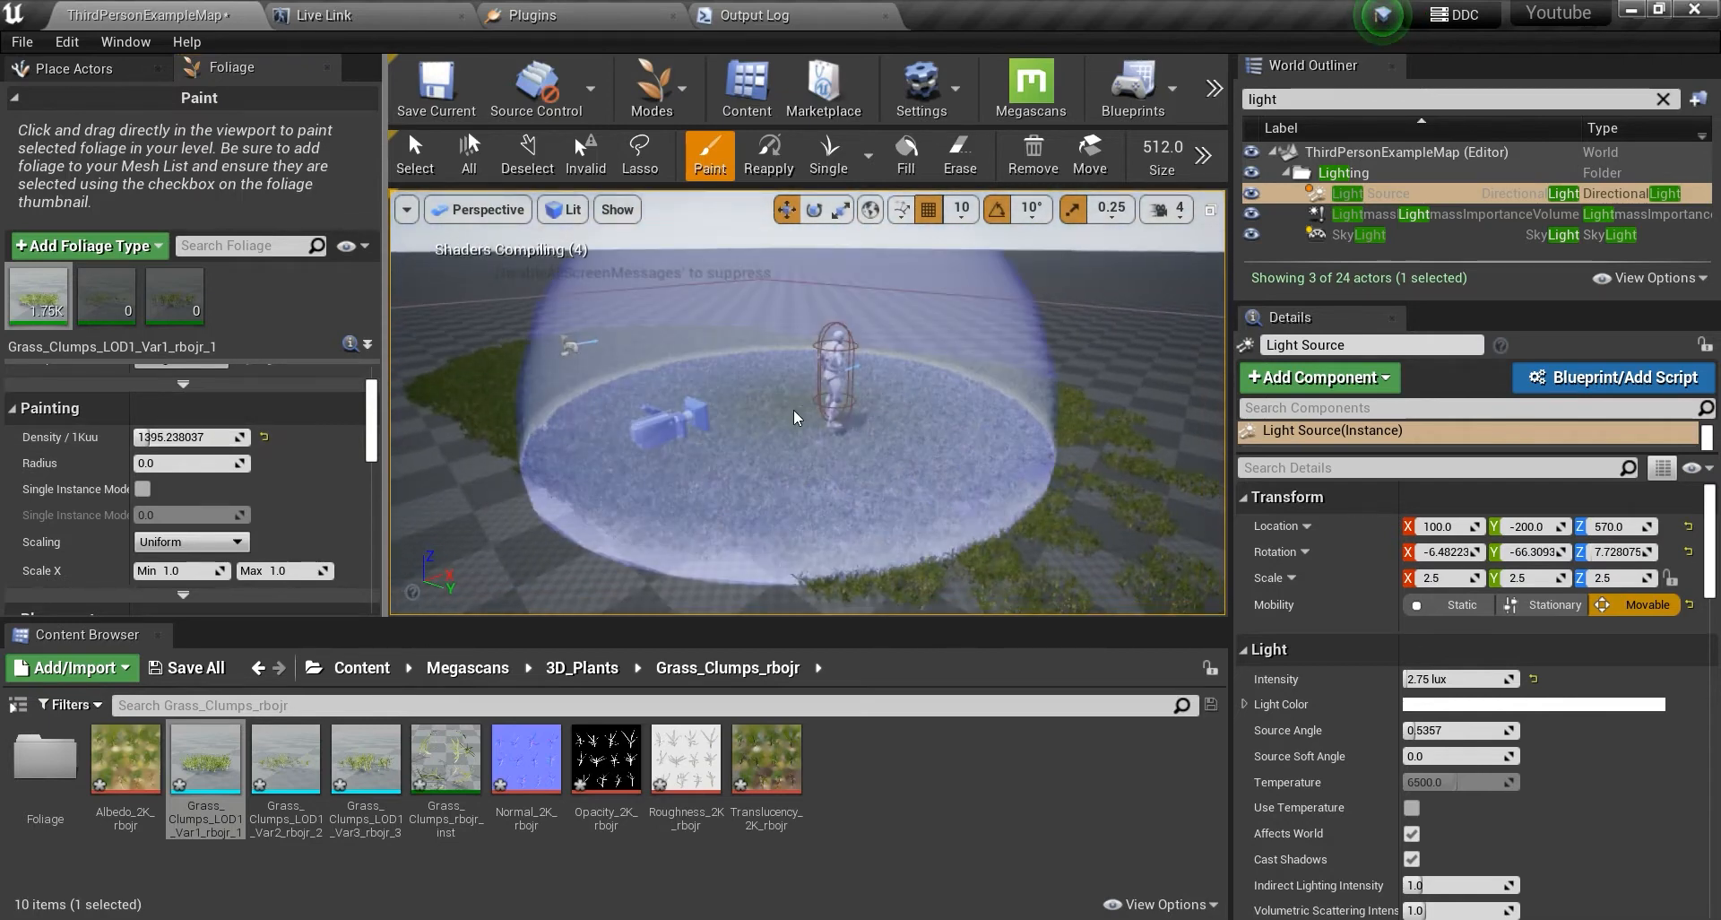
Undo the test-painted grass patch and scroll through Var1's placement and instance settings.
key("ctrl+z")
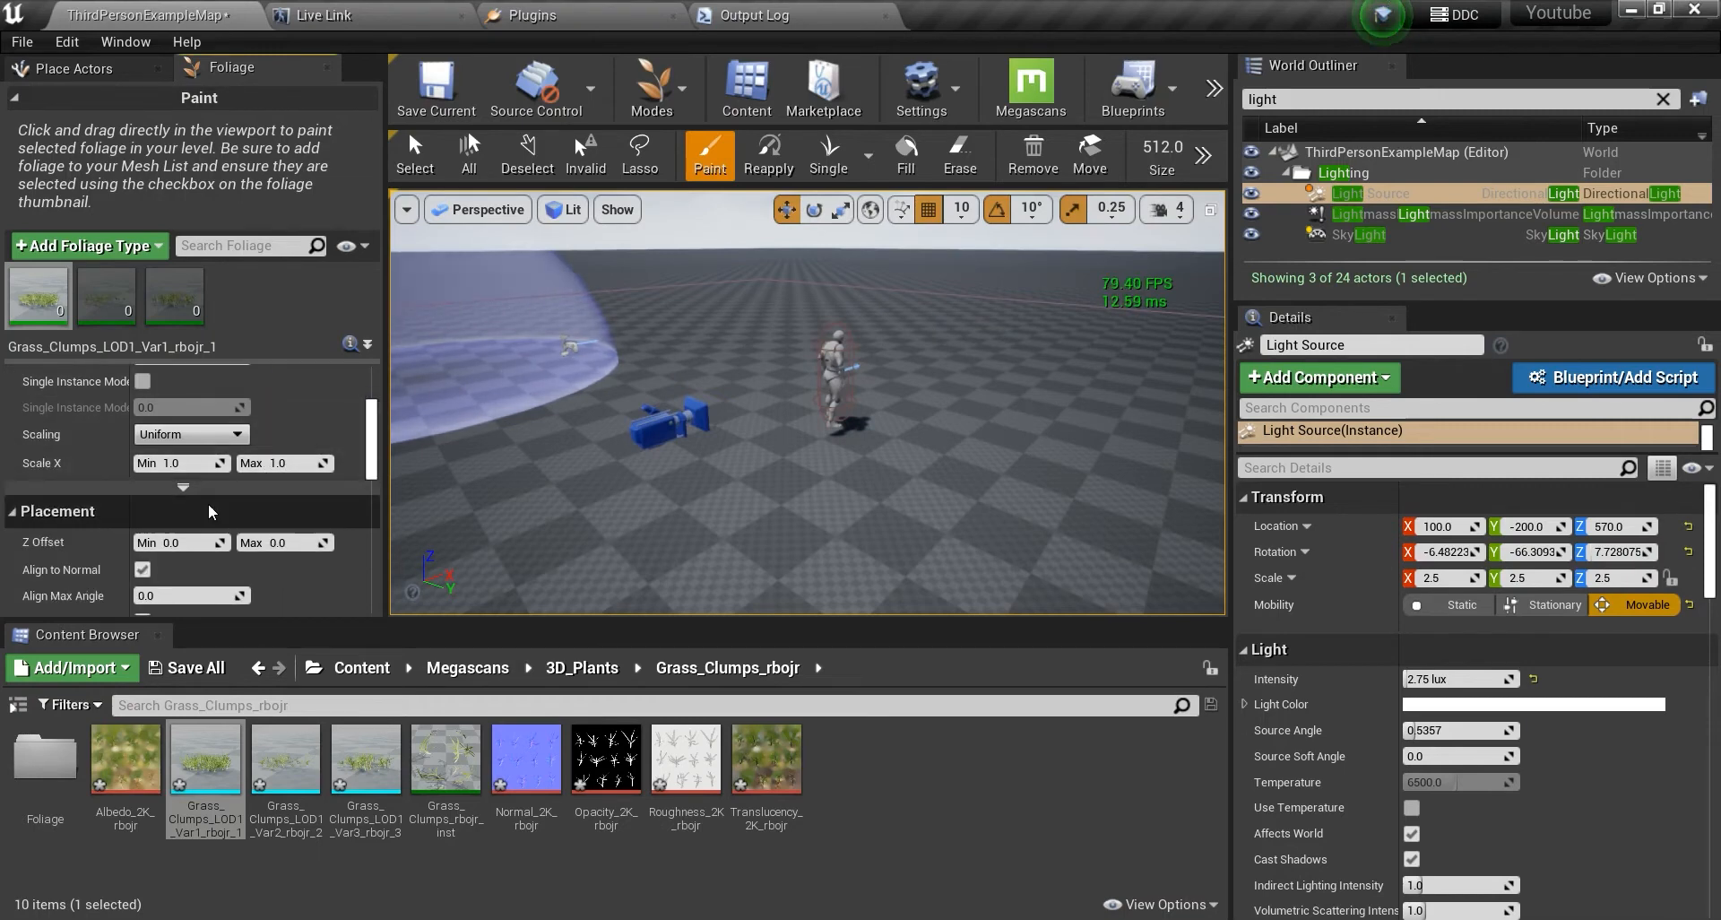
scroll("down", 3)
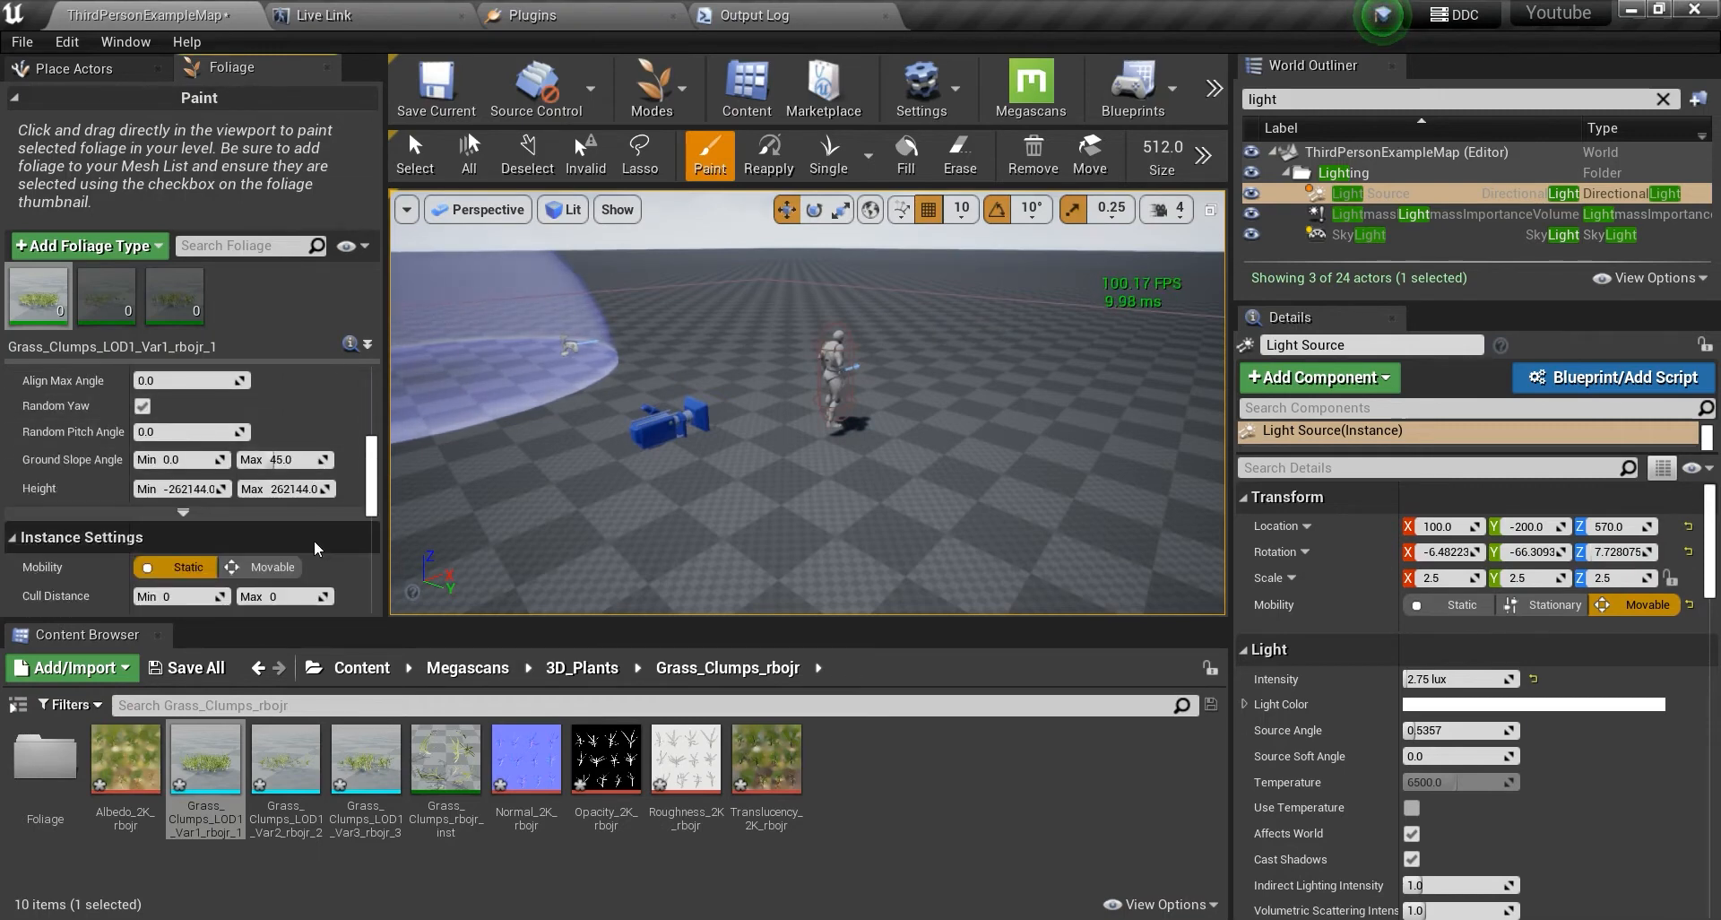
scroll("down", 3)
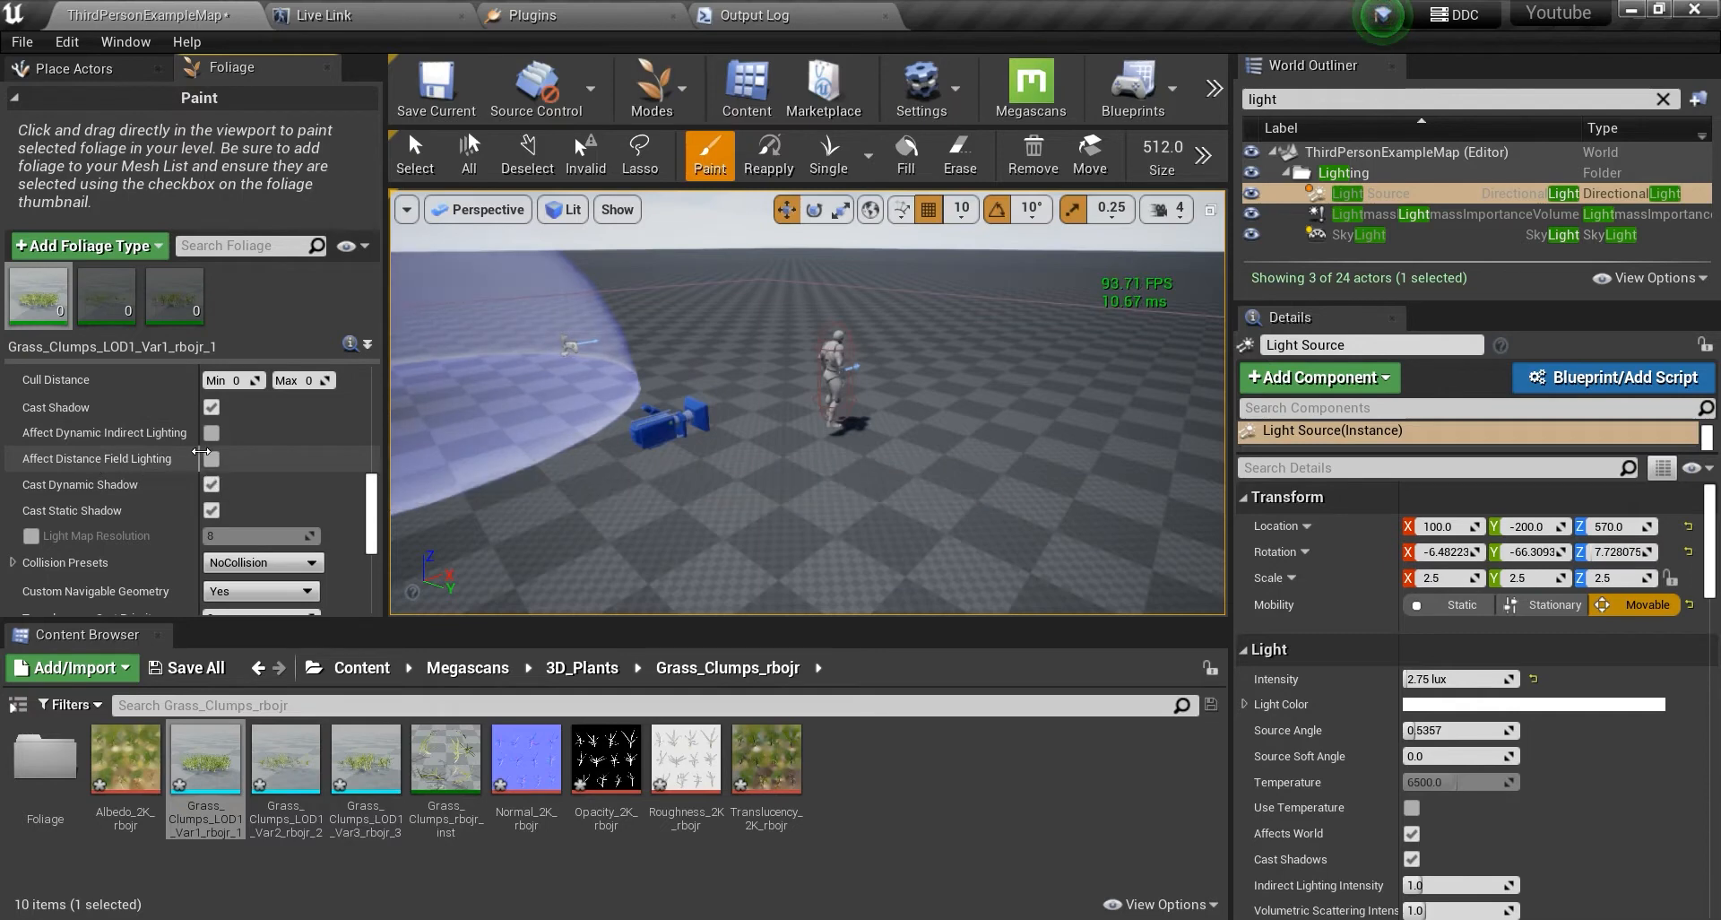
left_click(65, 43)
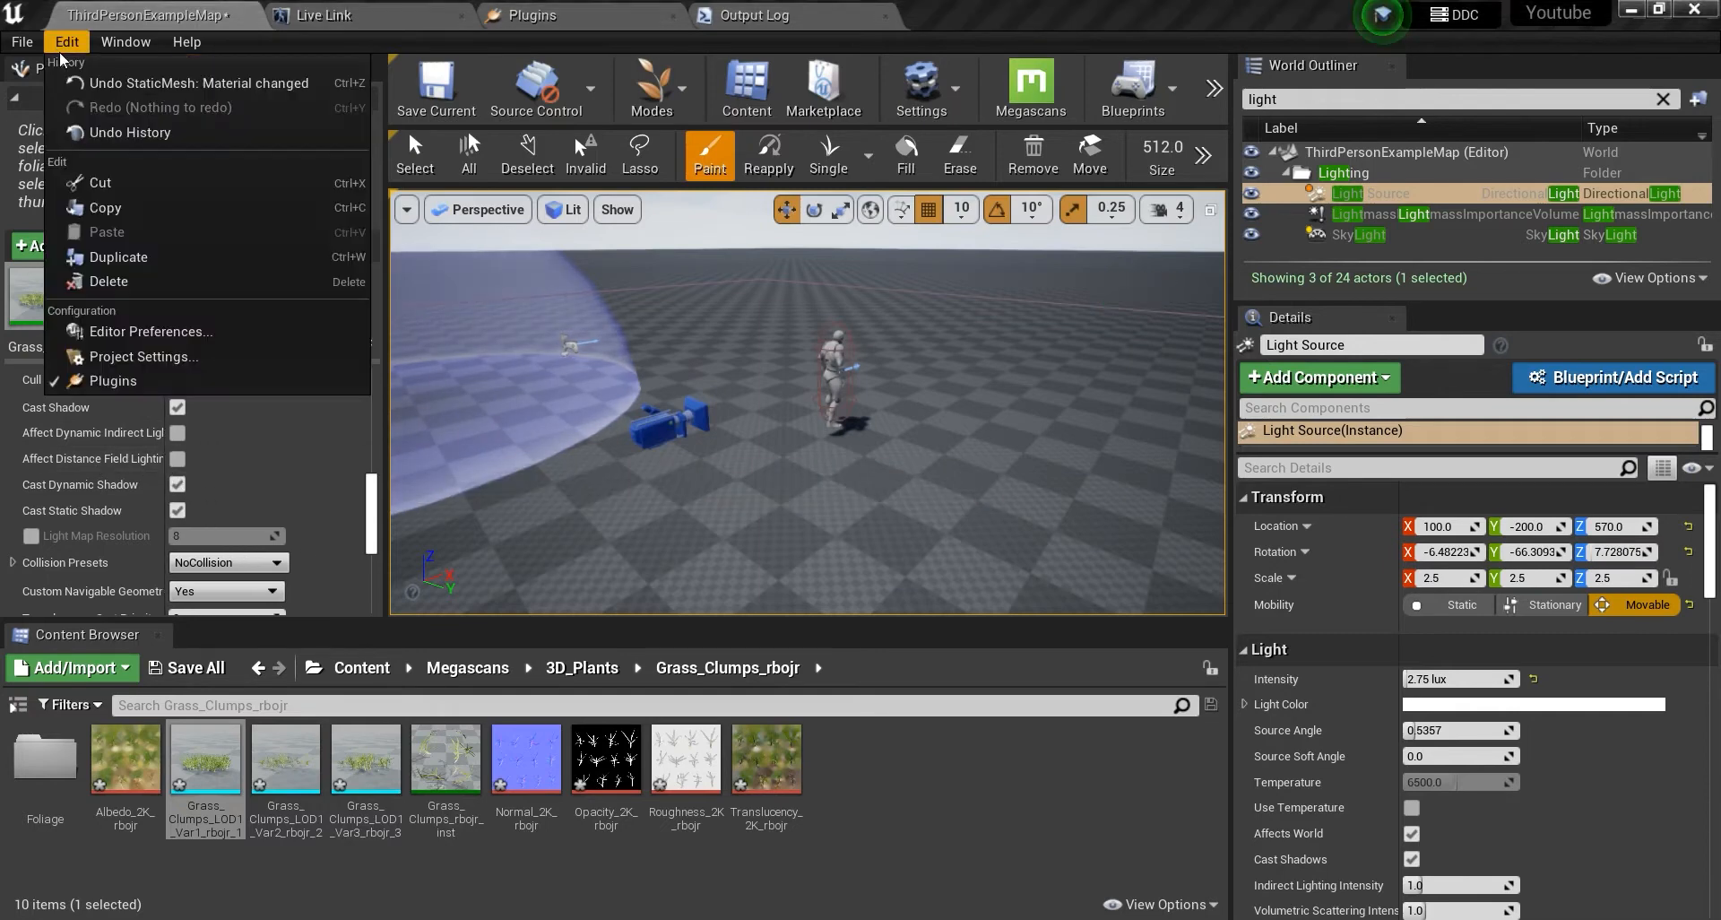
Search Project Settings for 'mesh', confirm Generate Mesh Distance Fields is off, then close them.
left_click(143, 355)
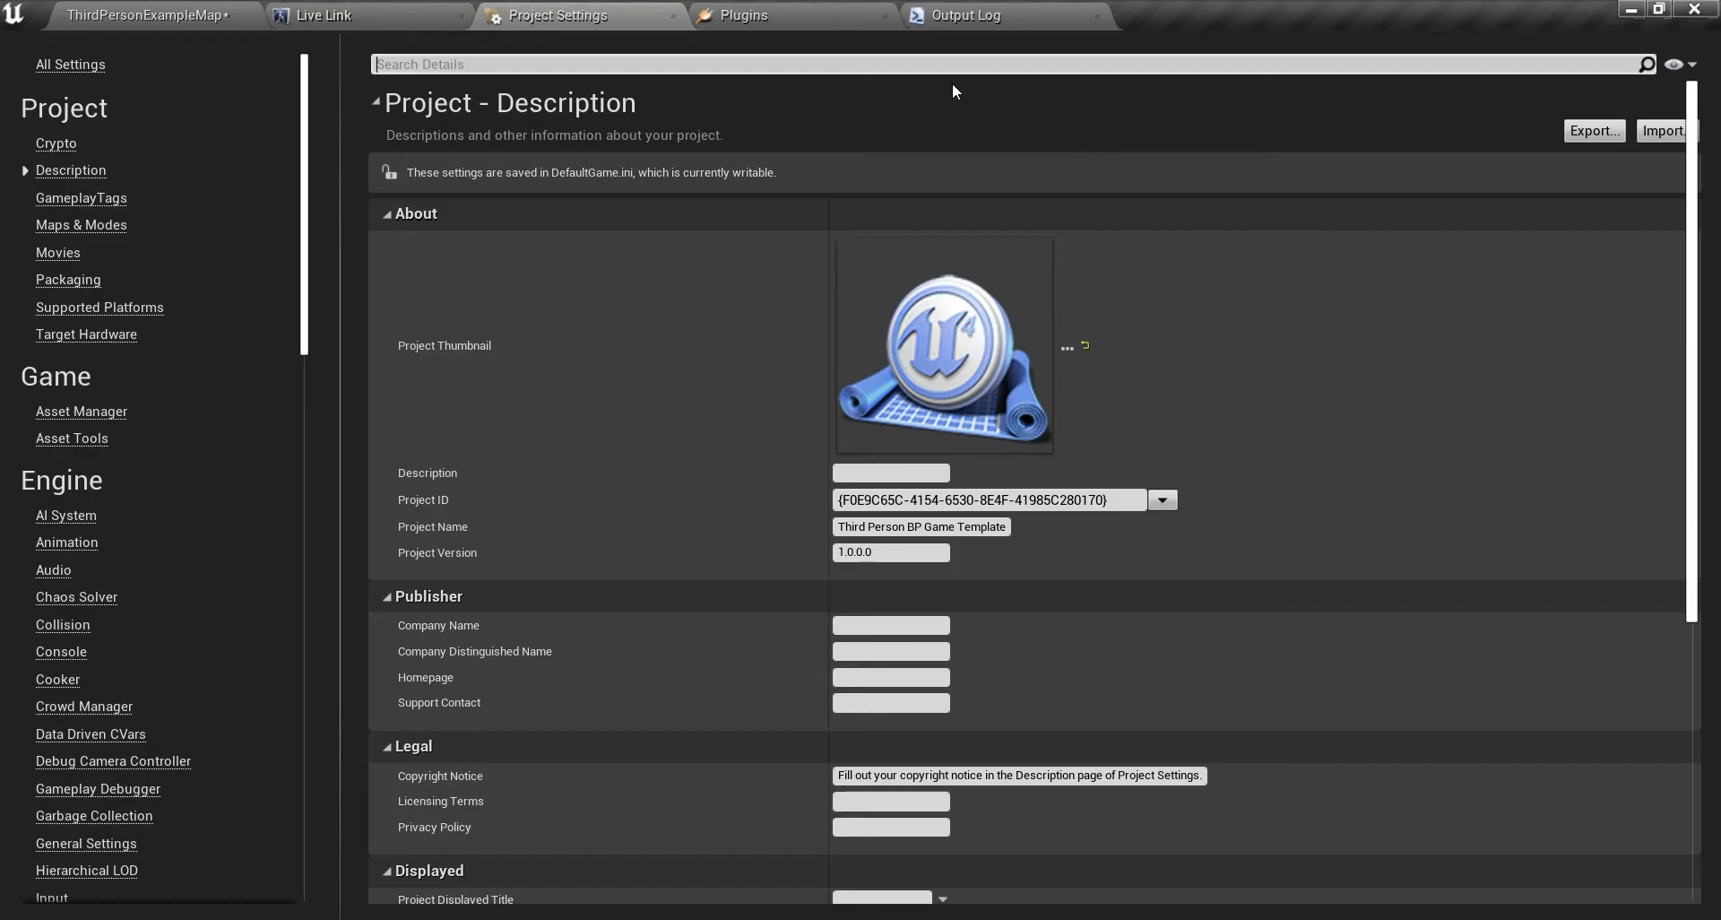
type("mesh")
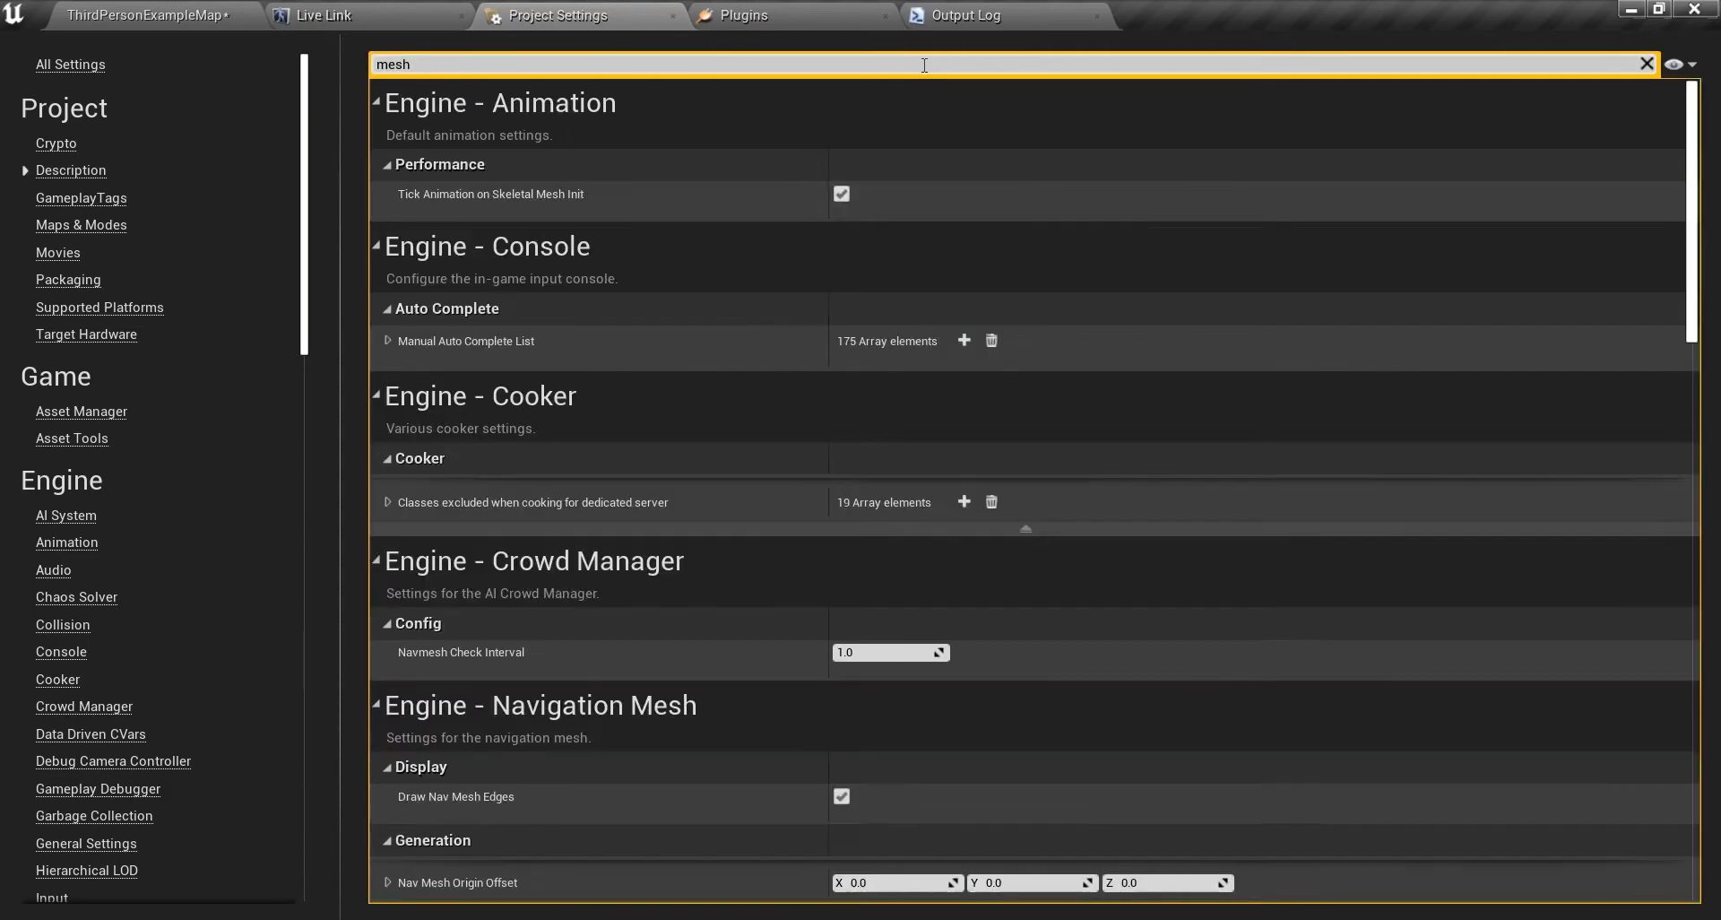
mouse_move(723, 593)
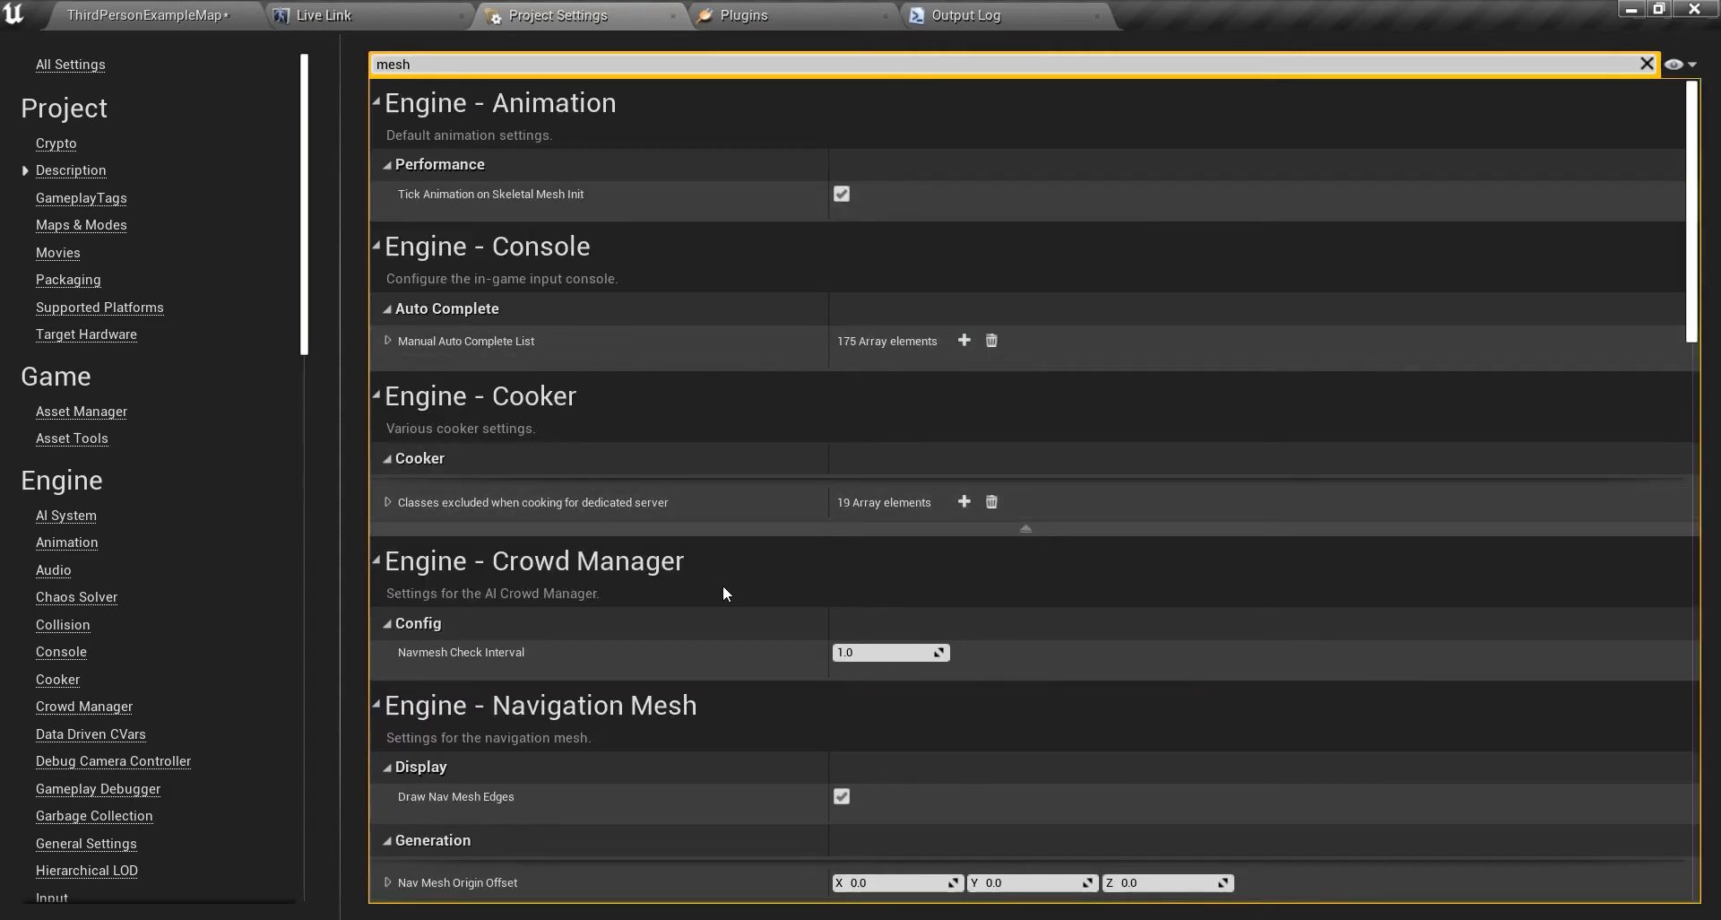
scroll("down", 3)
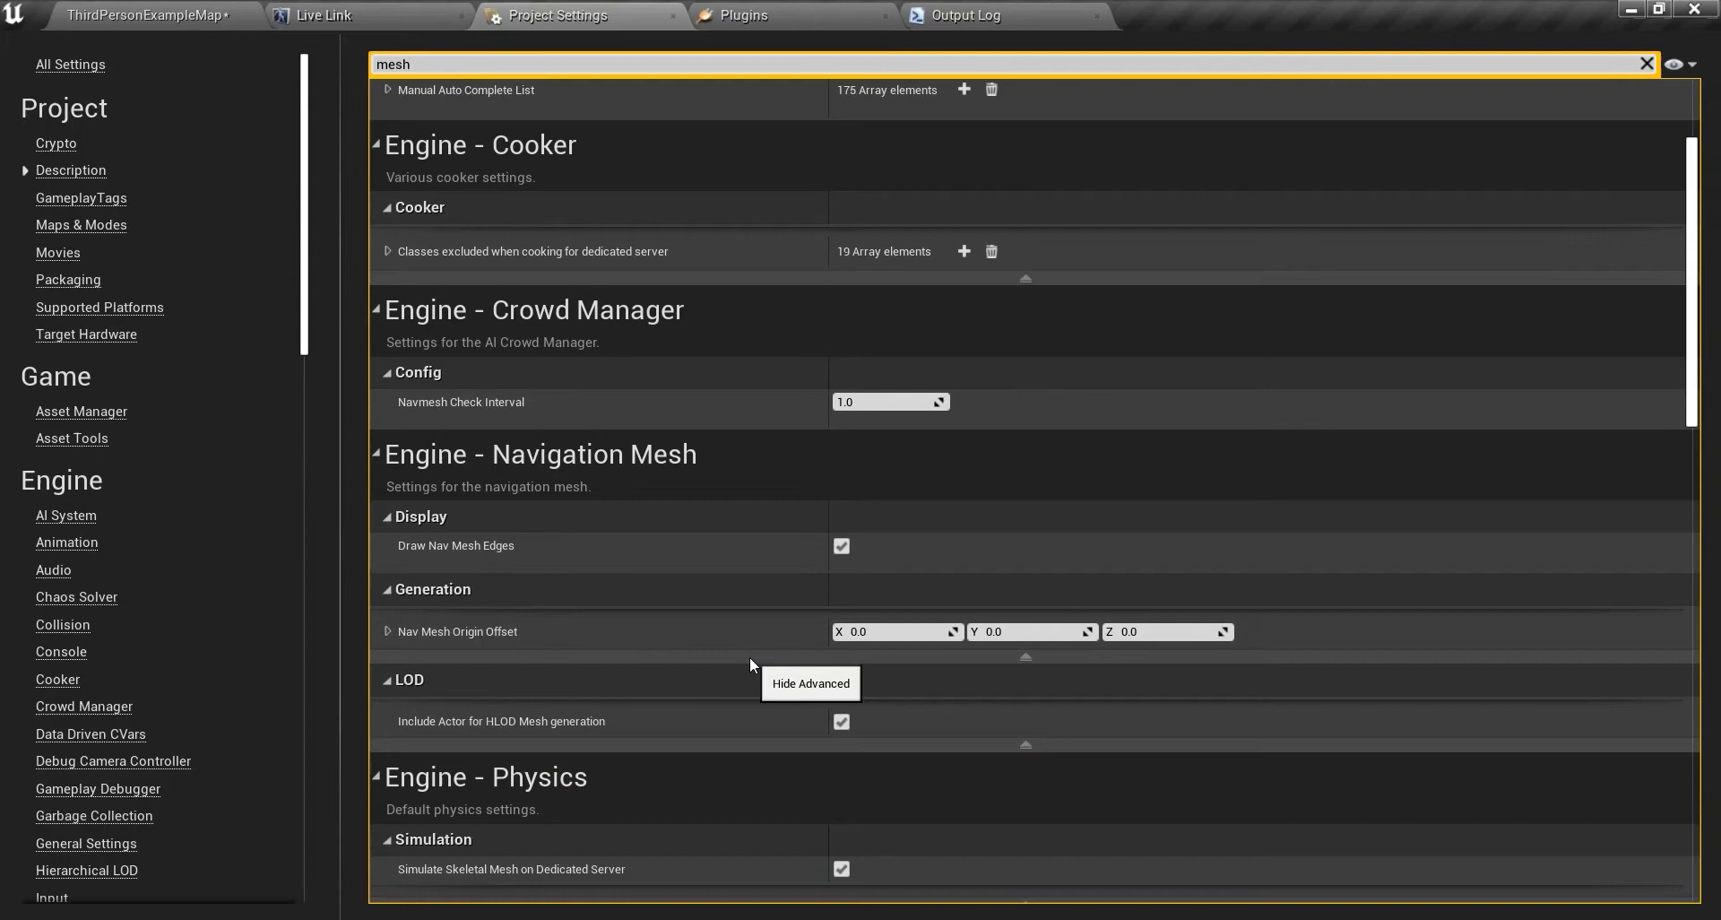
scroll("down", 3)
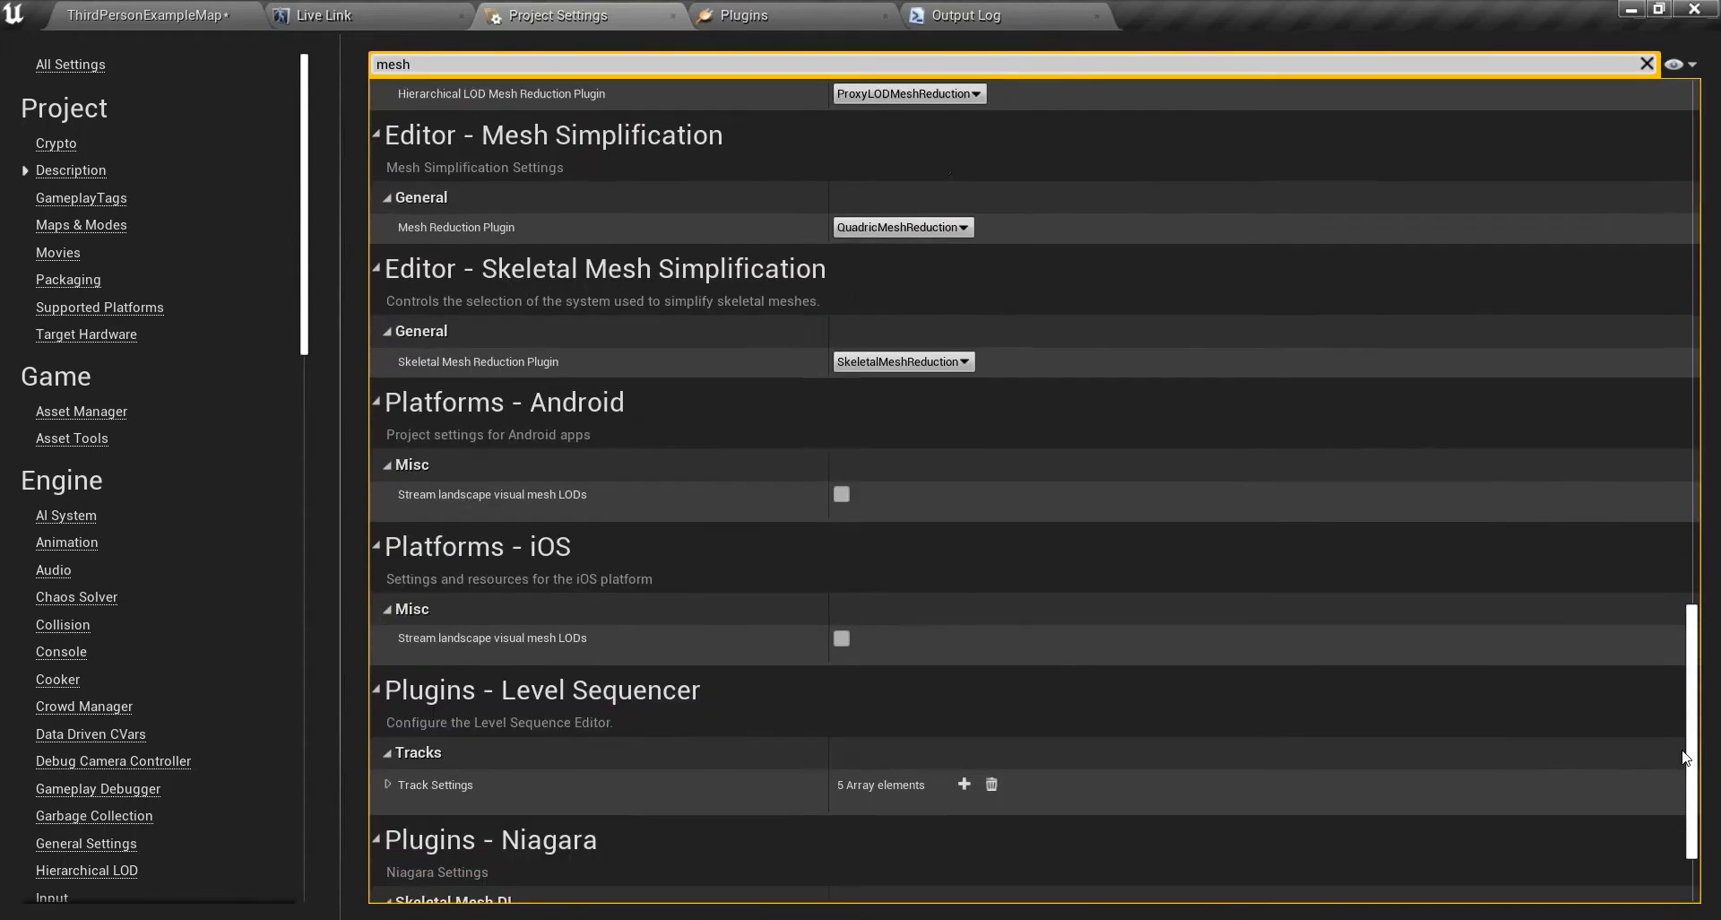
scroll("up", 3)
type("distance ")
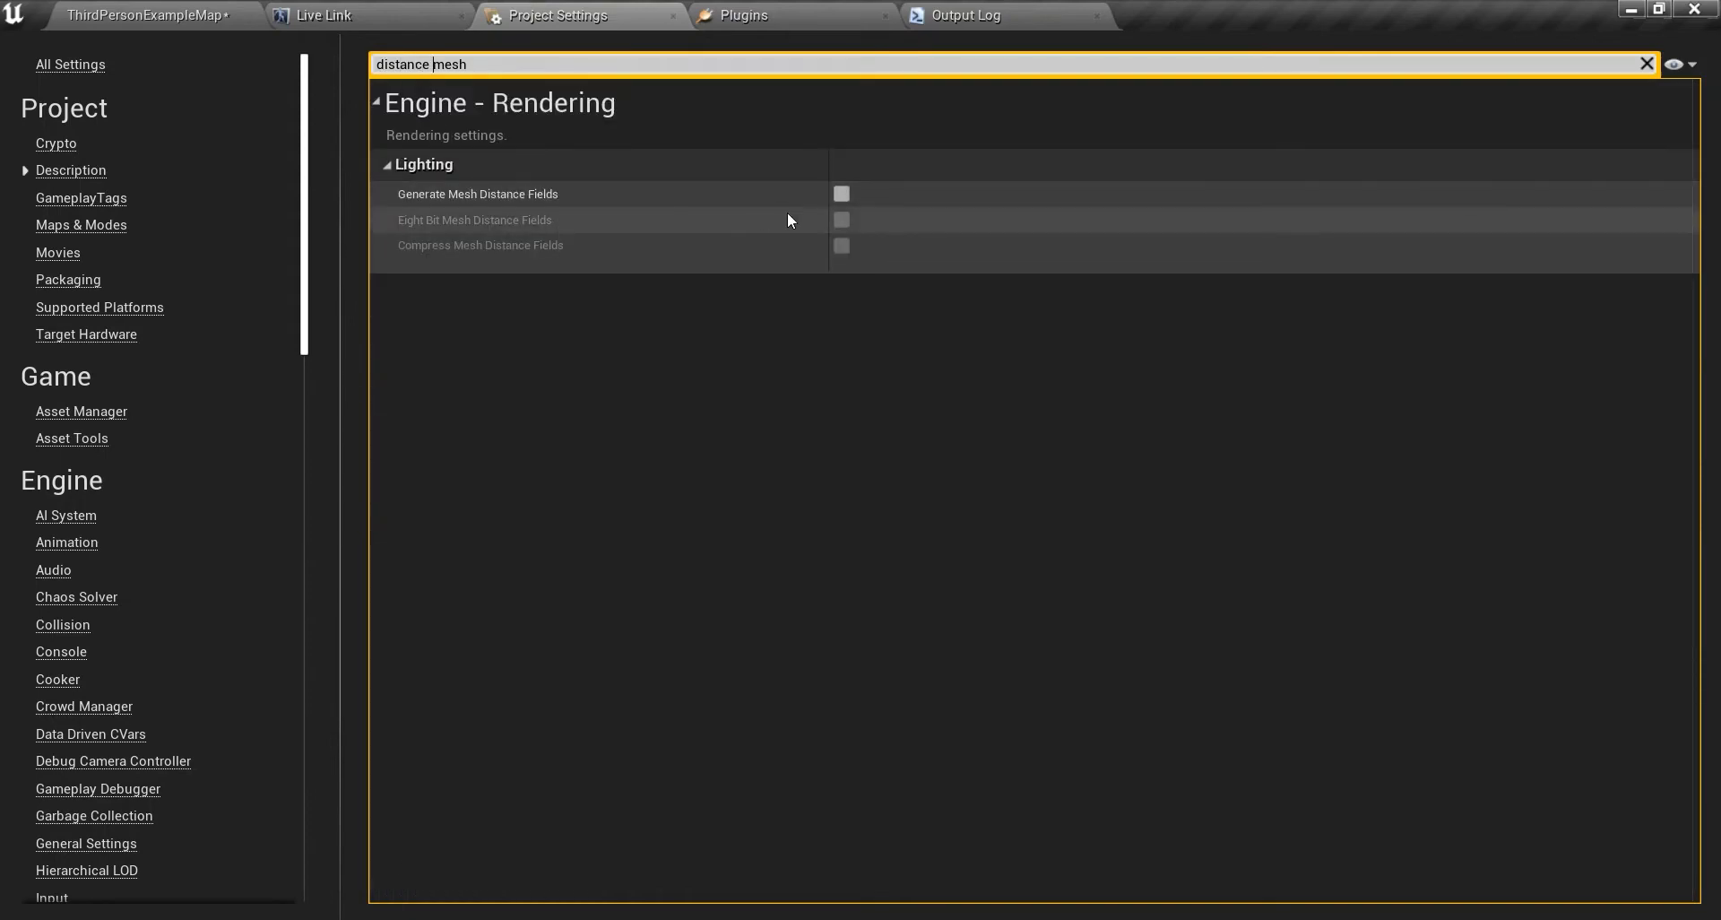
mouse_move(670, 15)
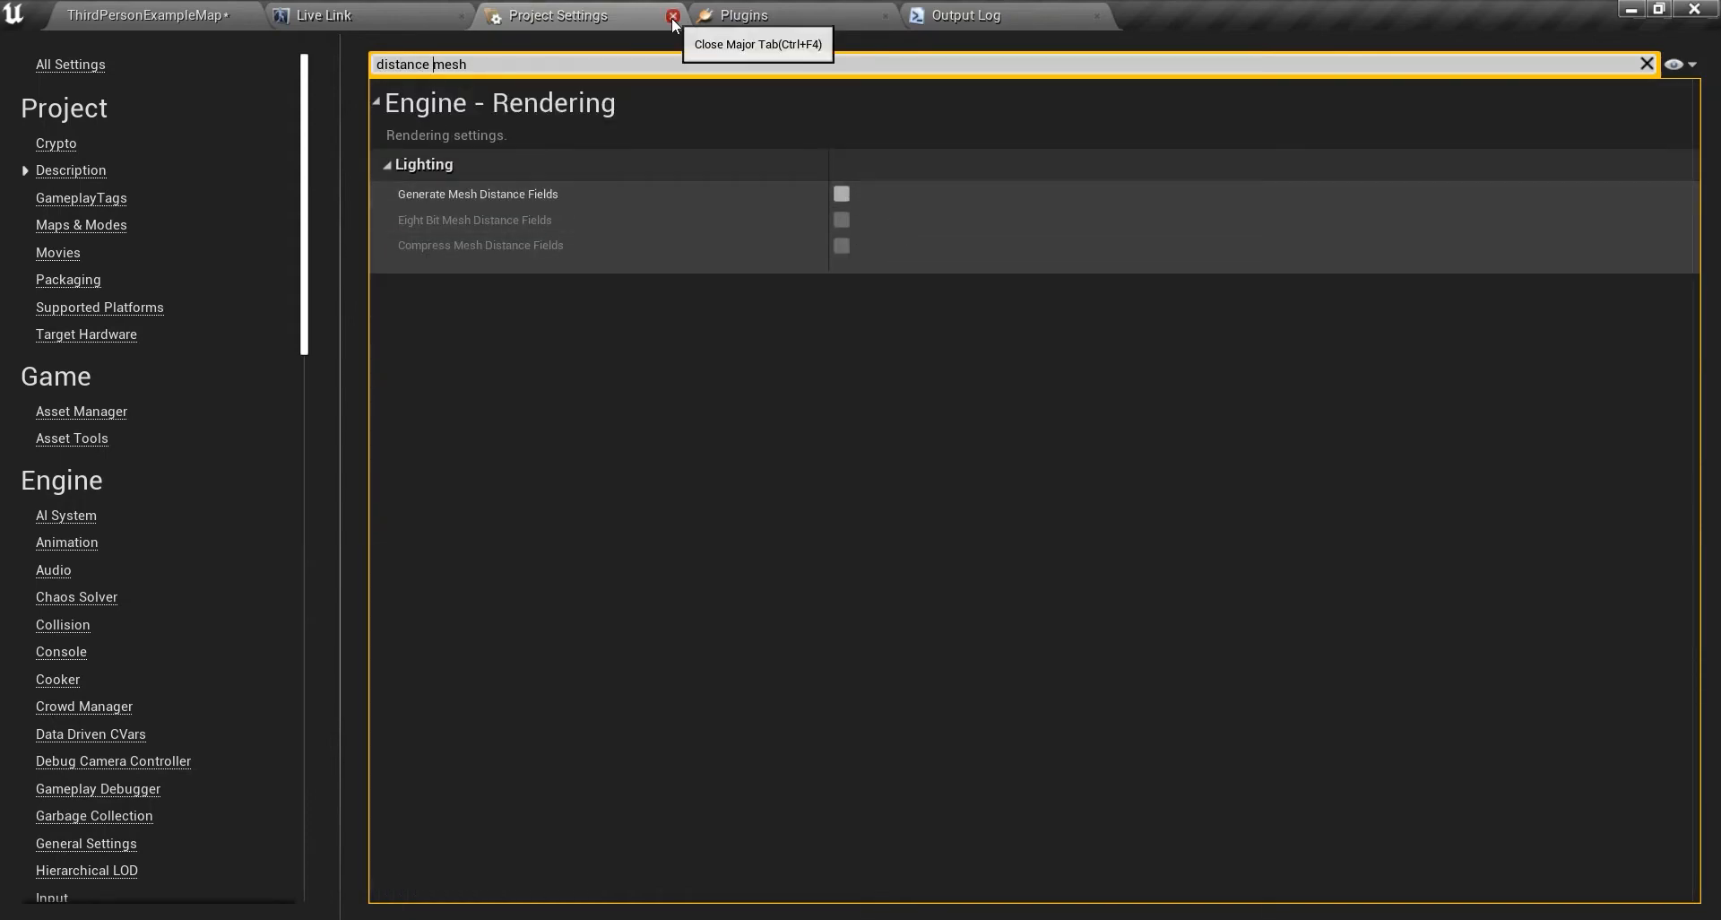
left_click(670, 15)
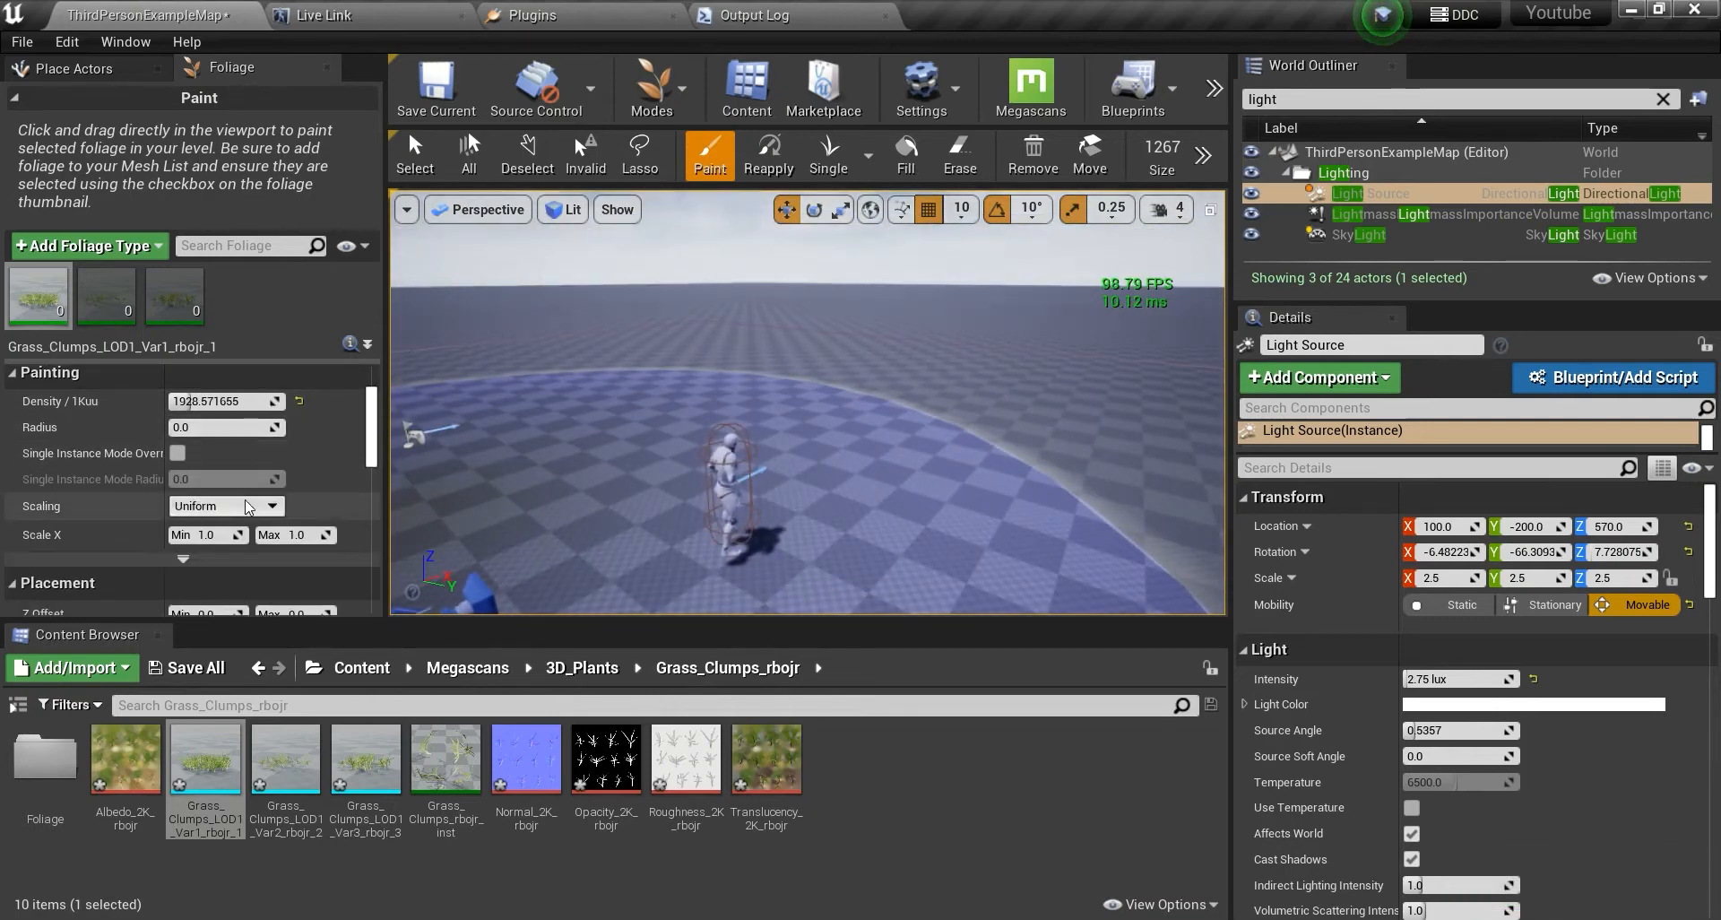
Scroll the Var1 foliage details through Painting, Placement and Instance Settings.
scroll("down", 3)
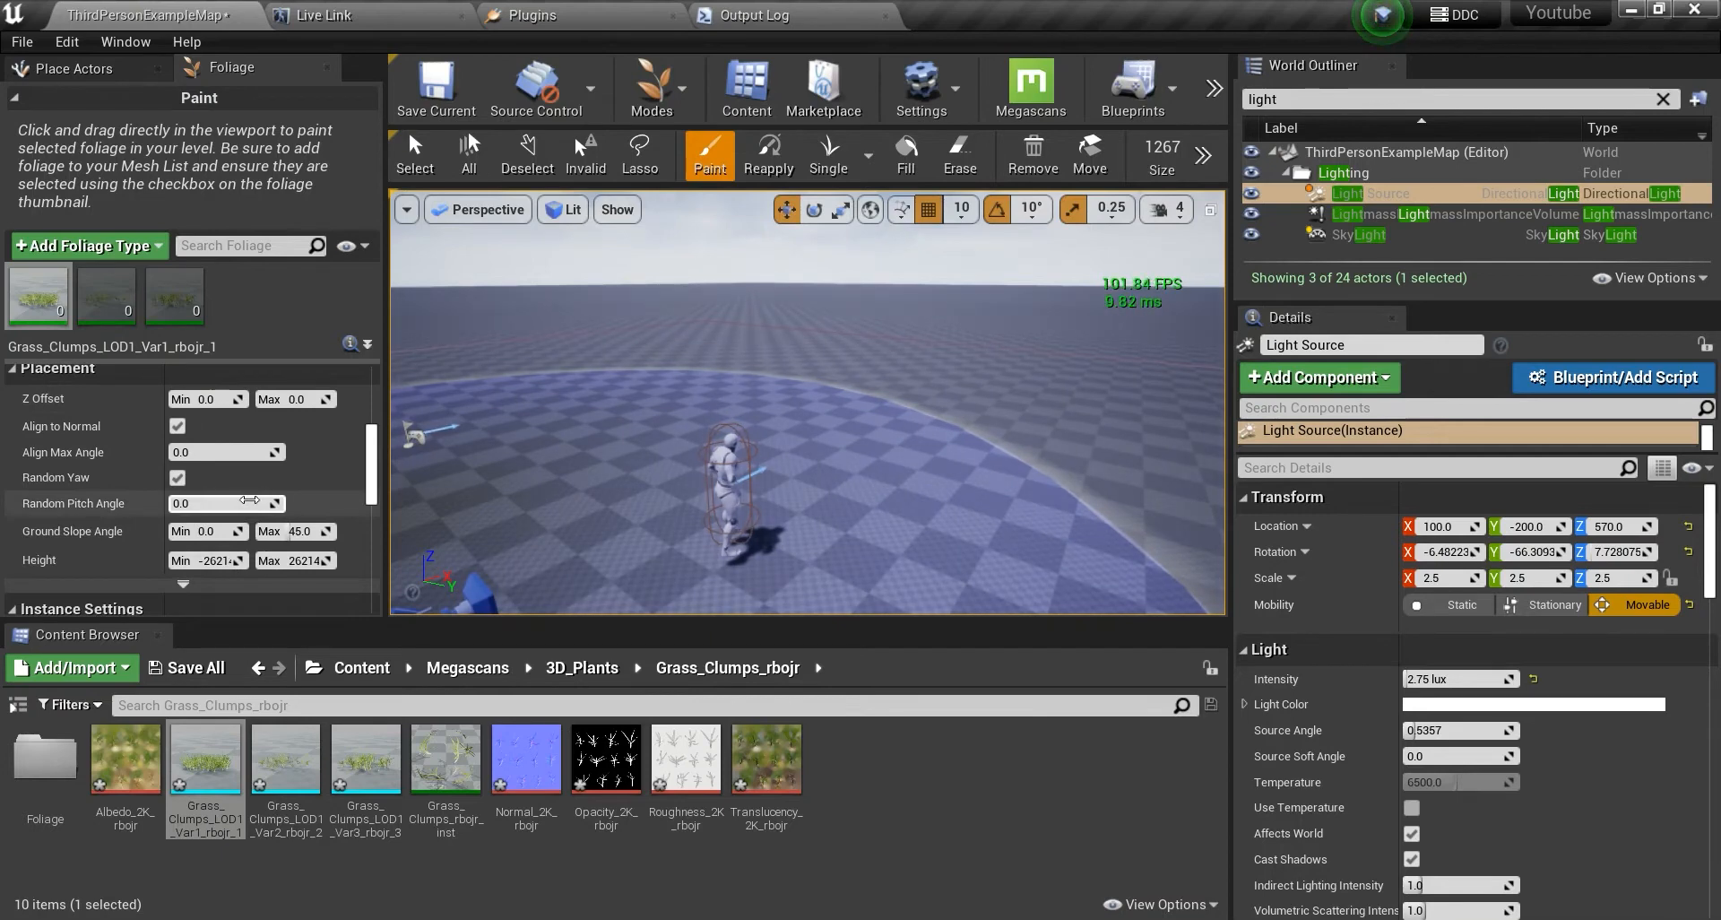
scroll("down", 3)
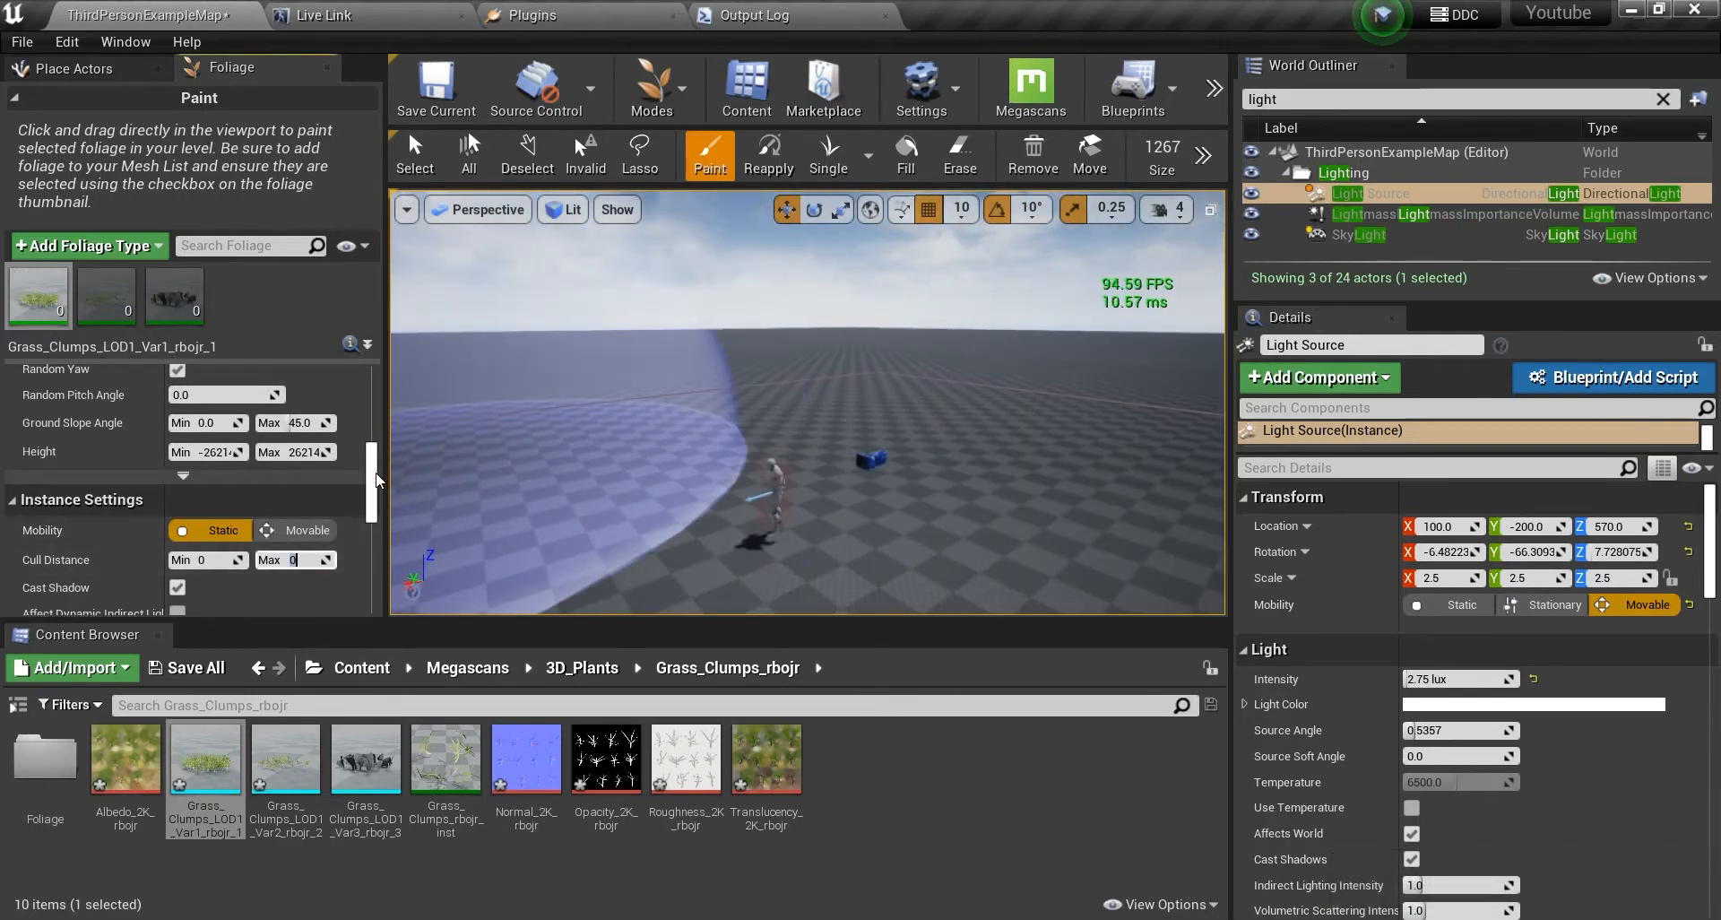
Give the Var1 grass clump mesh the Foliage LOD Group with 8 LODs.
double_click(204, 759)
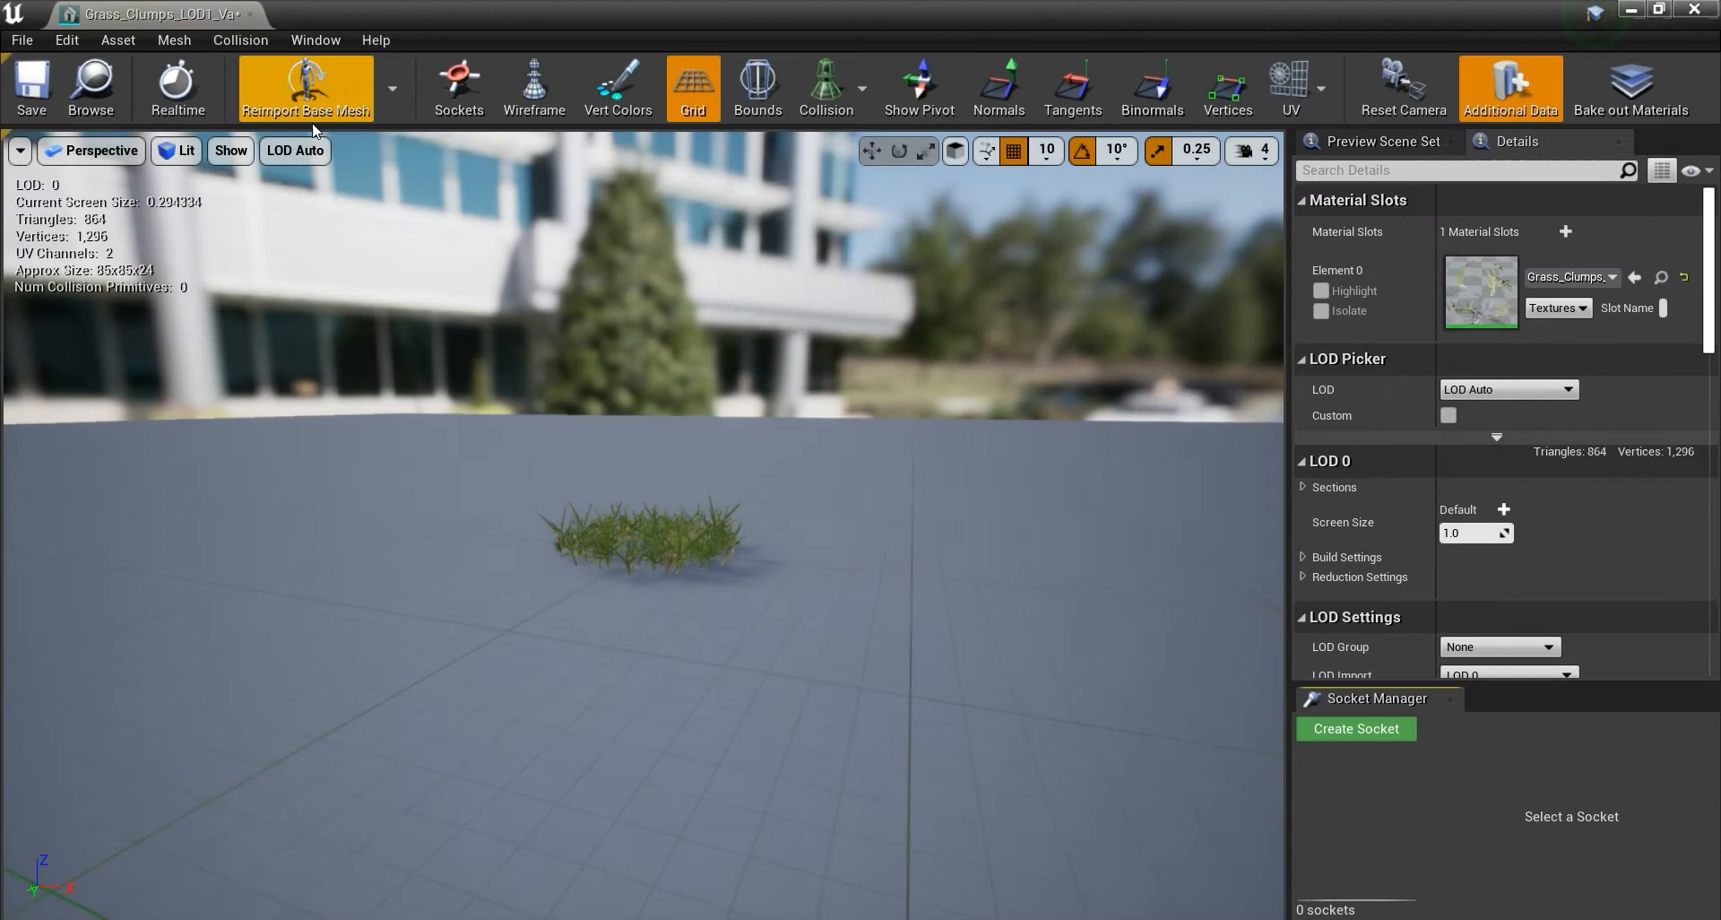
left_click(293, 151)
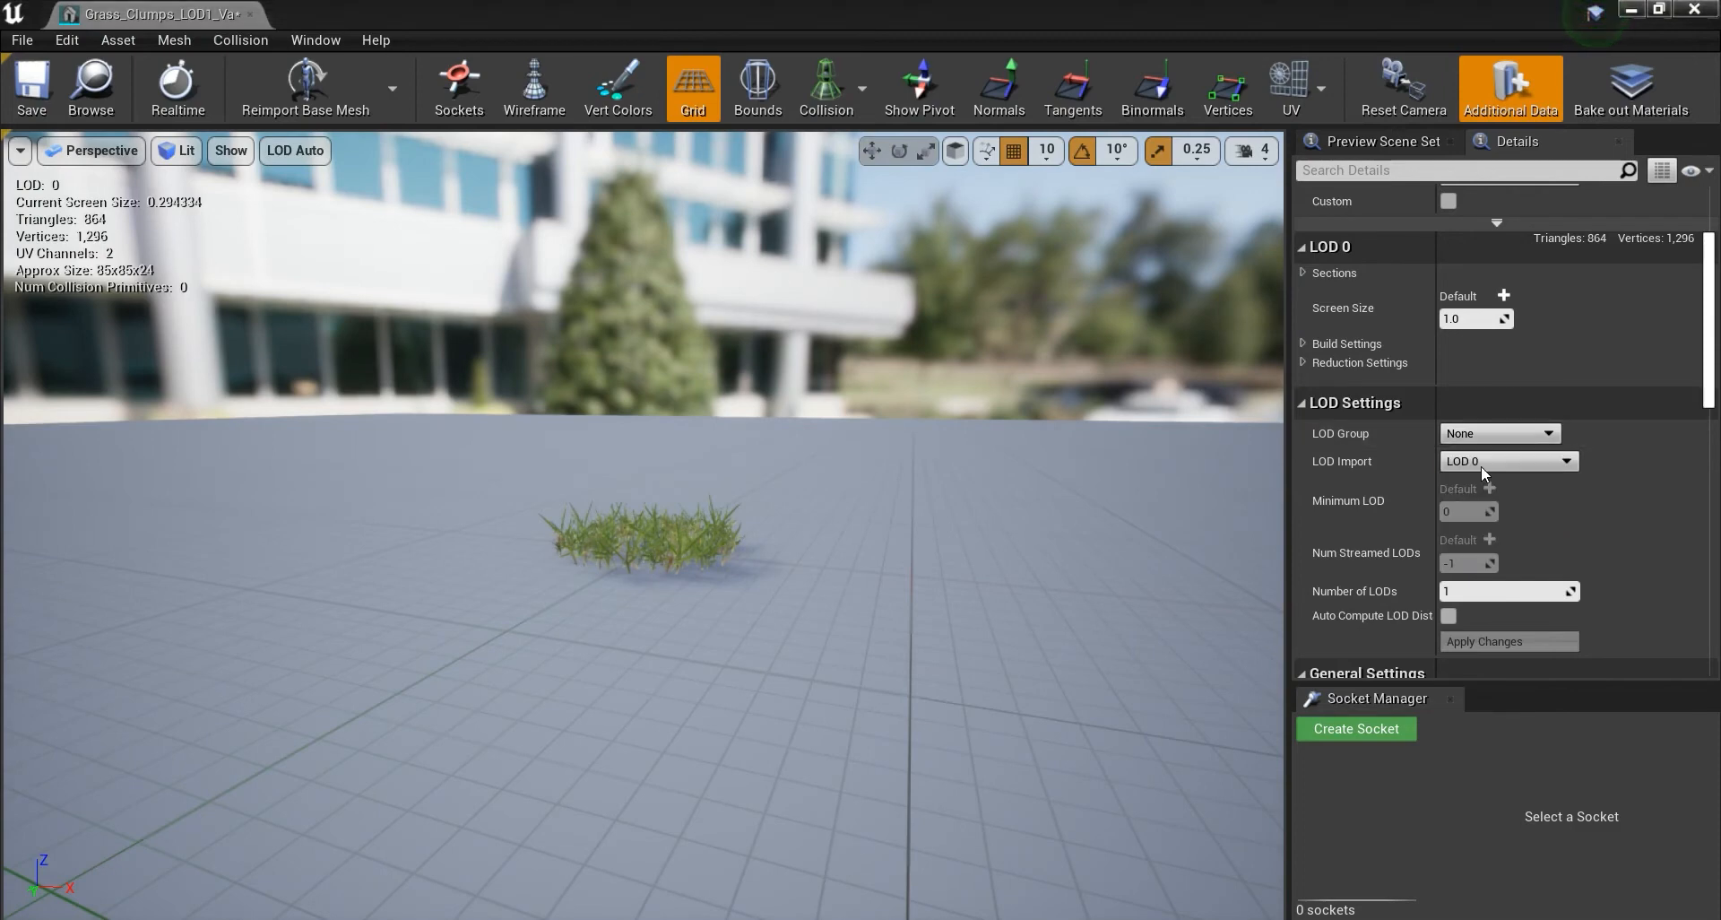
left_click(1493, 432)
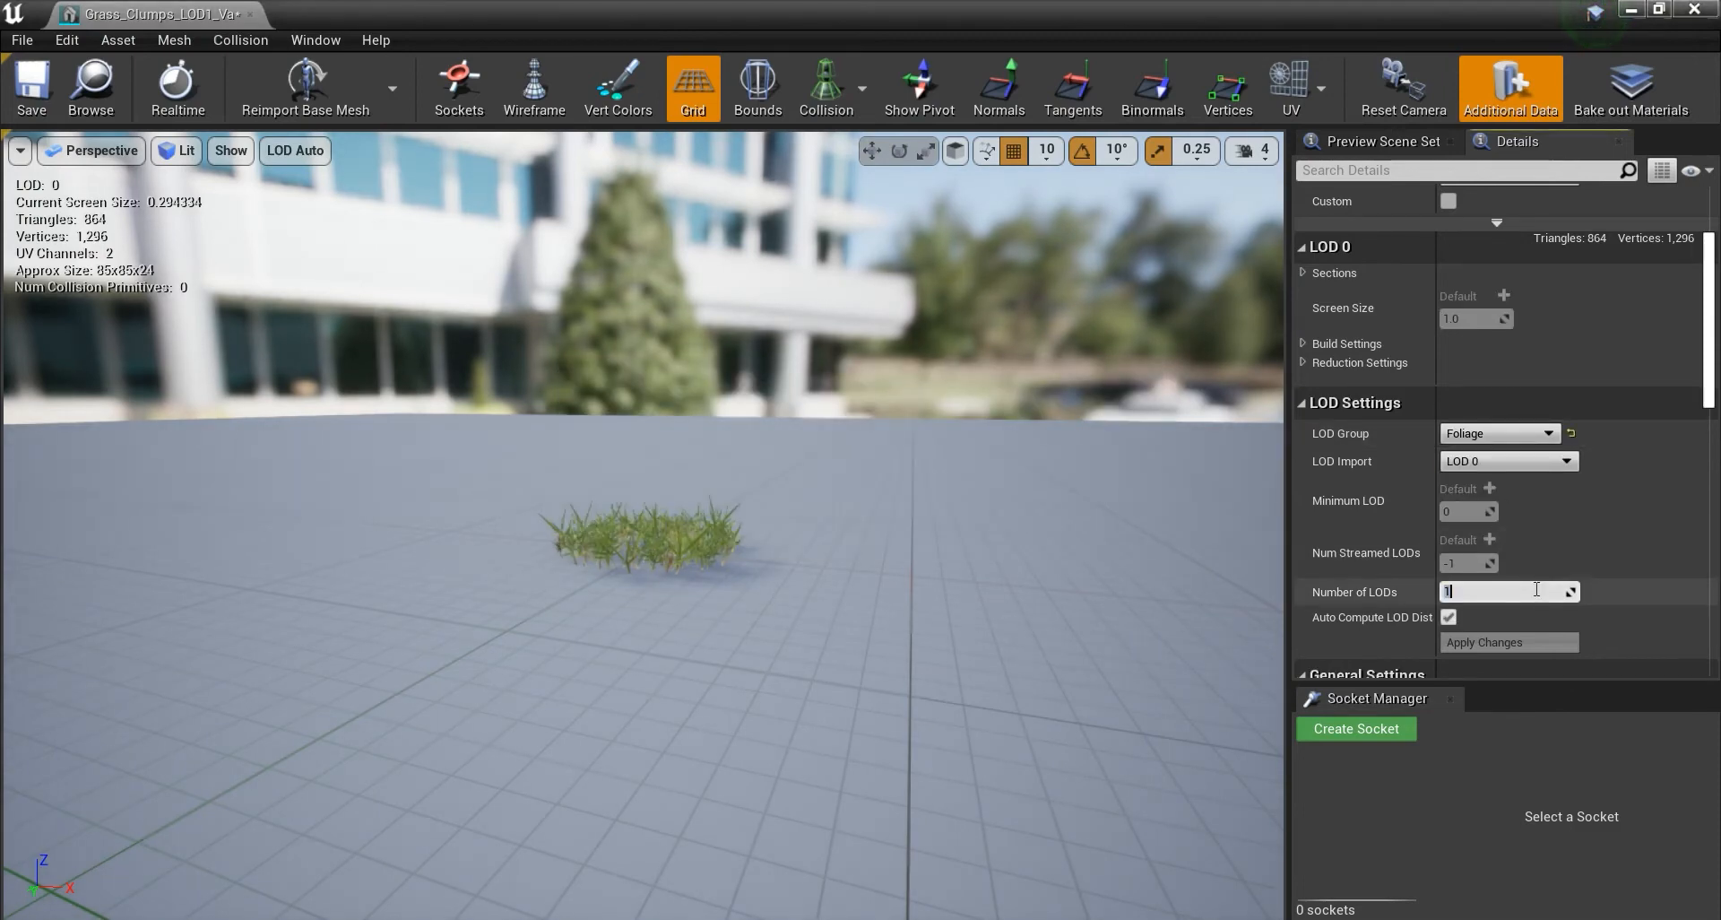
type("8")
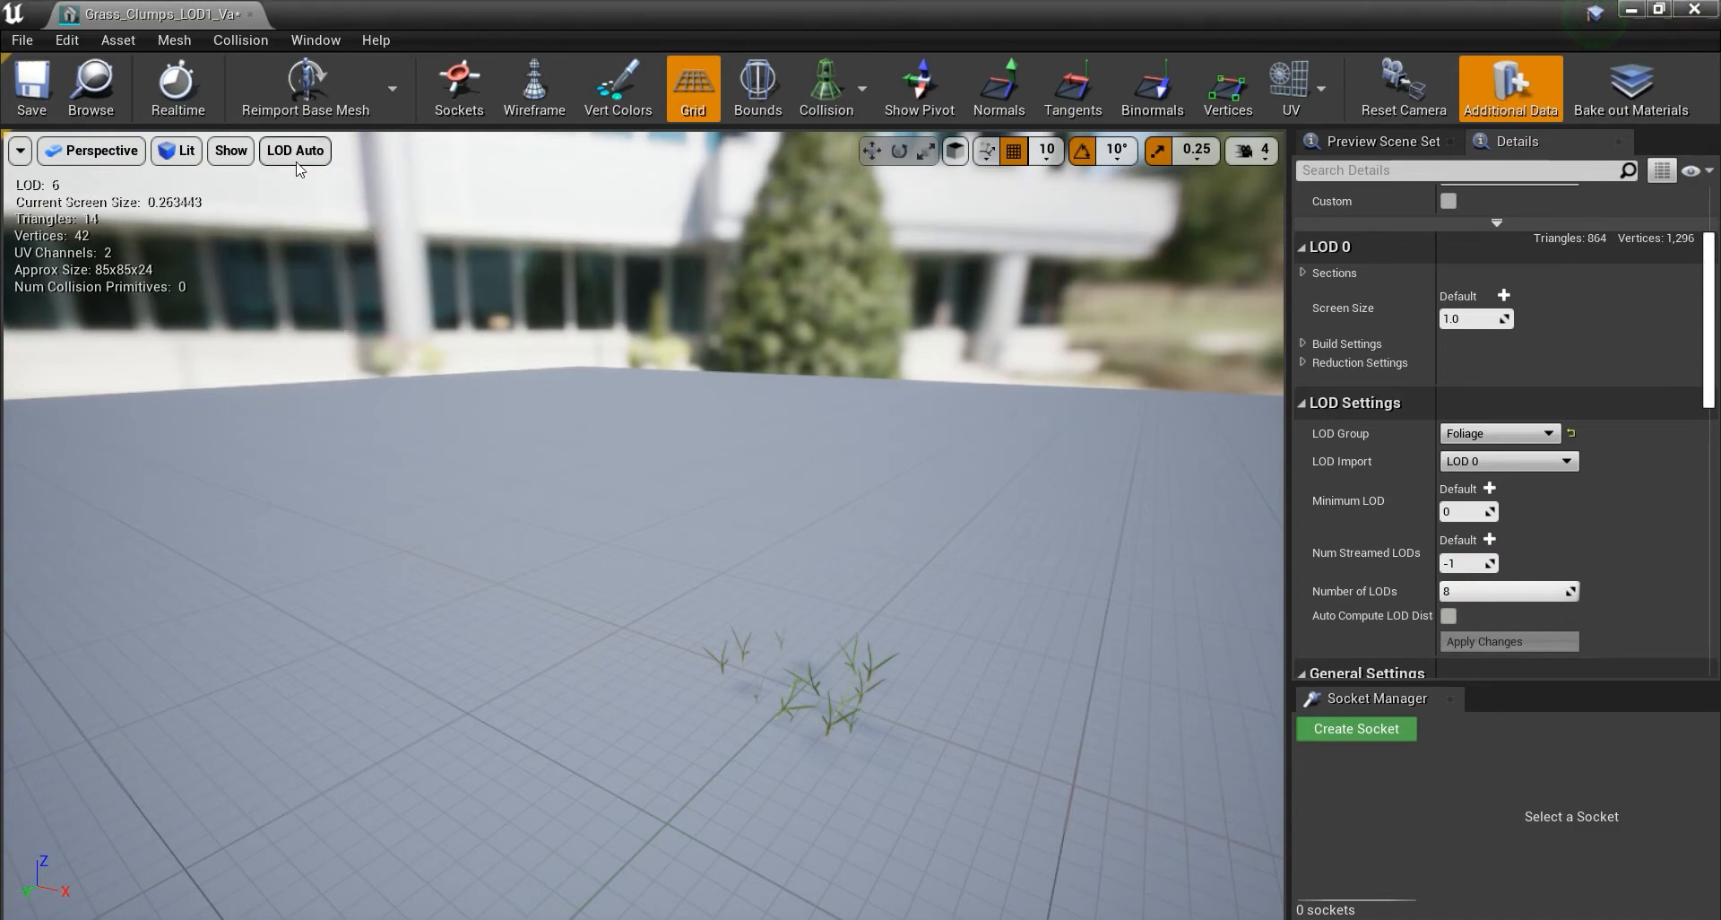
Preview the grass clump mesh at LOD 1, then LOD 2, zooming in.
left_click(294, 151)
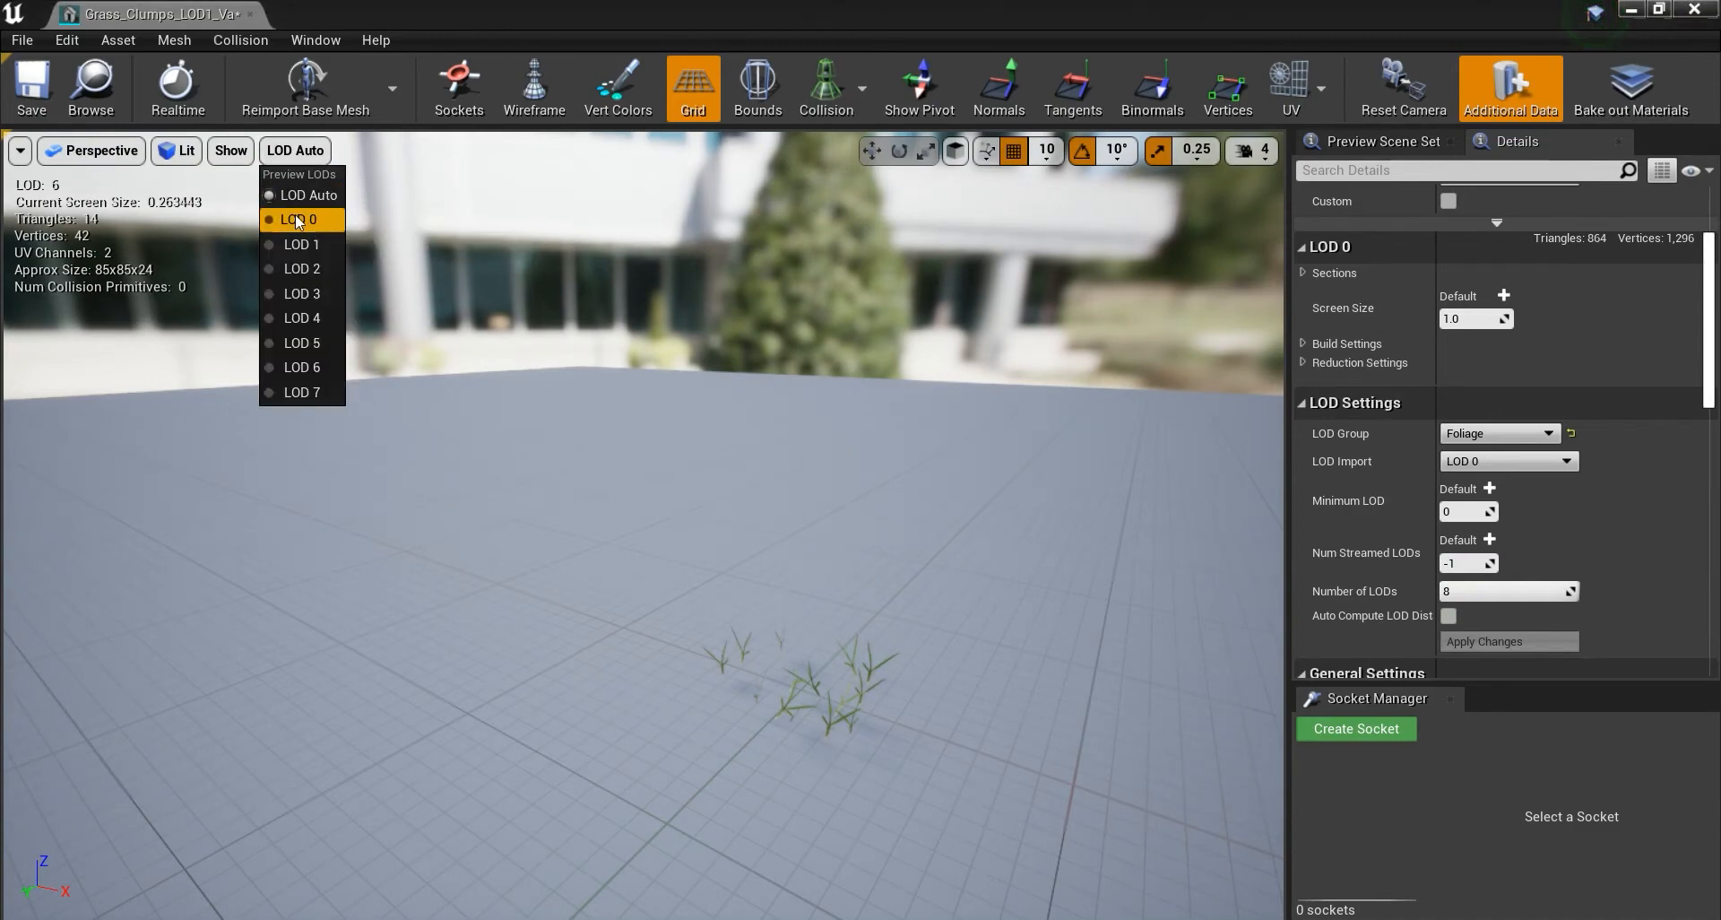
left_click(300, 244)
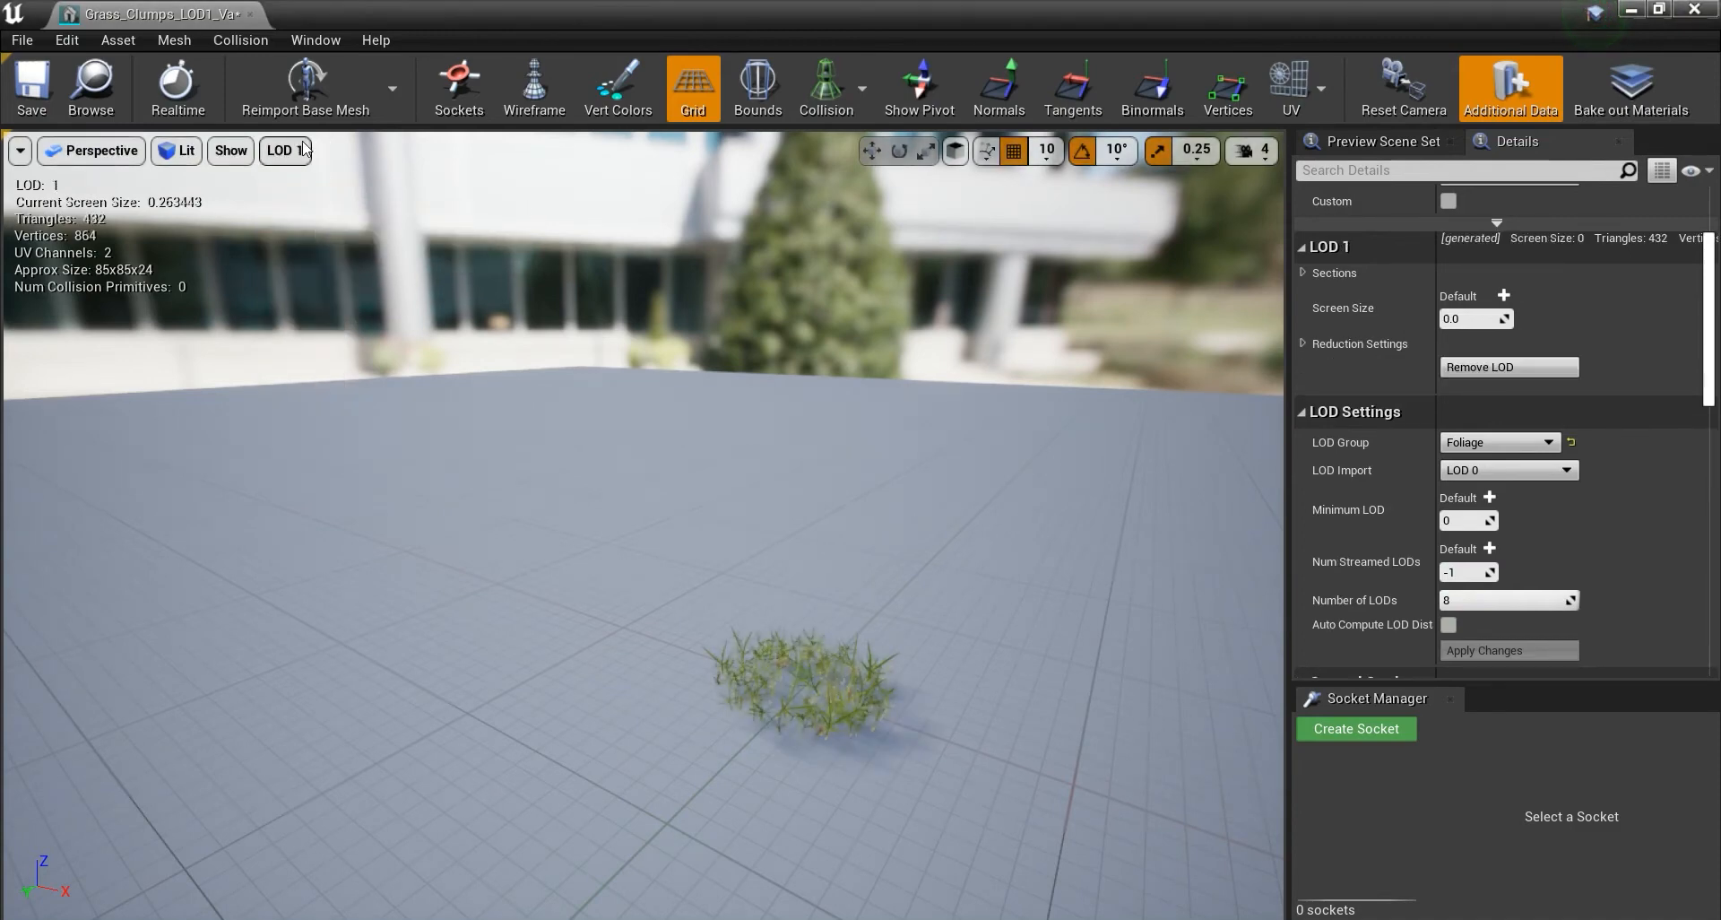
left_click(284, 151)
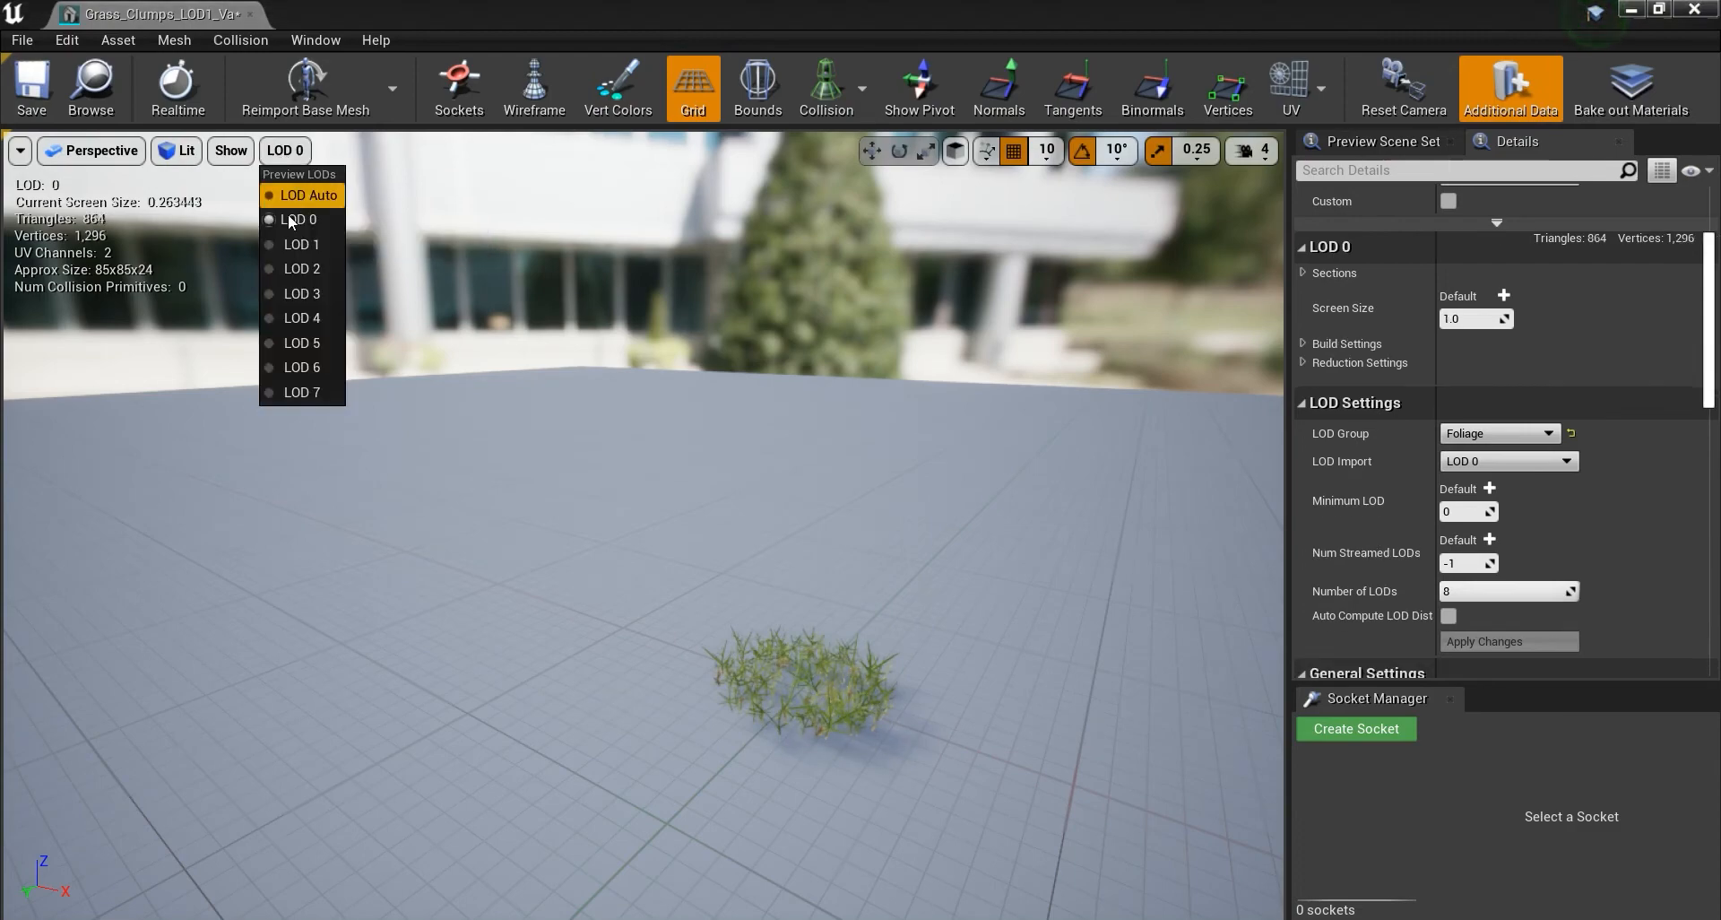
left_click(301, 268)
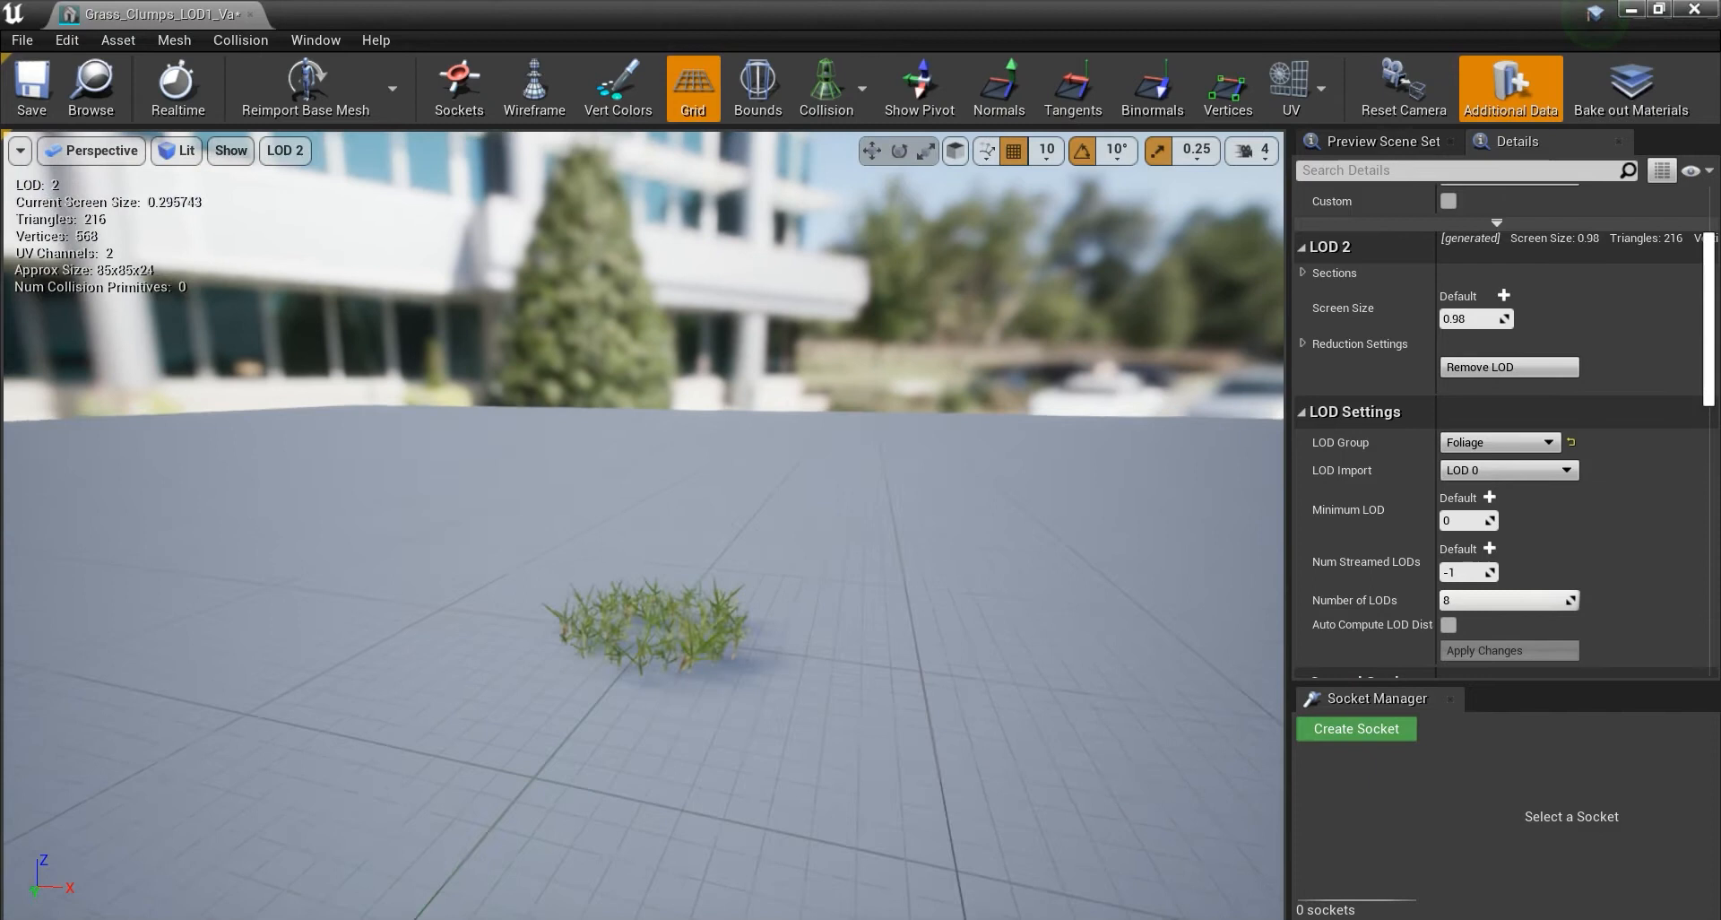
scroll("down", 3)
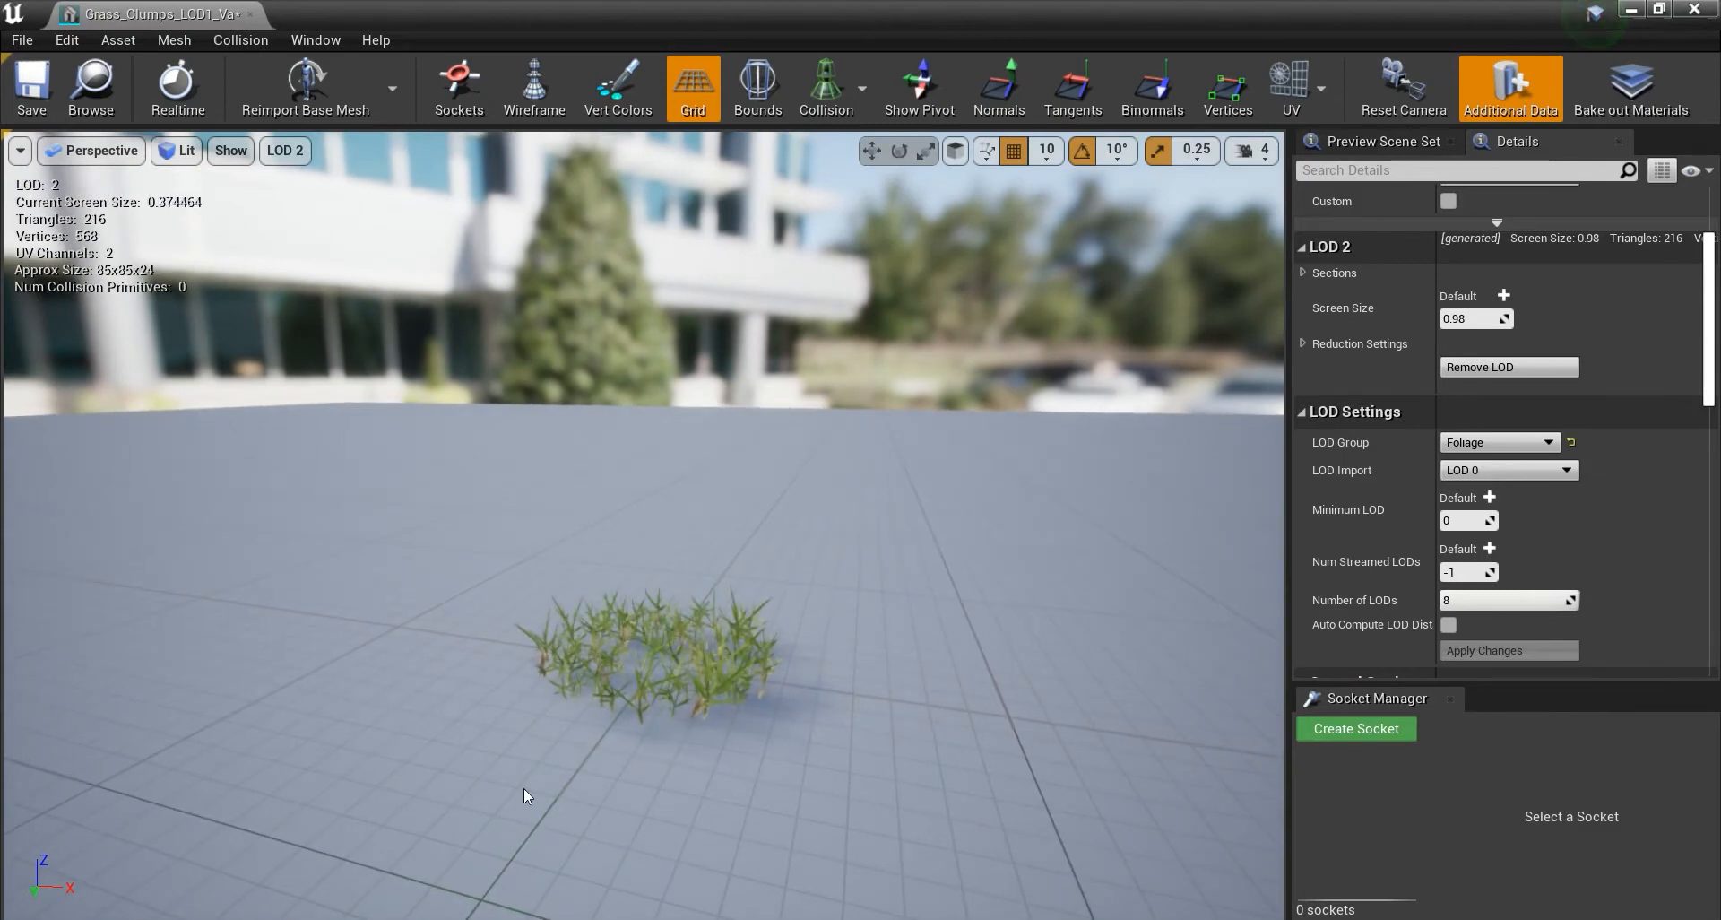
mouse_move(846, 560)
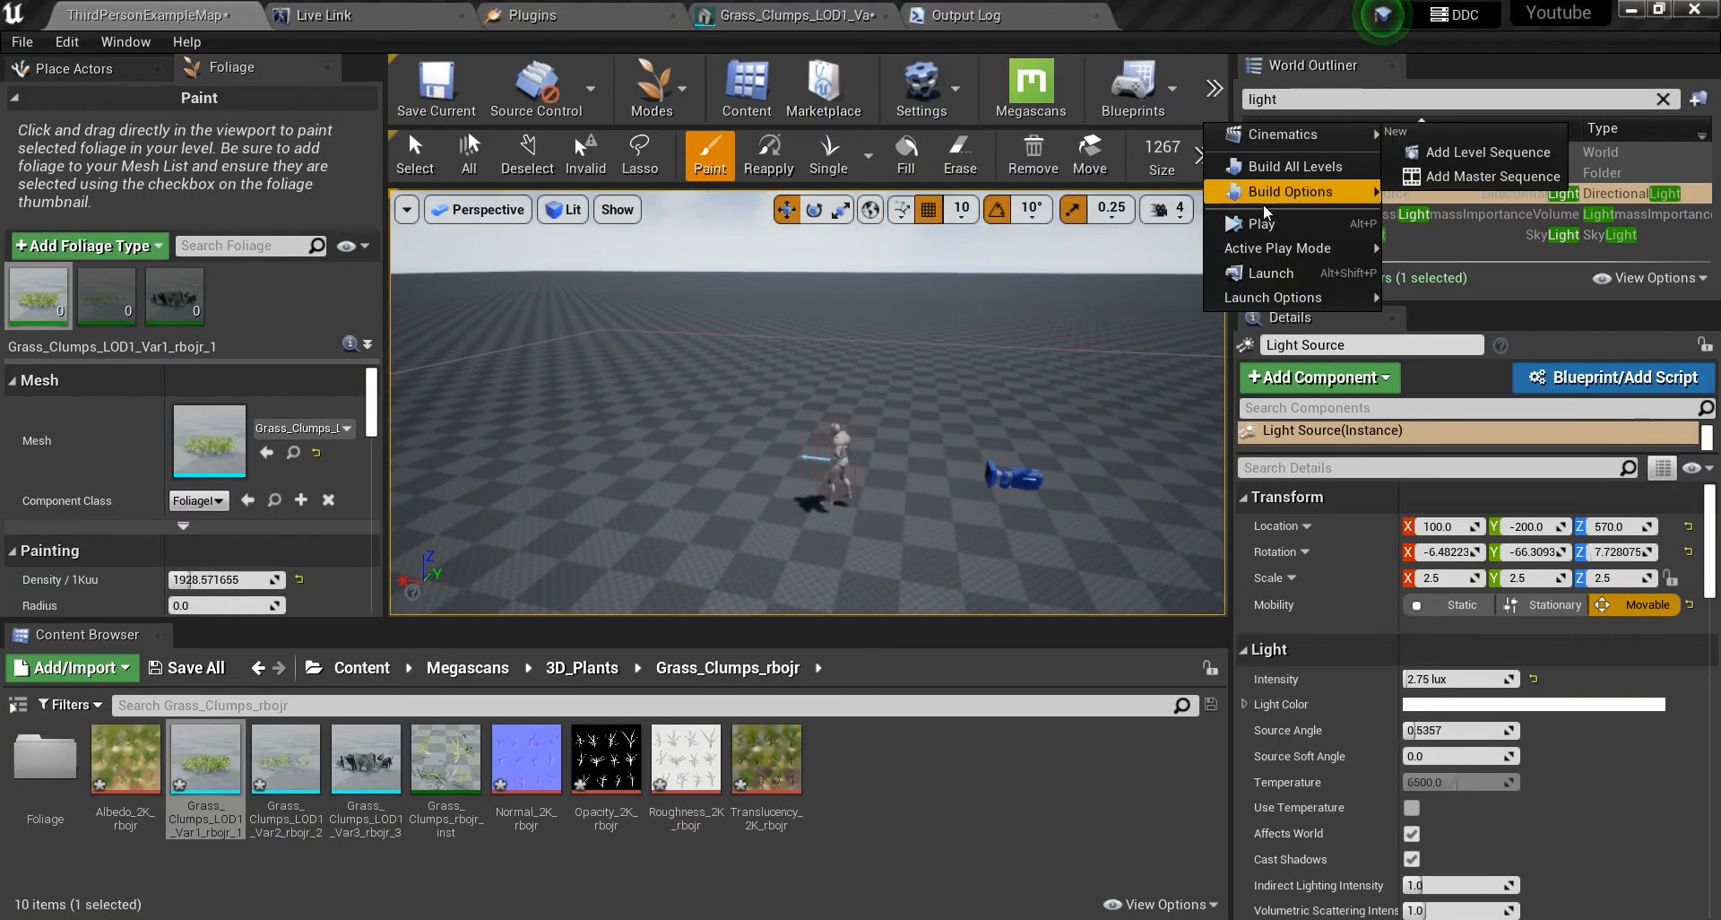
Dismiss the Build dropdown in the ThirdPersonExampleMap level editor.
left_click(1248, 223)
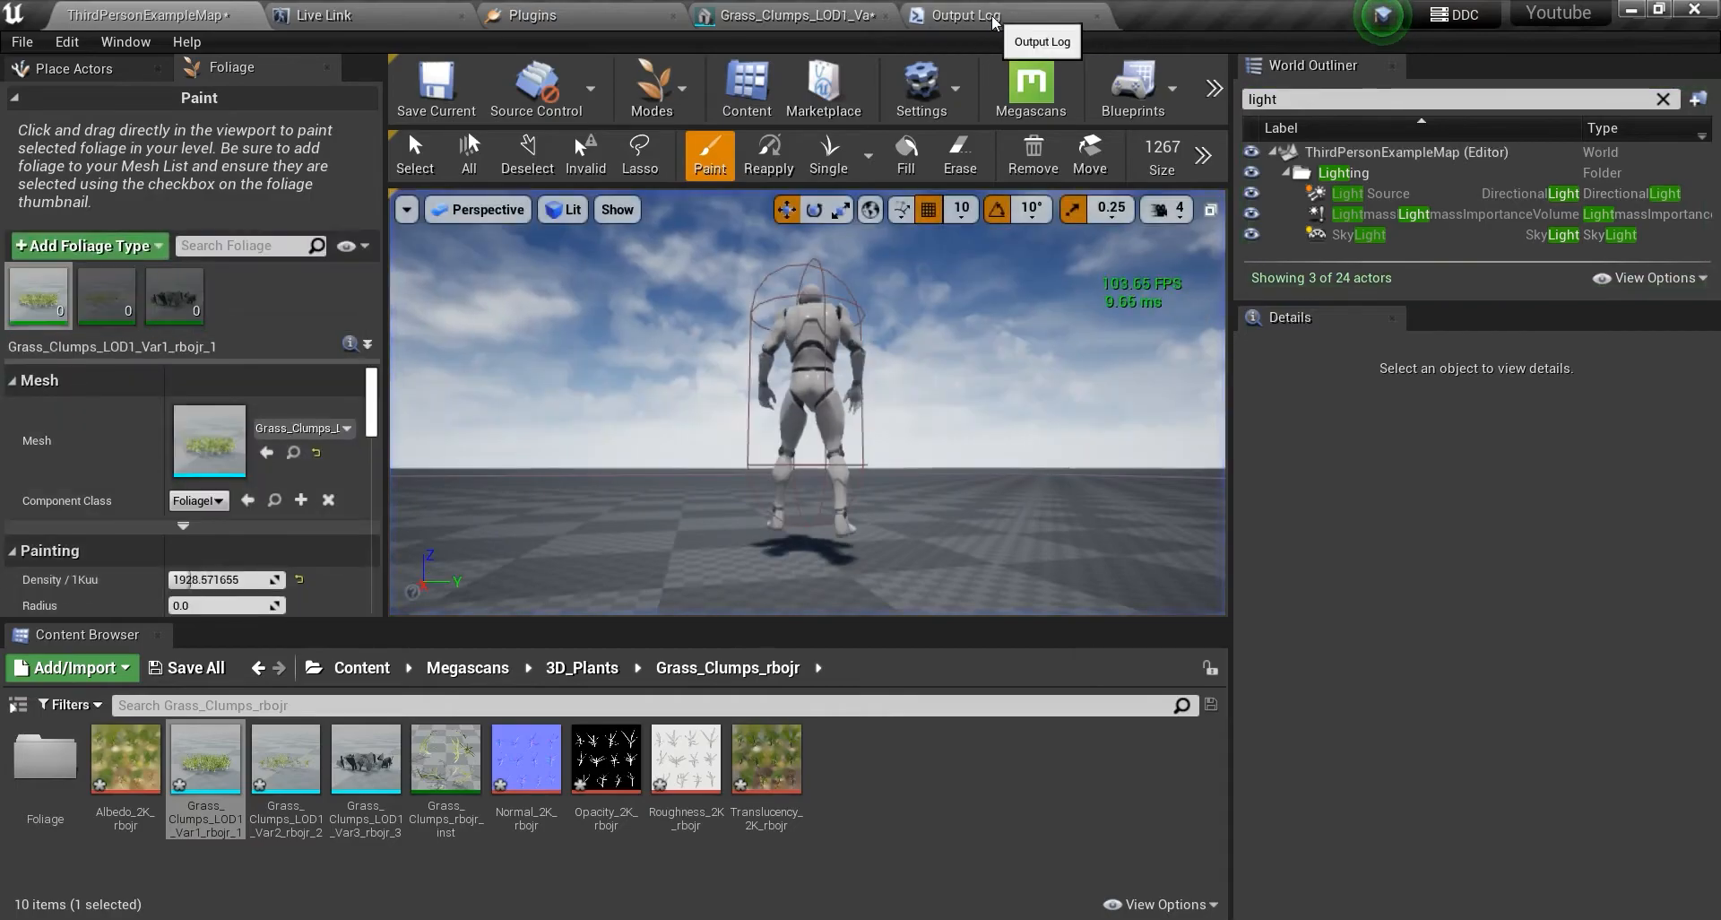
Back in the mesh editor, compare LOD 3 with LOD 2 and set LOD 2 screen size near 99.
left_click(782, 15)
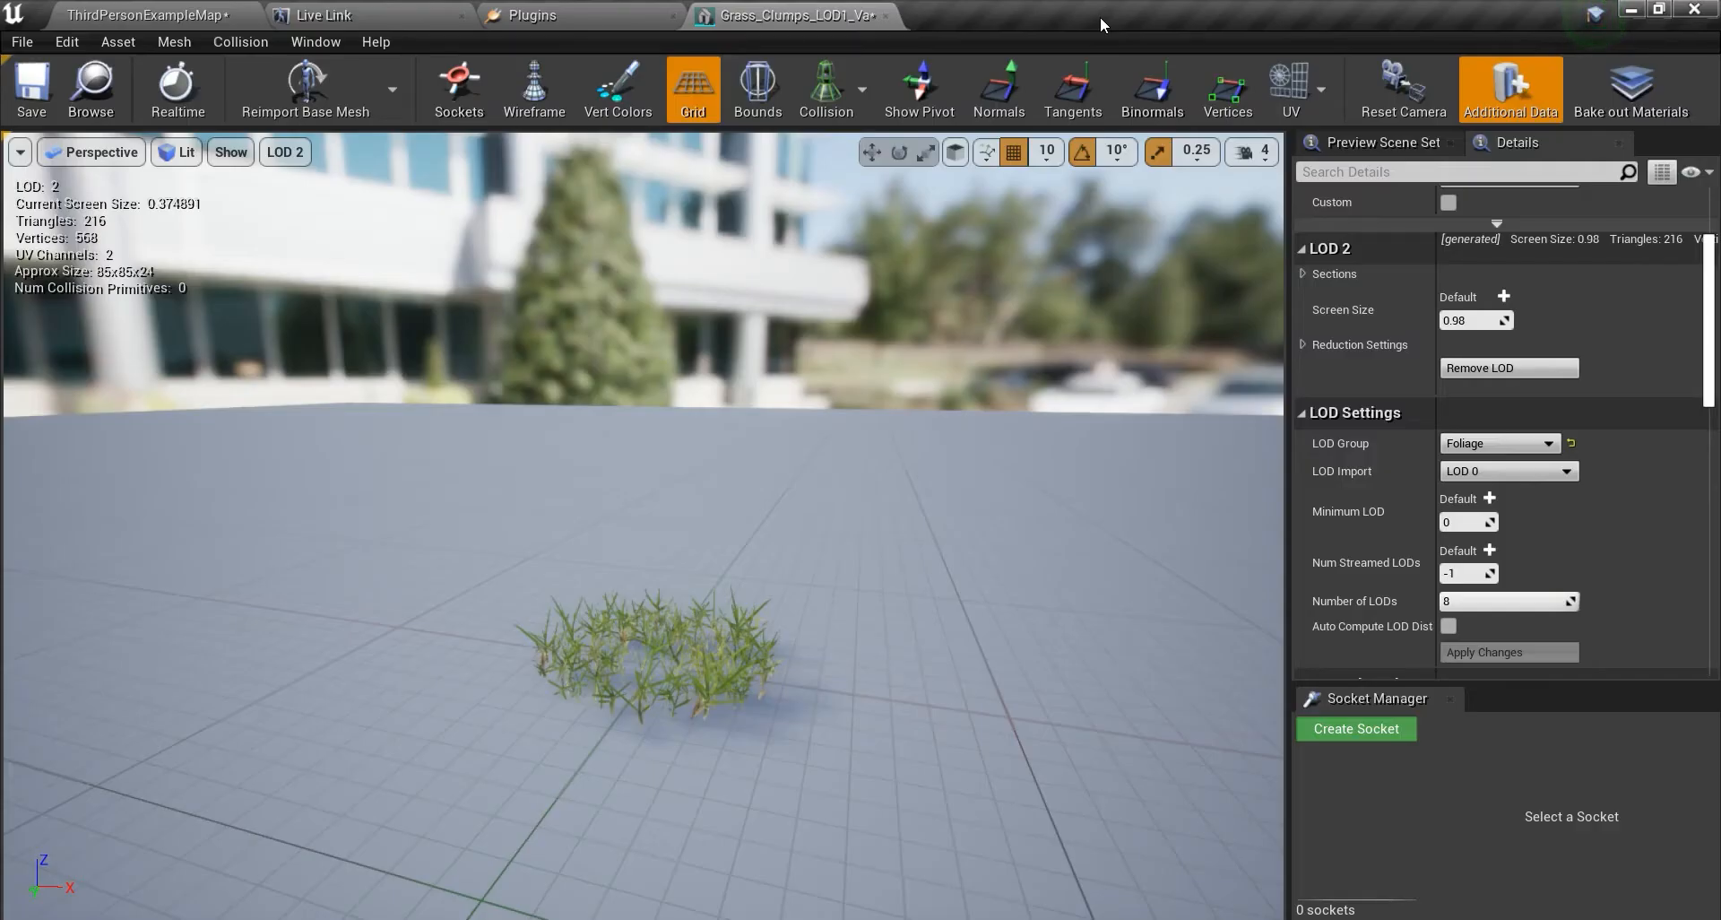
left_click(285, 151)
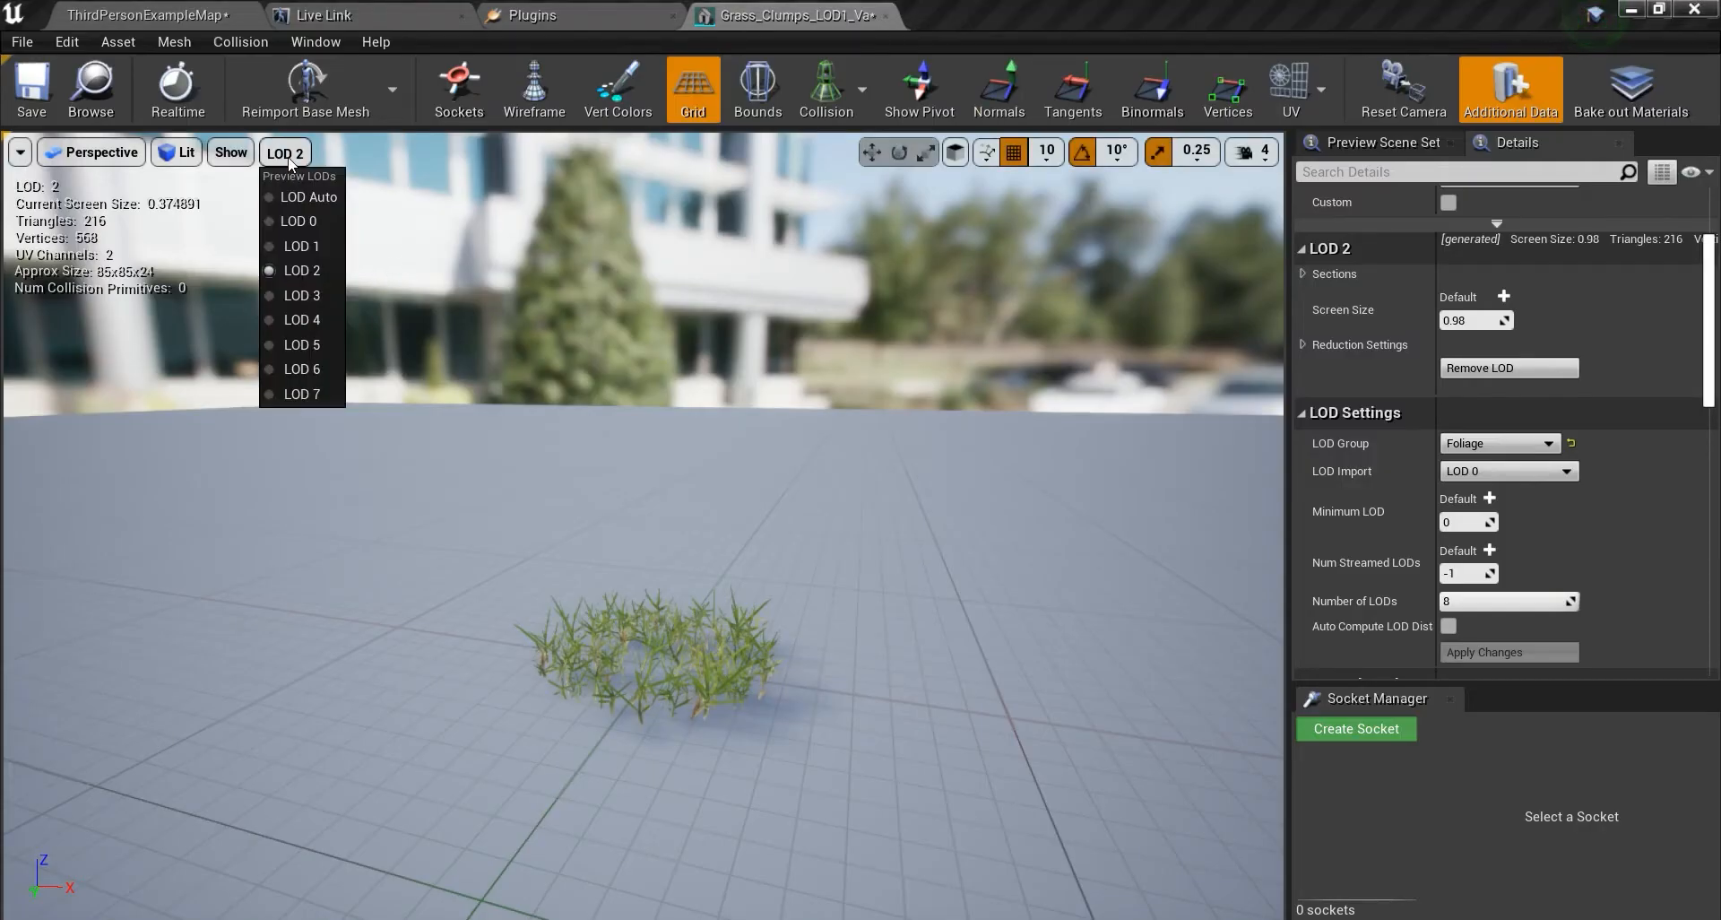
mouse_move(301, 295)
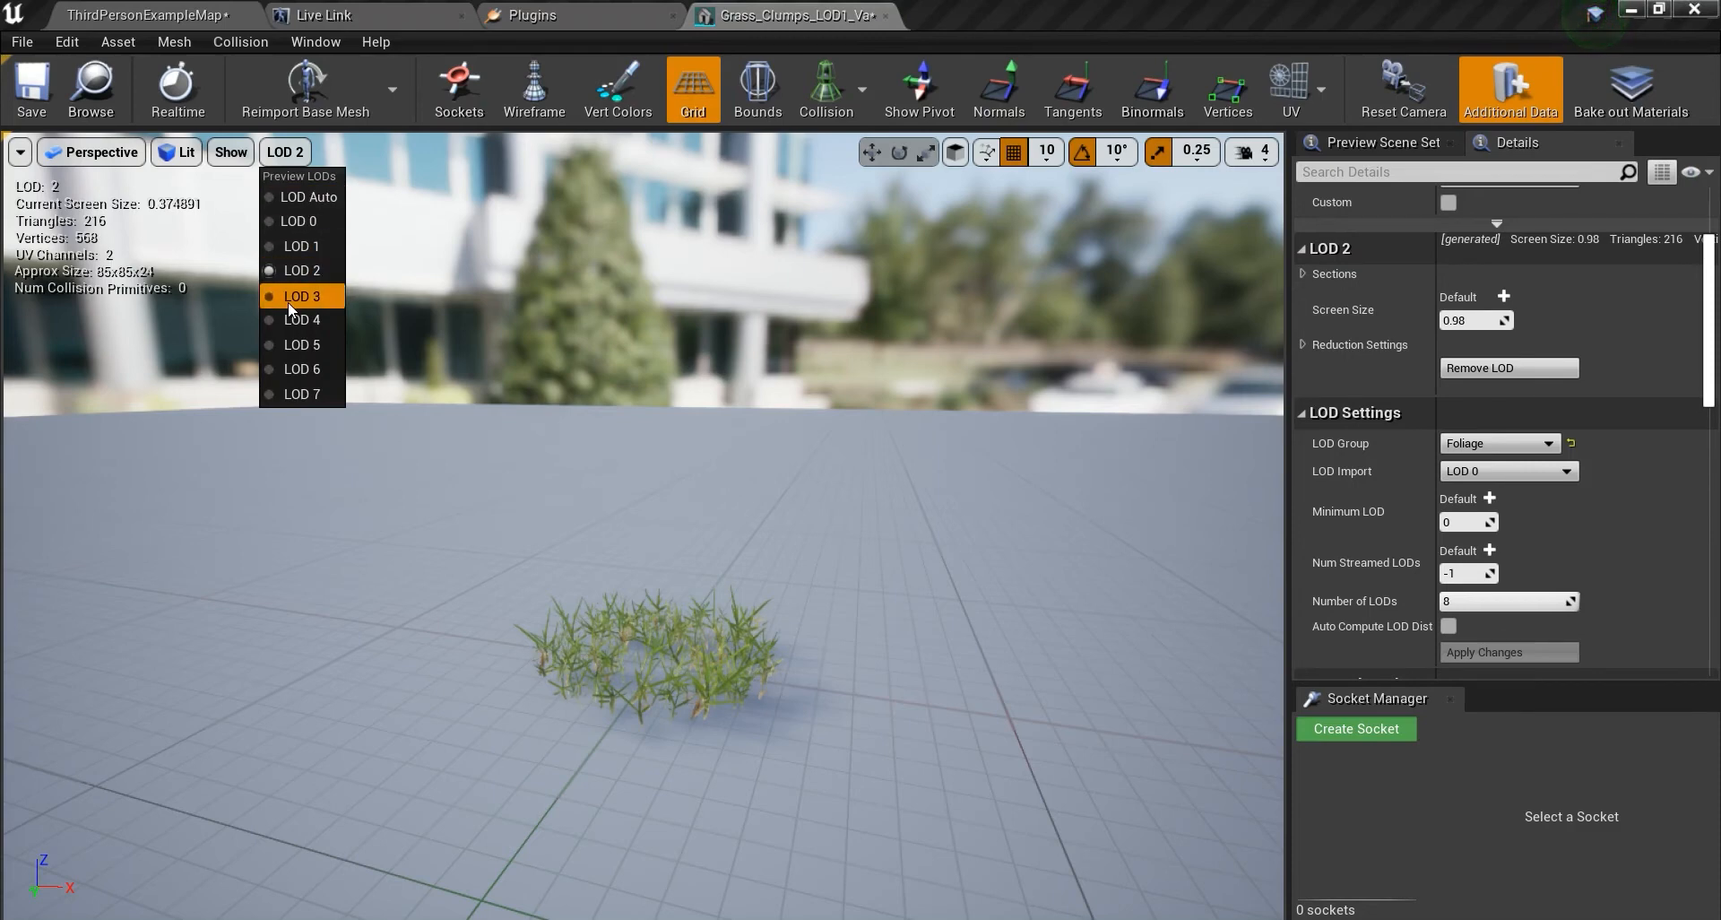
left_click(301, 270)
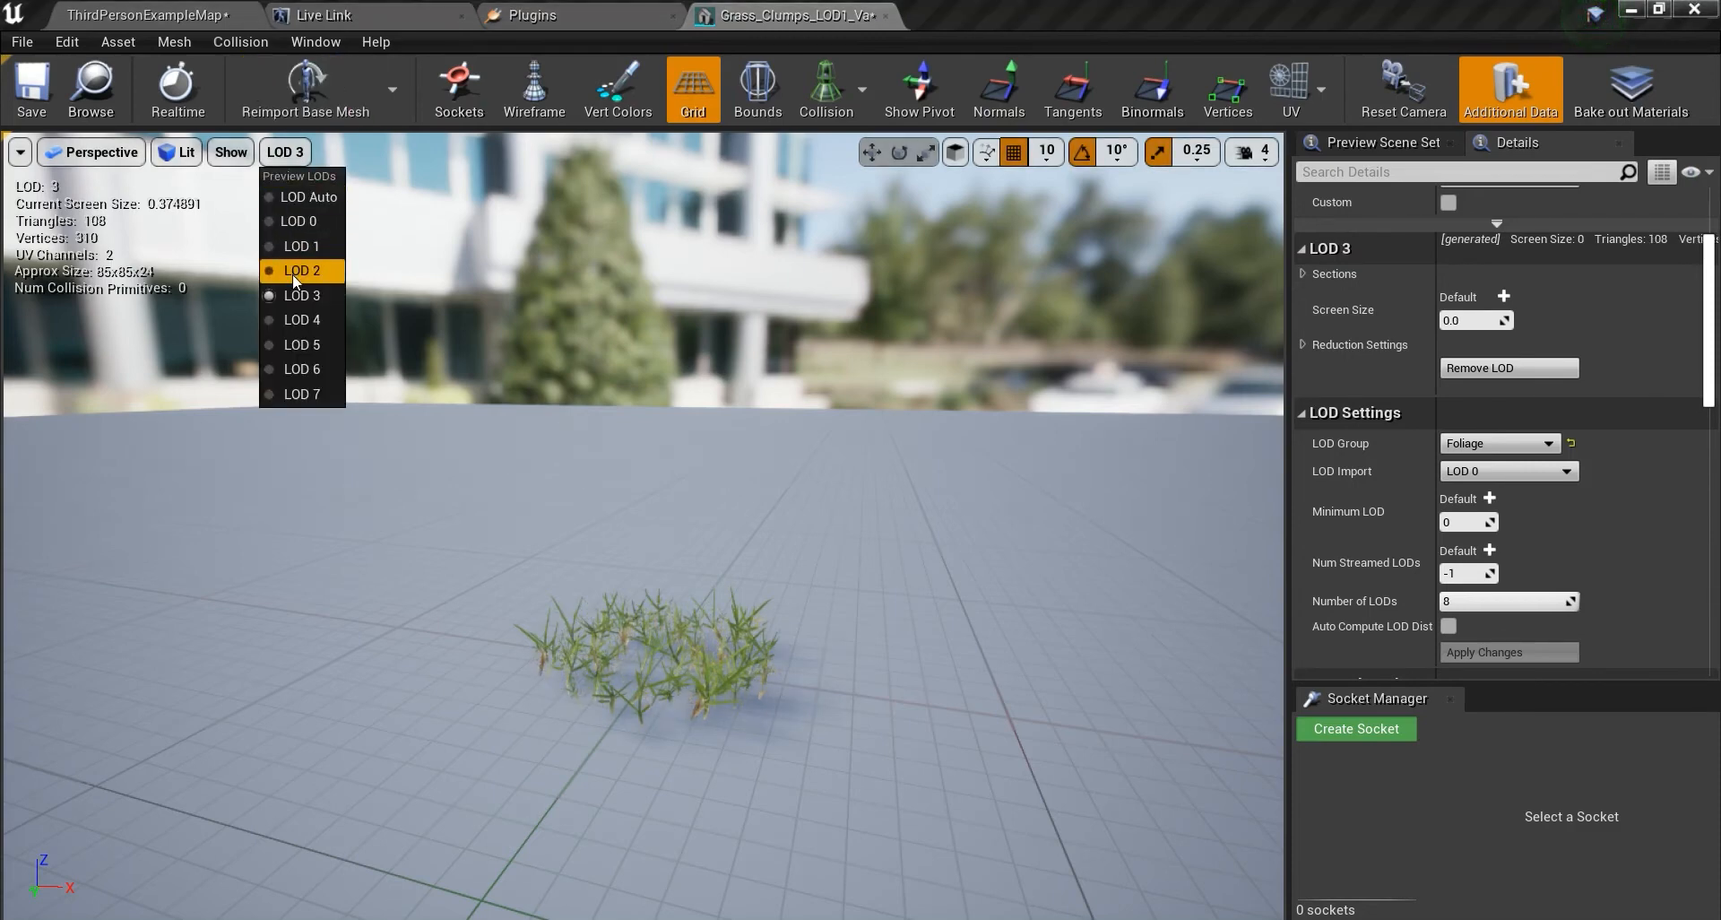
left_click(302, 271)
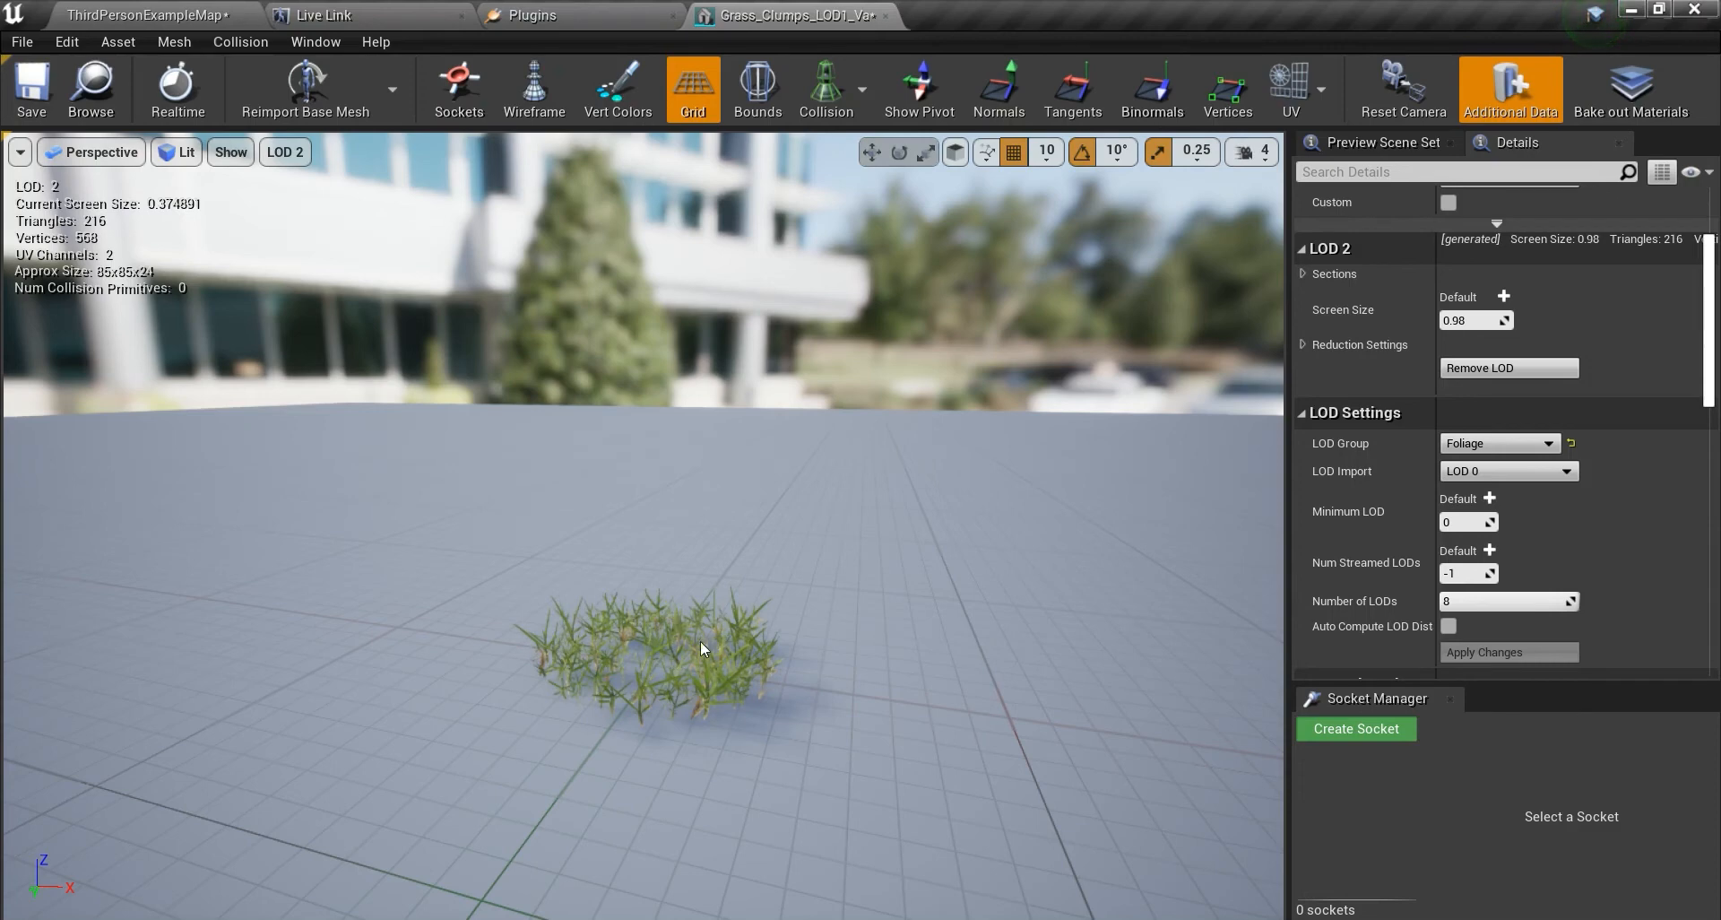
mouse_move(706, 656)
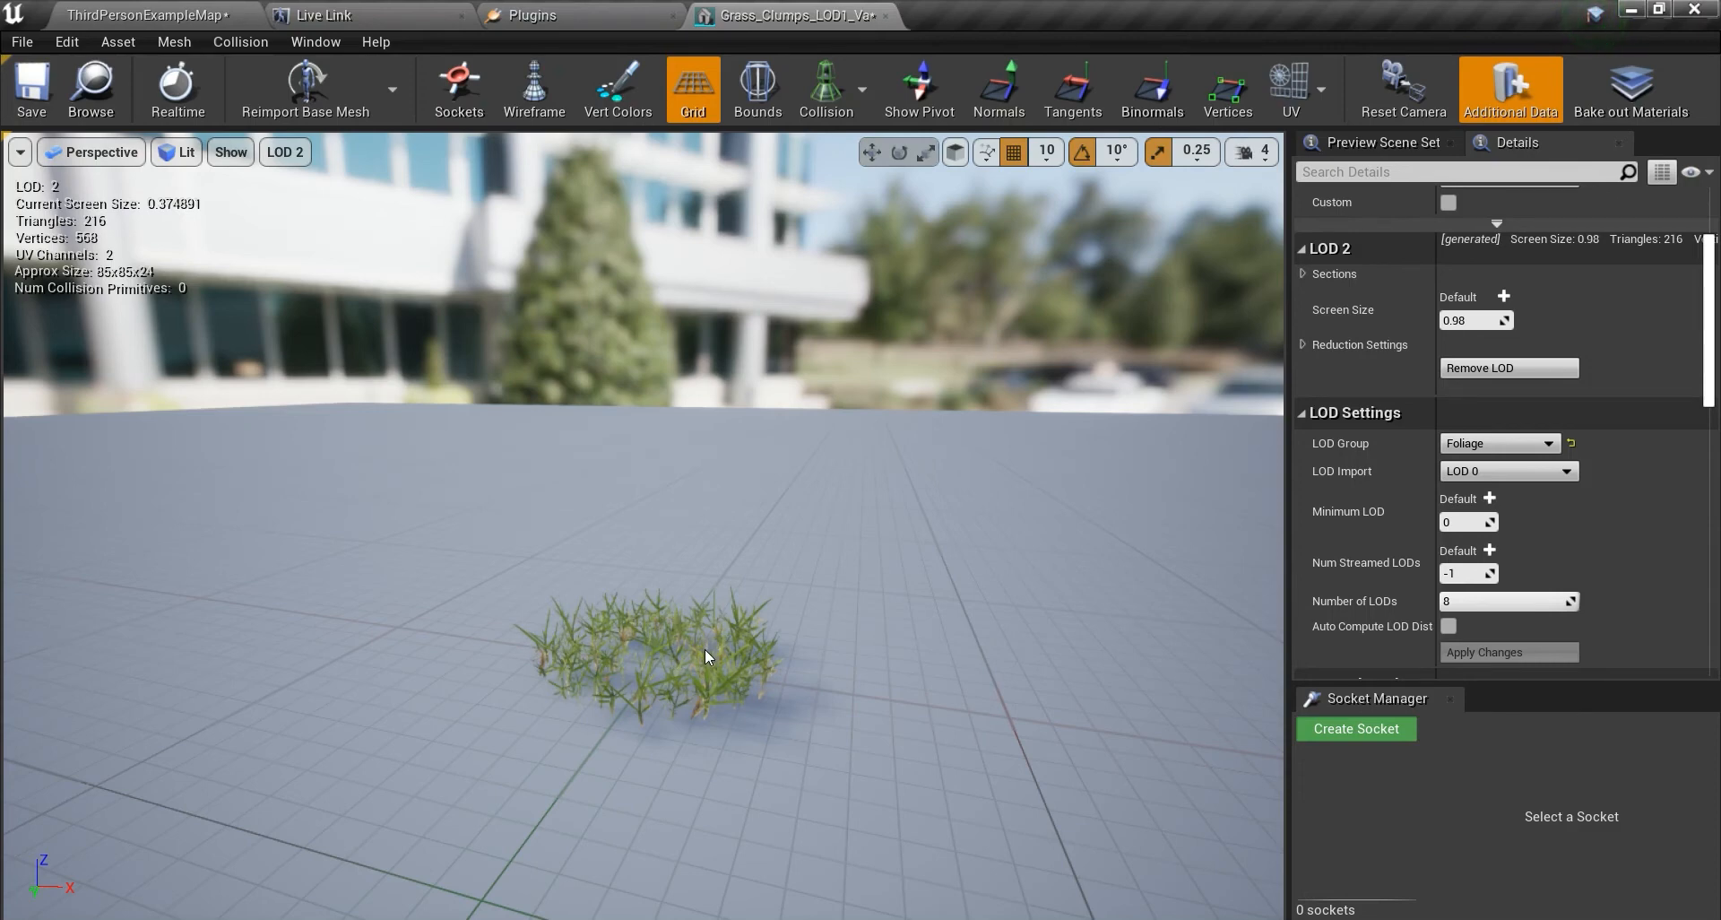
left_click(284, 152)
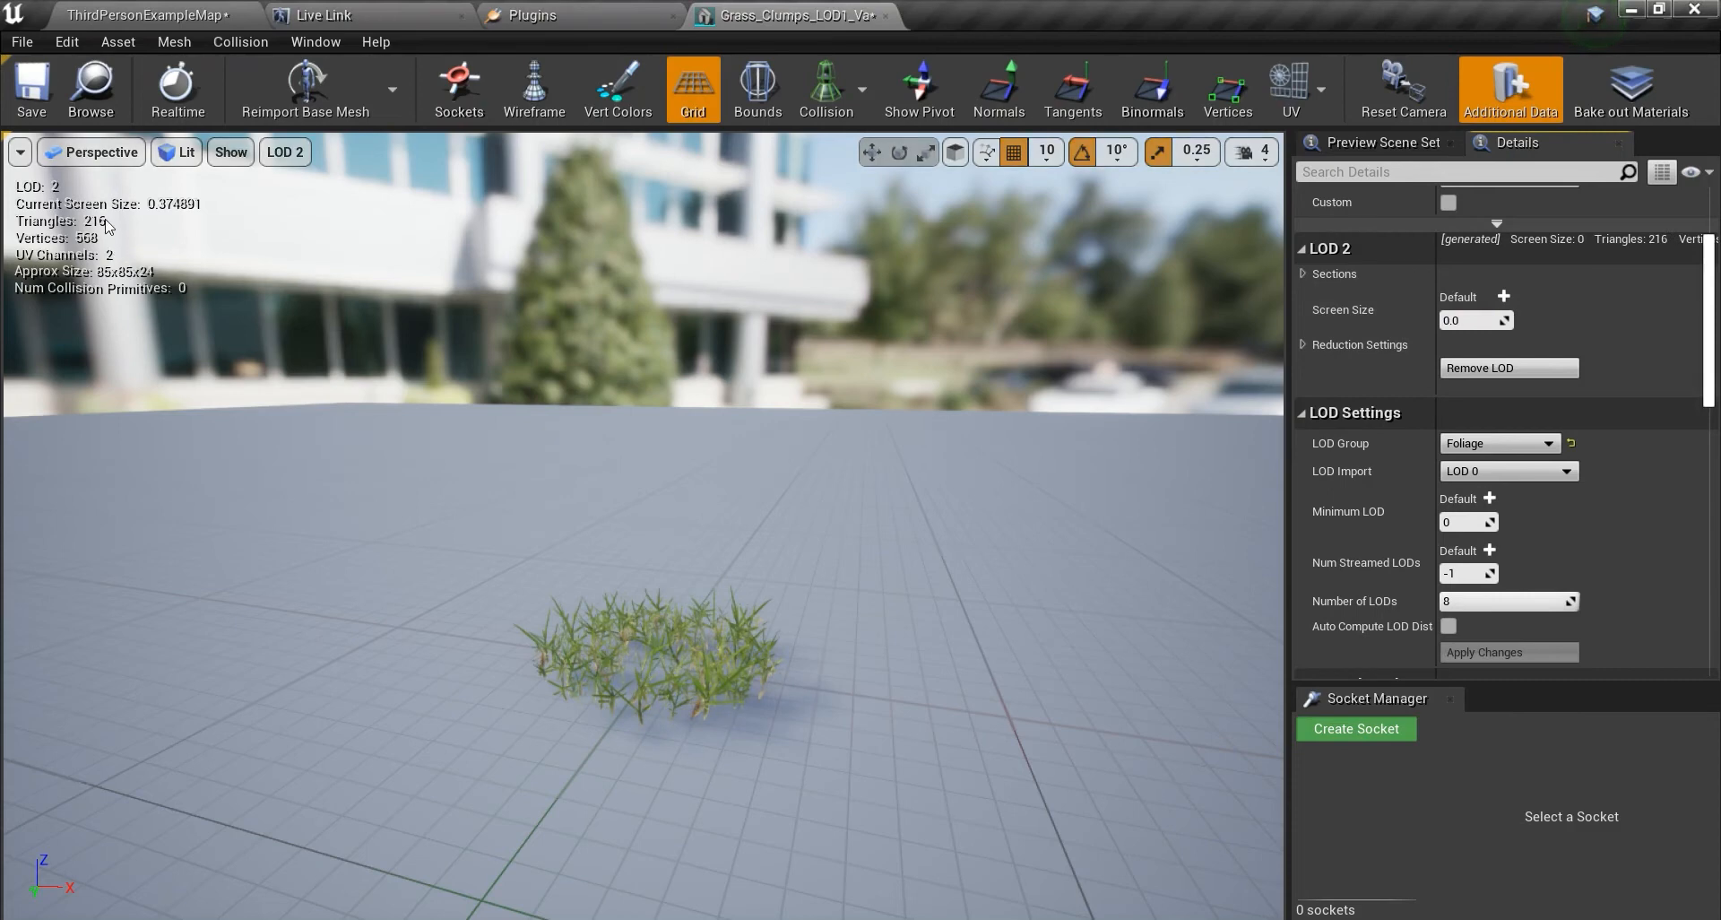
left_click(284, 151)
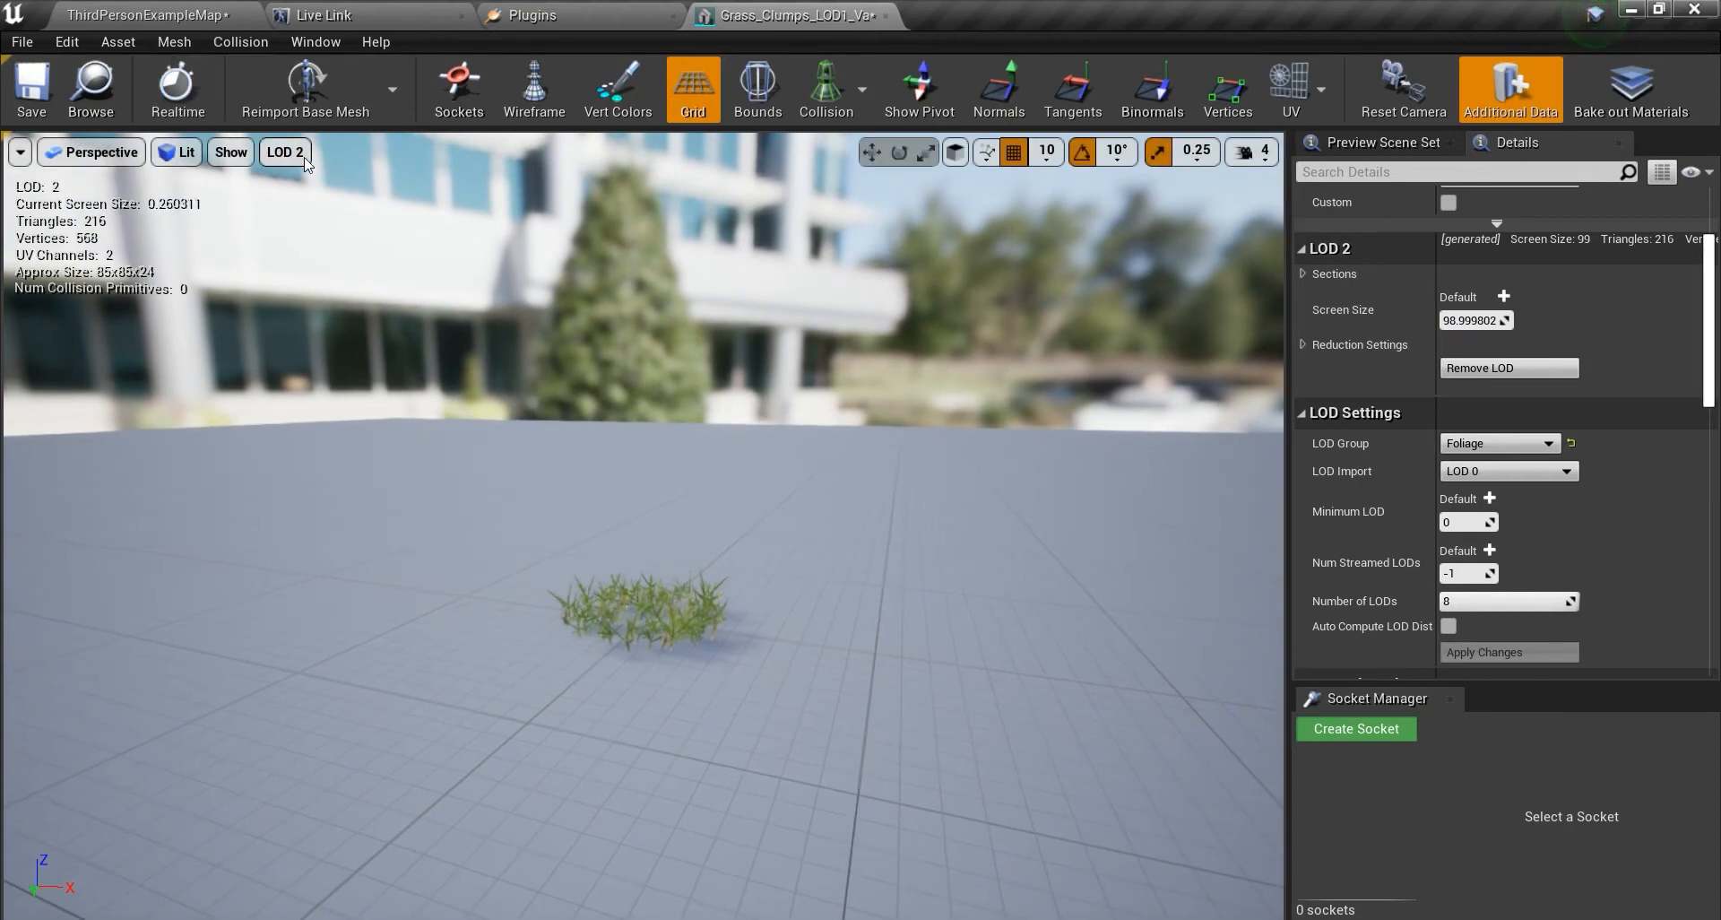
Set LOD 4's screen size to about 0.26 and preview LOD 4.
left_click(284, 152)
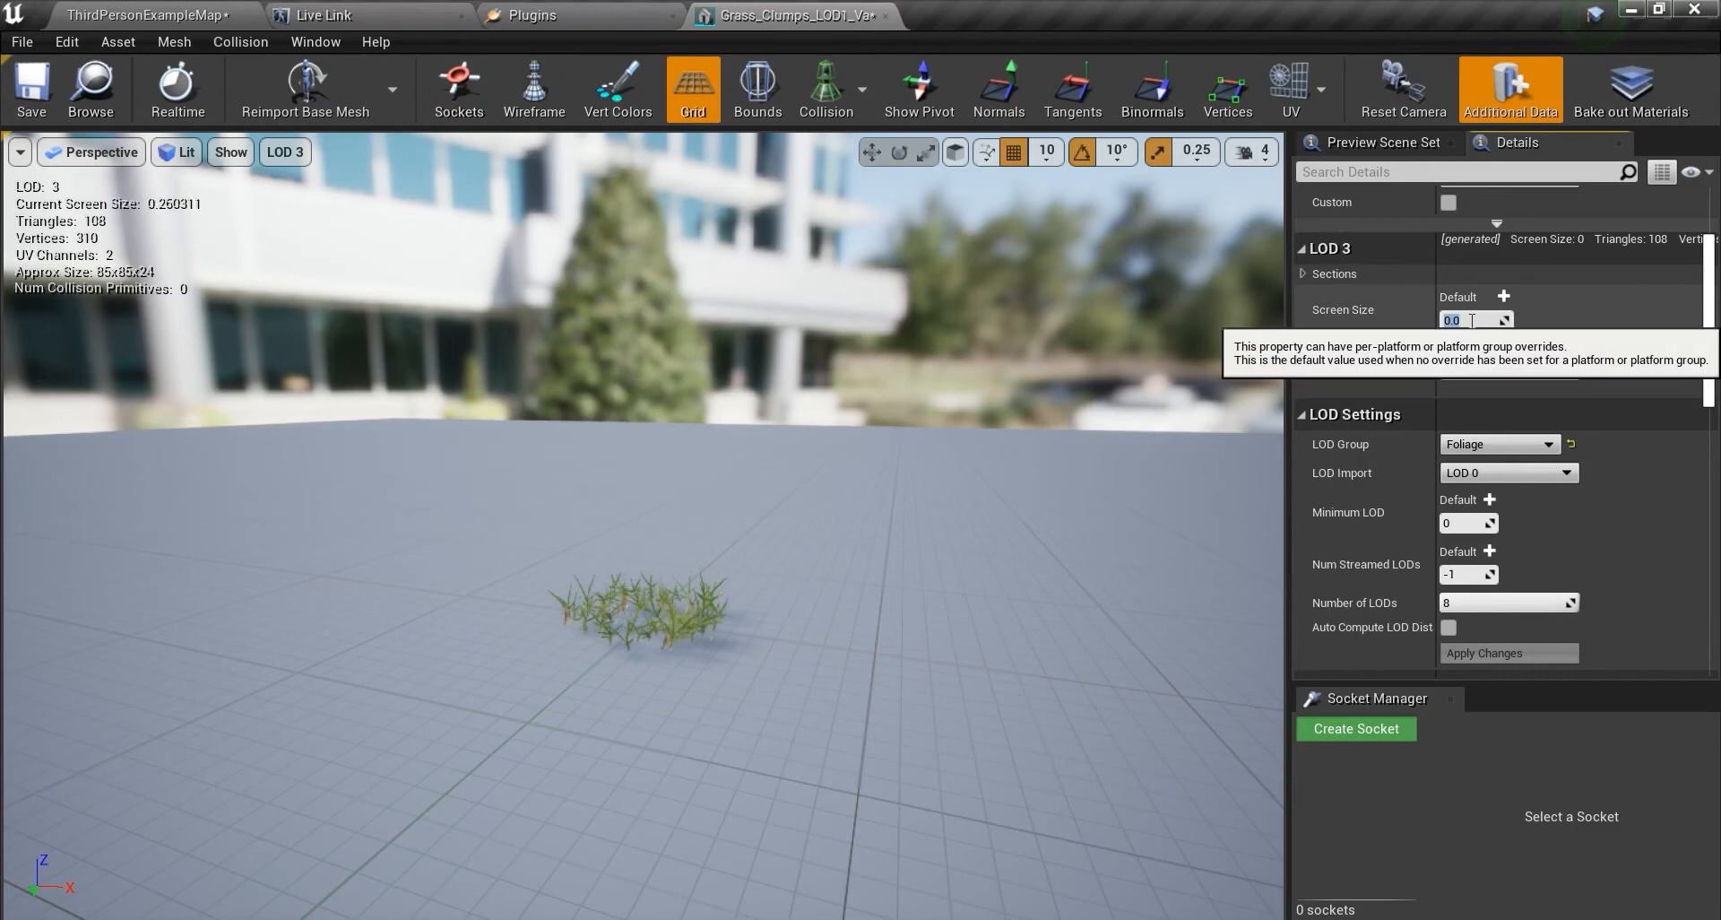
type("0.2")
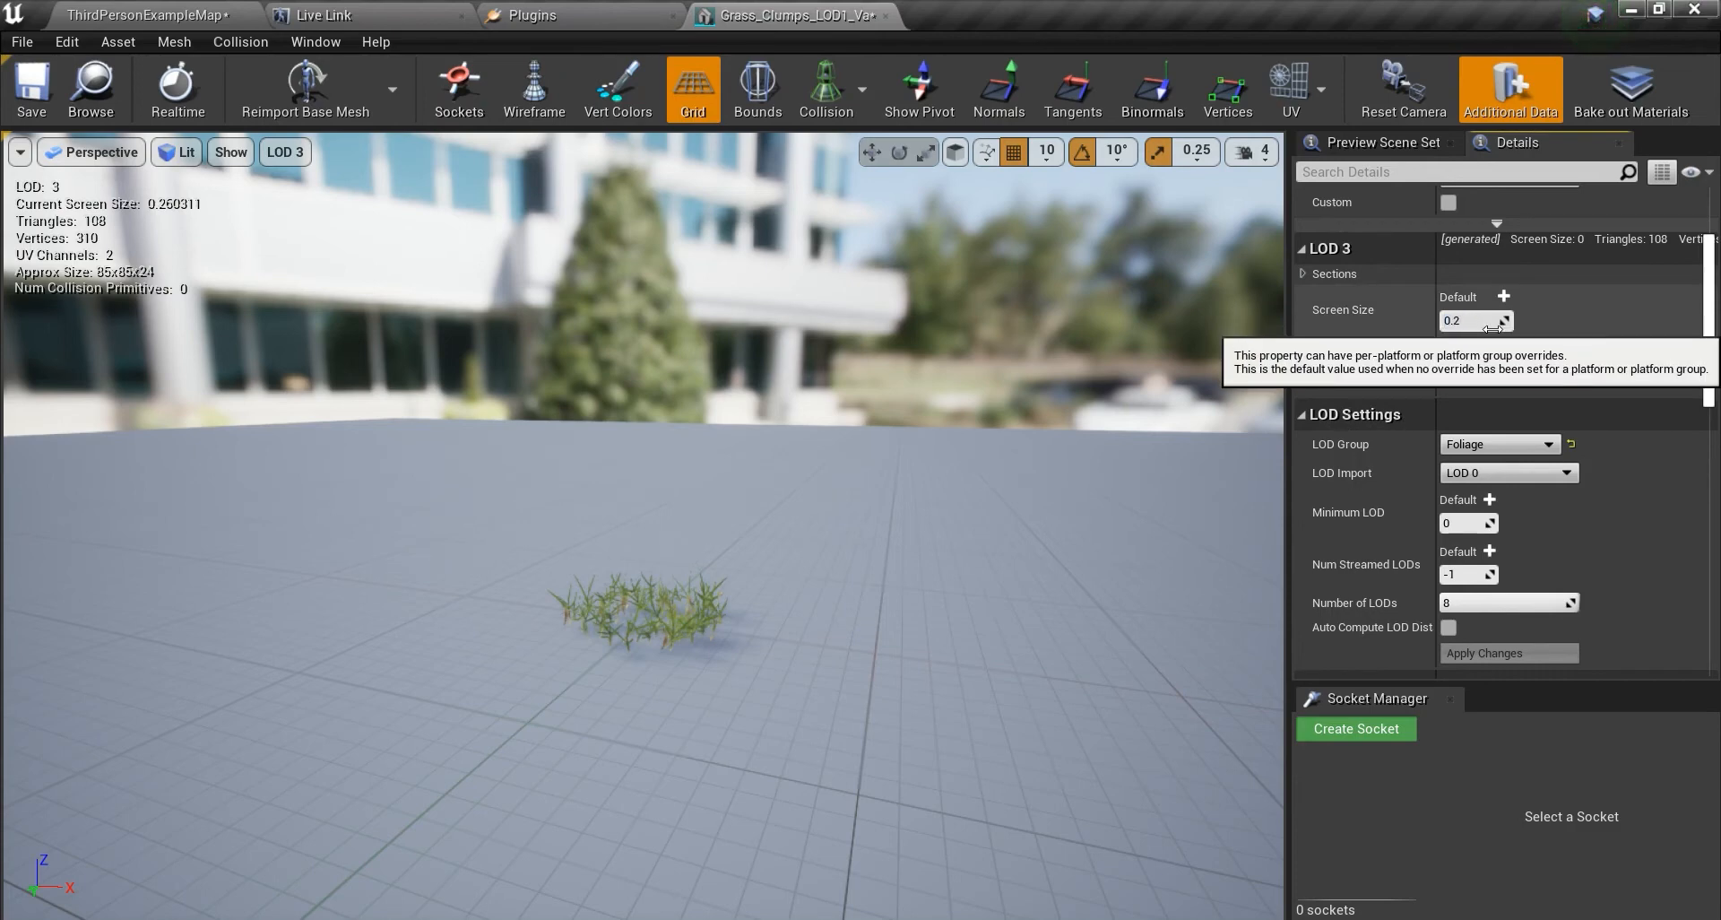
left_click(284, 152)
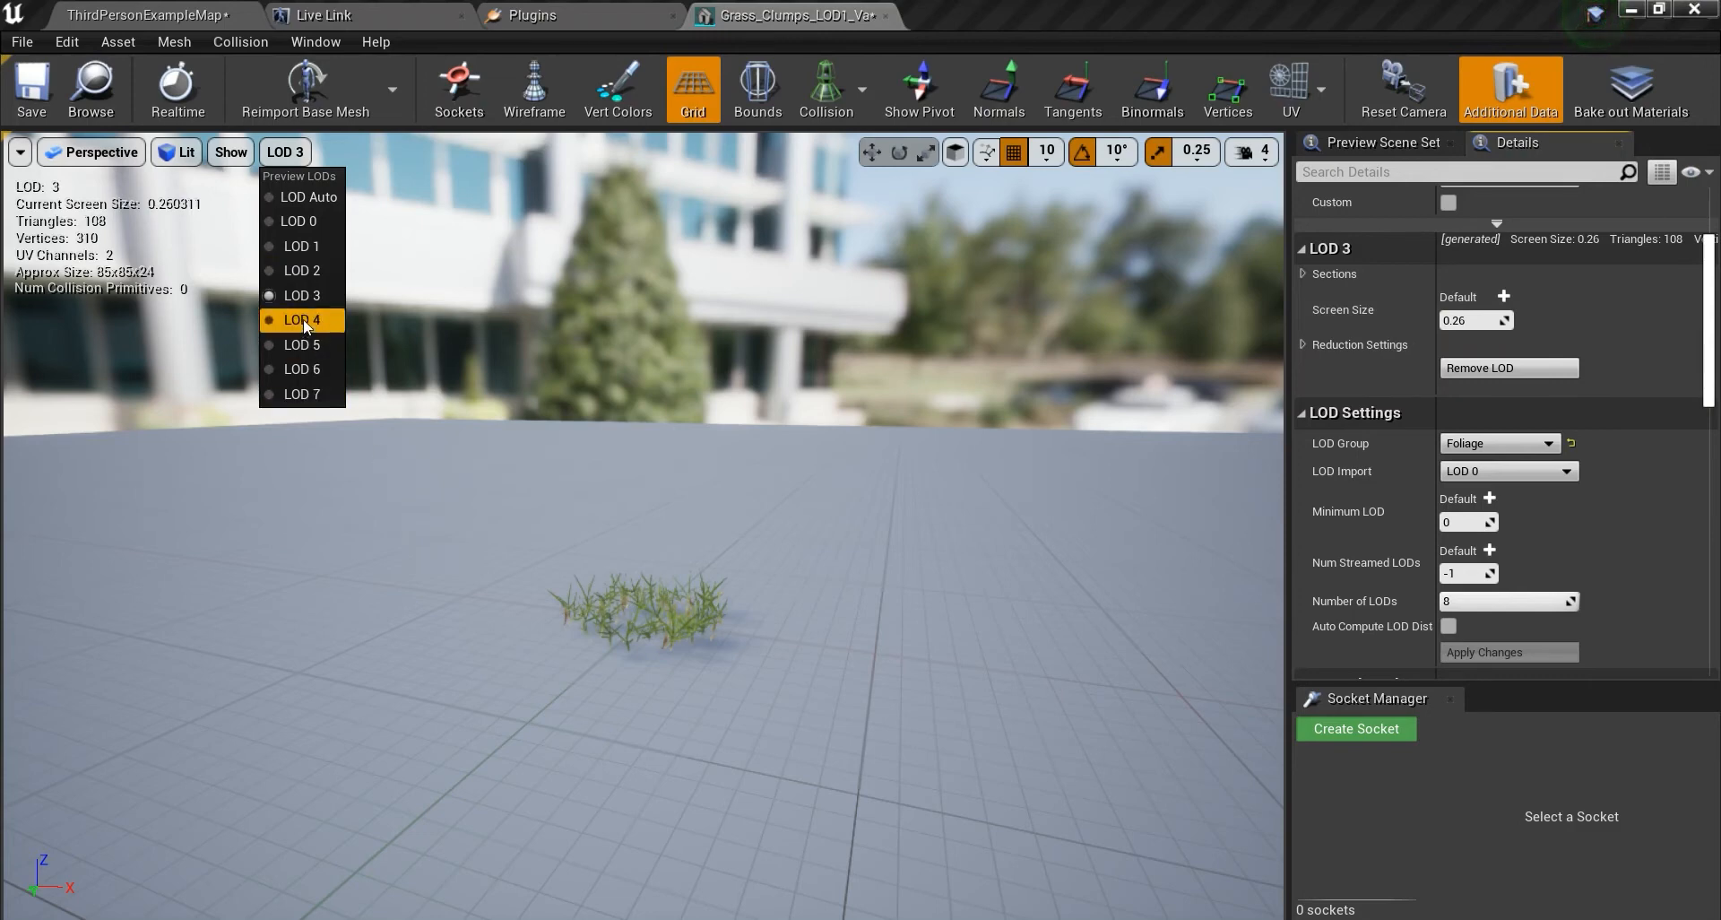
left_click(301, 319)
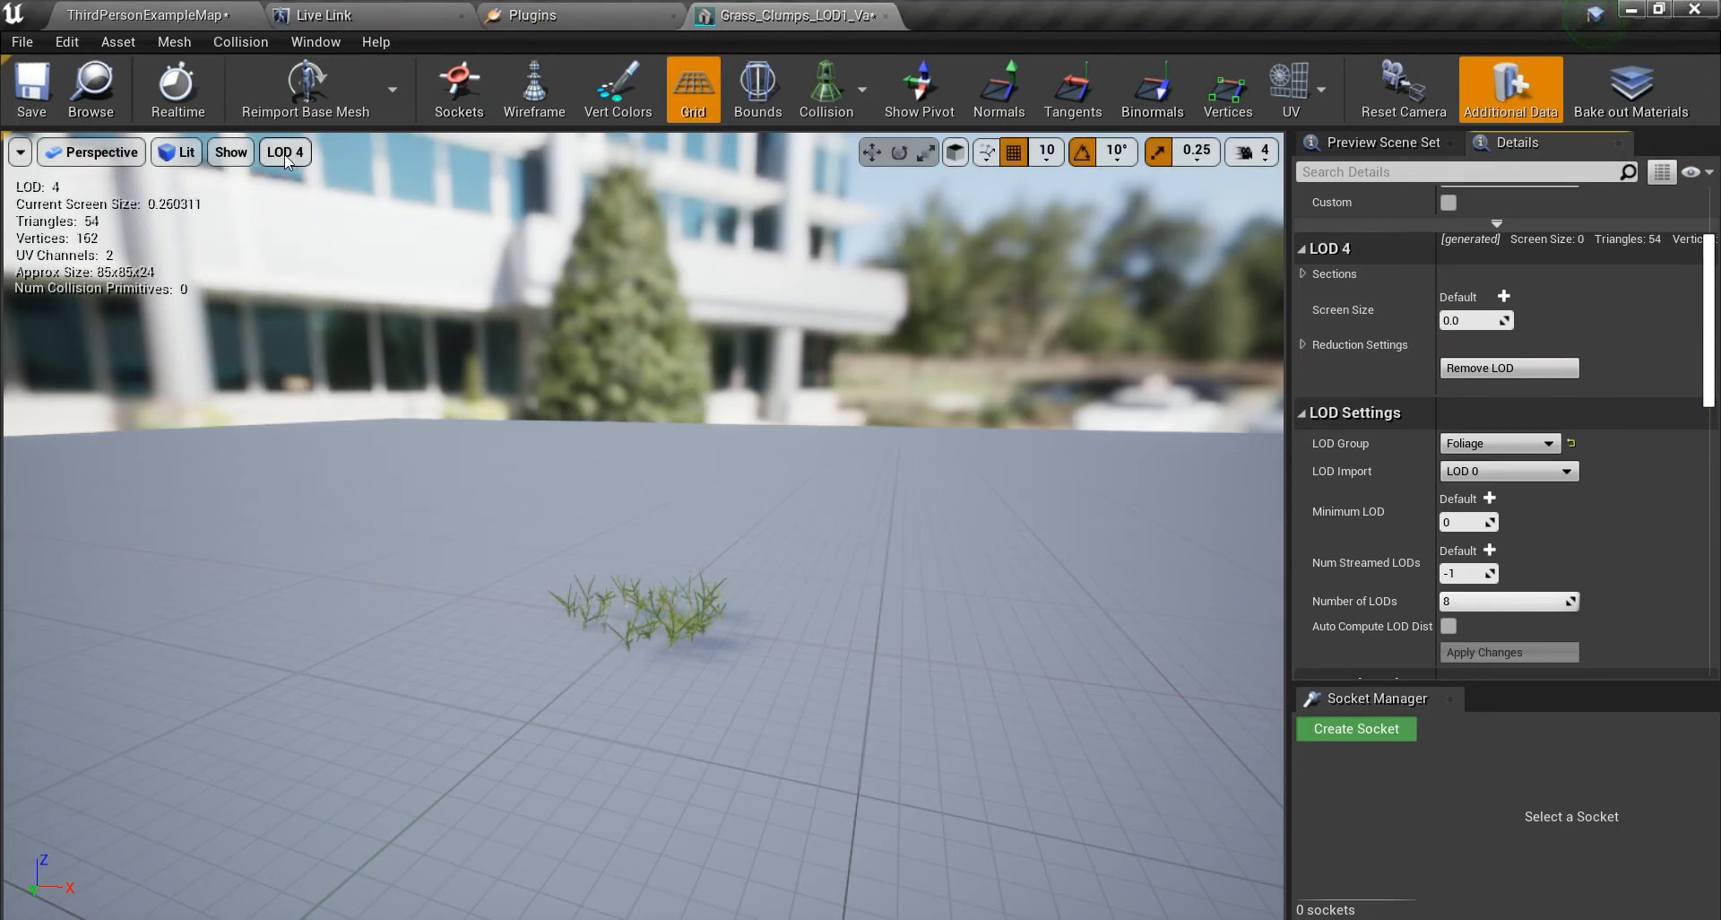
mouse_move(292, 328)
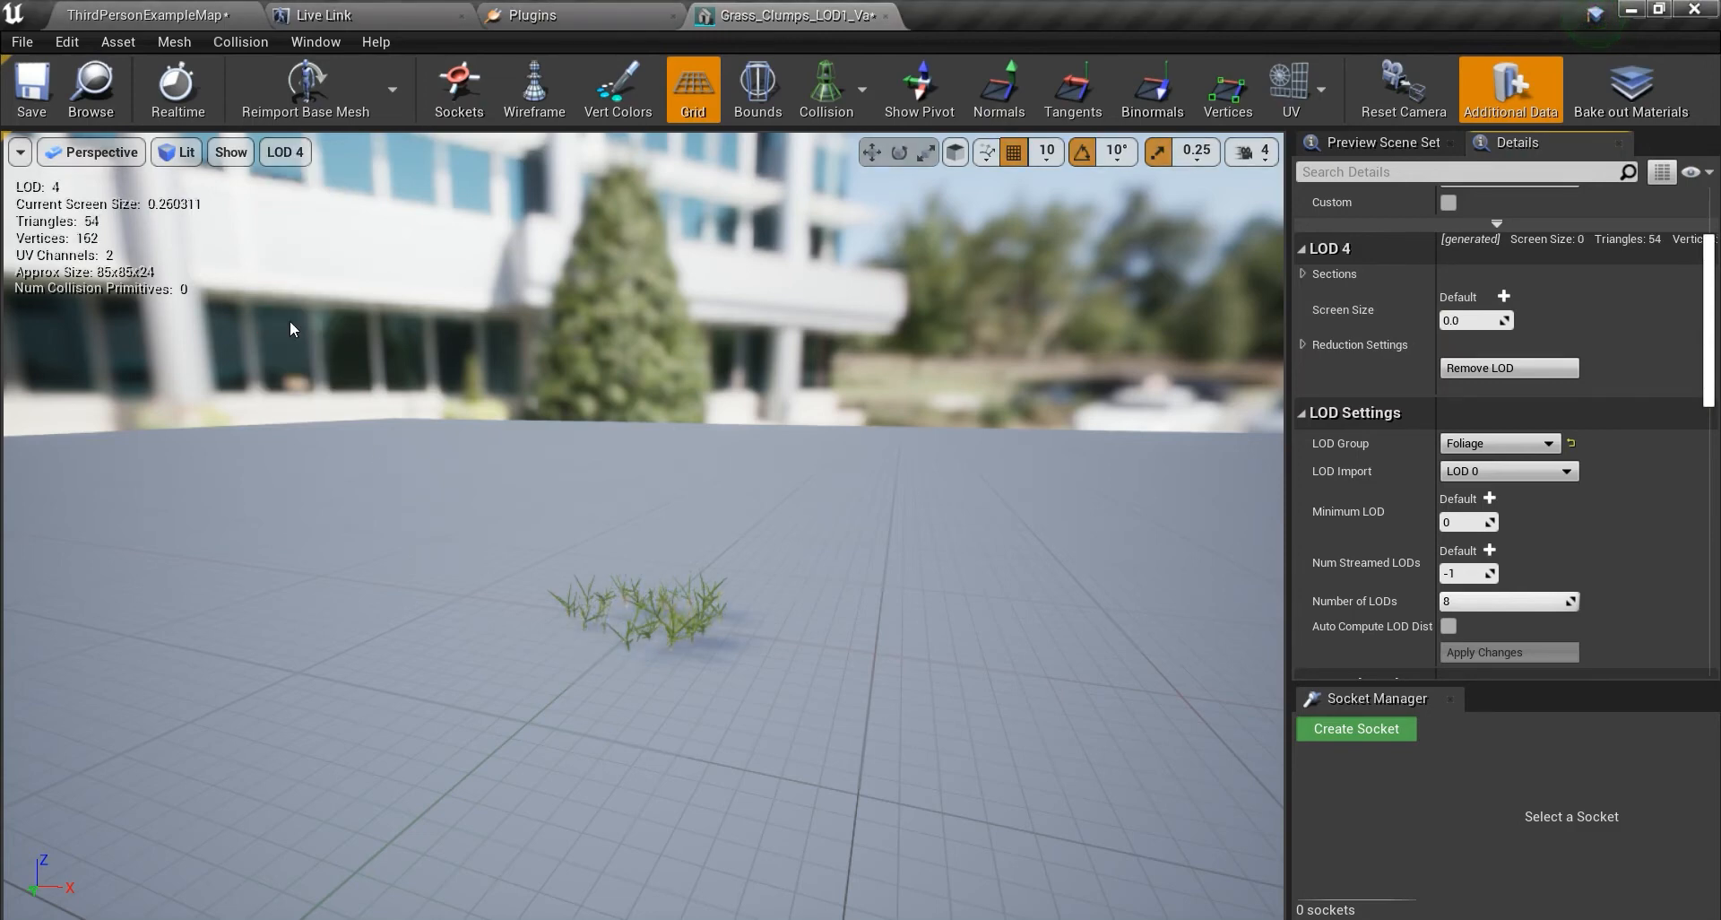
mouse_move(1475, 319)
type("0.2599")
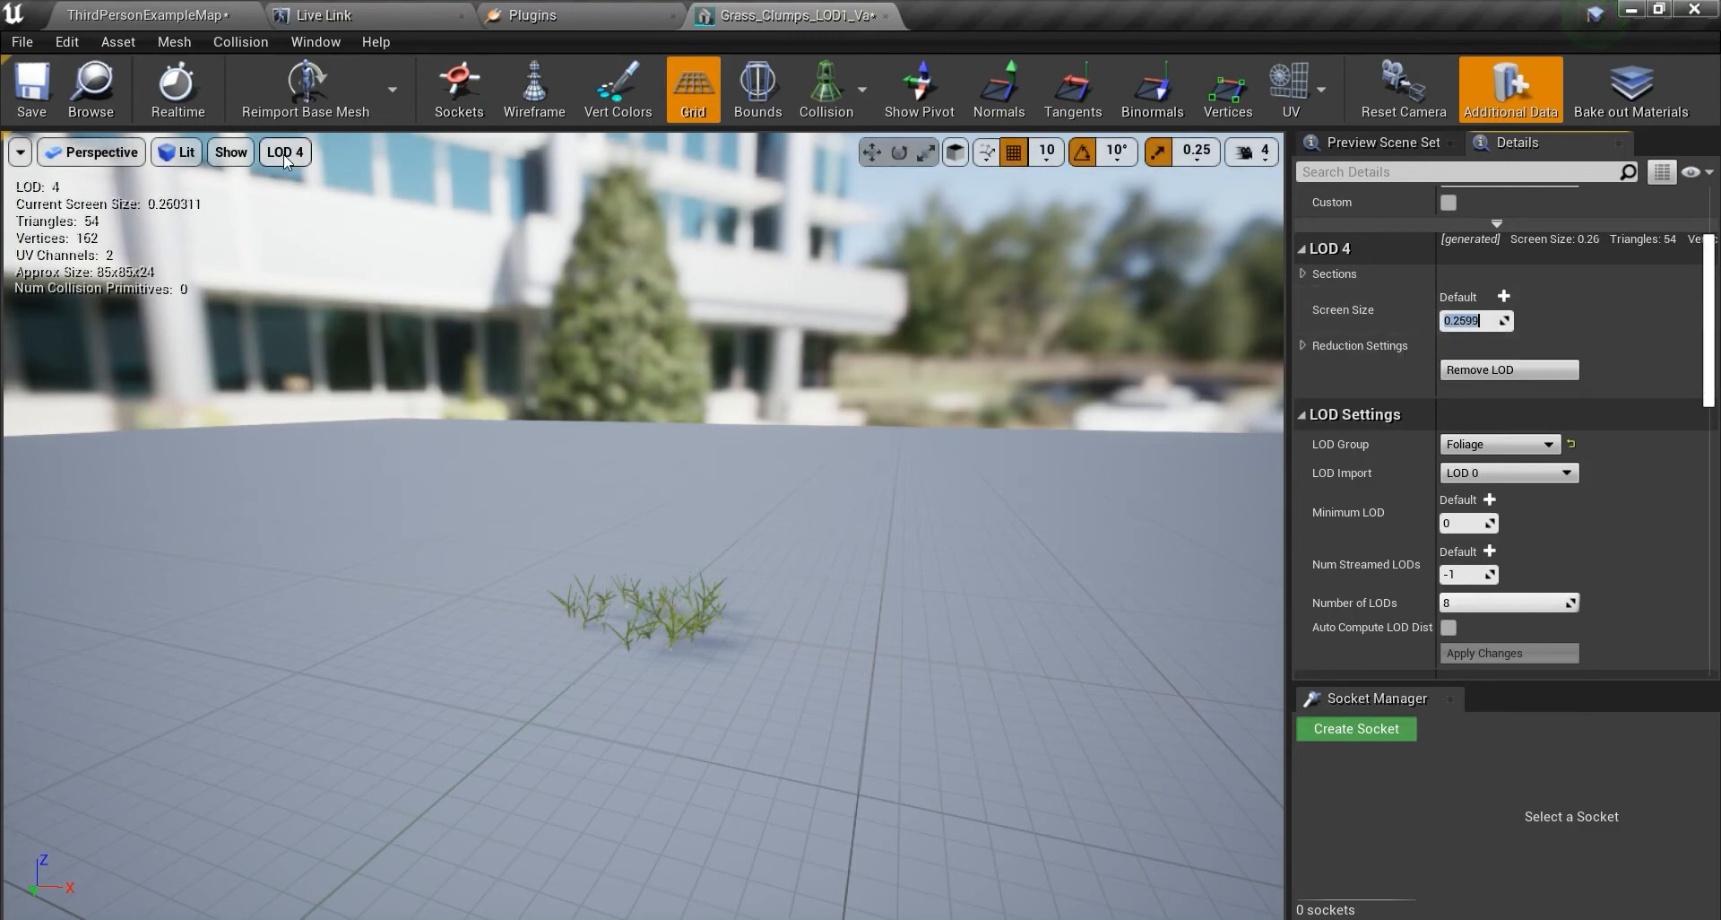
Preview the grass clump at LOD 5 and begin editing its screen size.
left_click(284, 152)
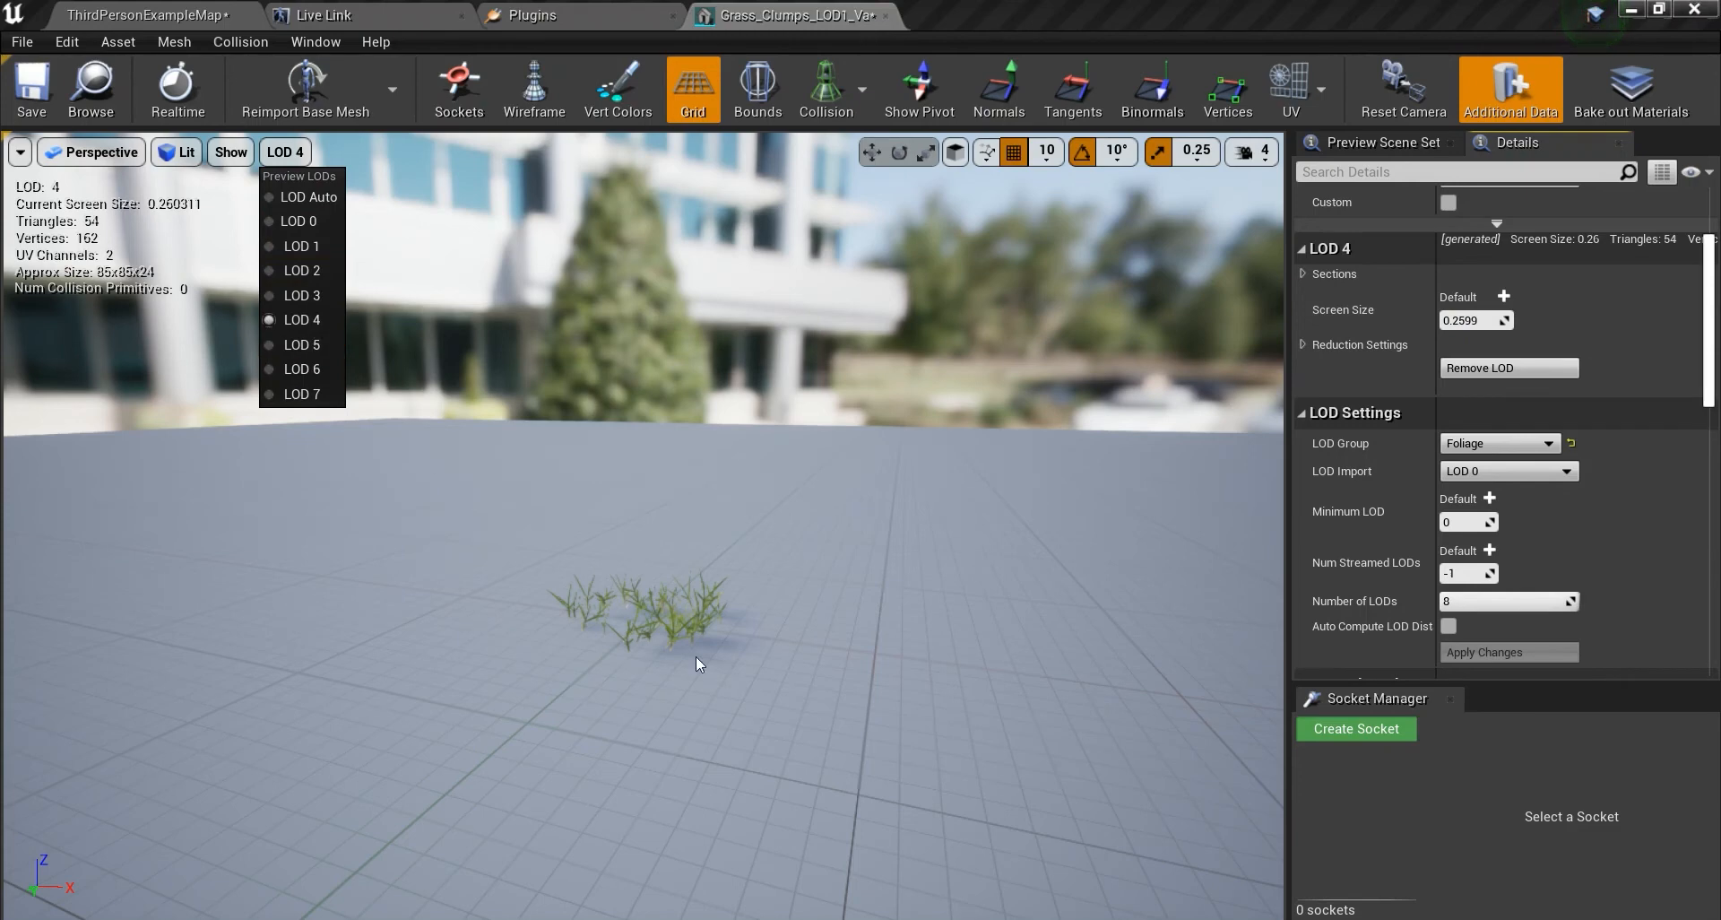
left_click(301, 344)
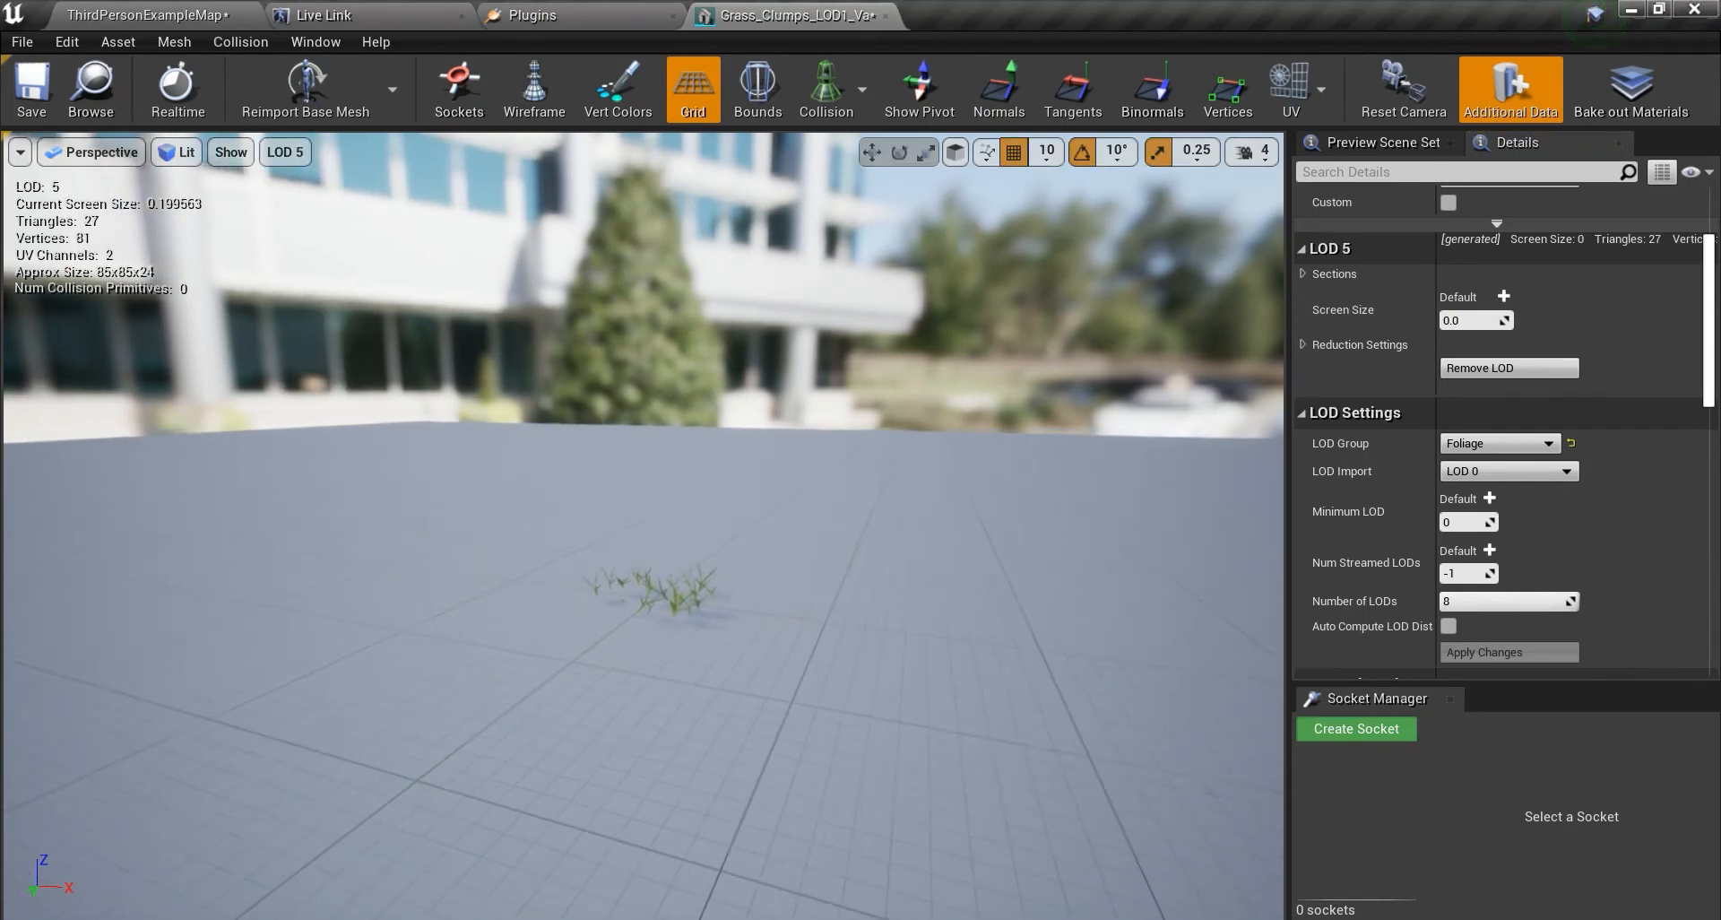
scroll("down", 3)
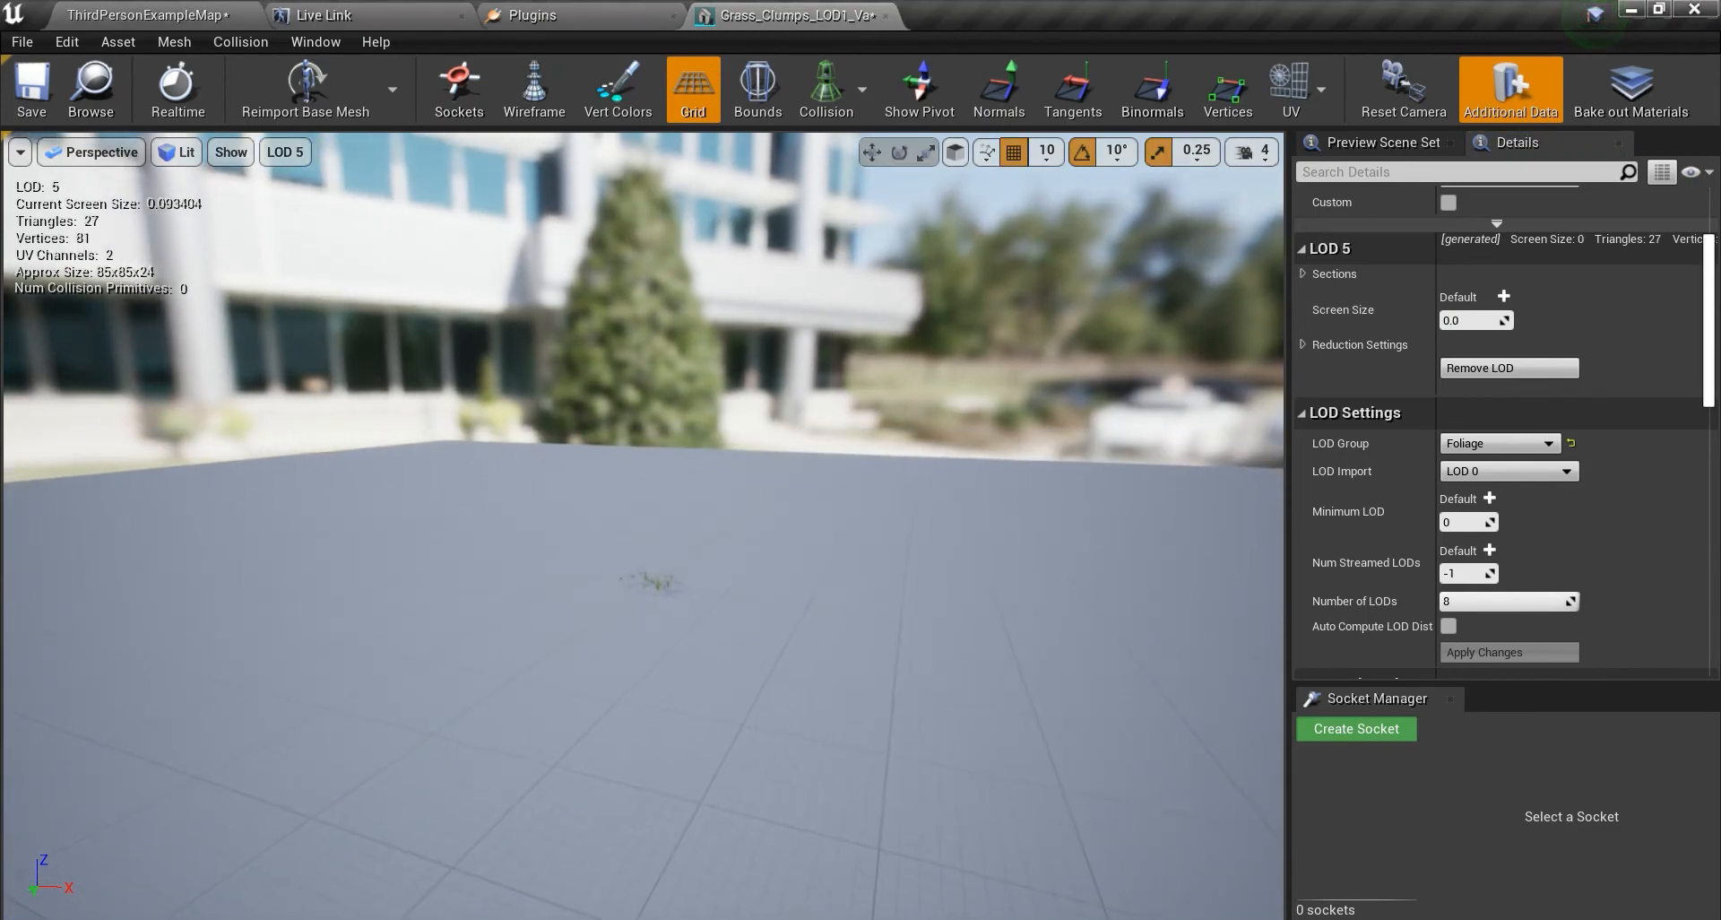
left_click(1471, 319)
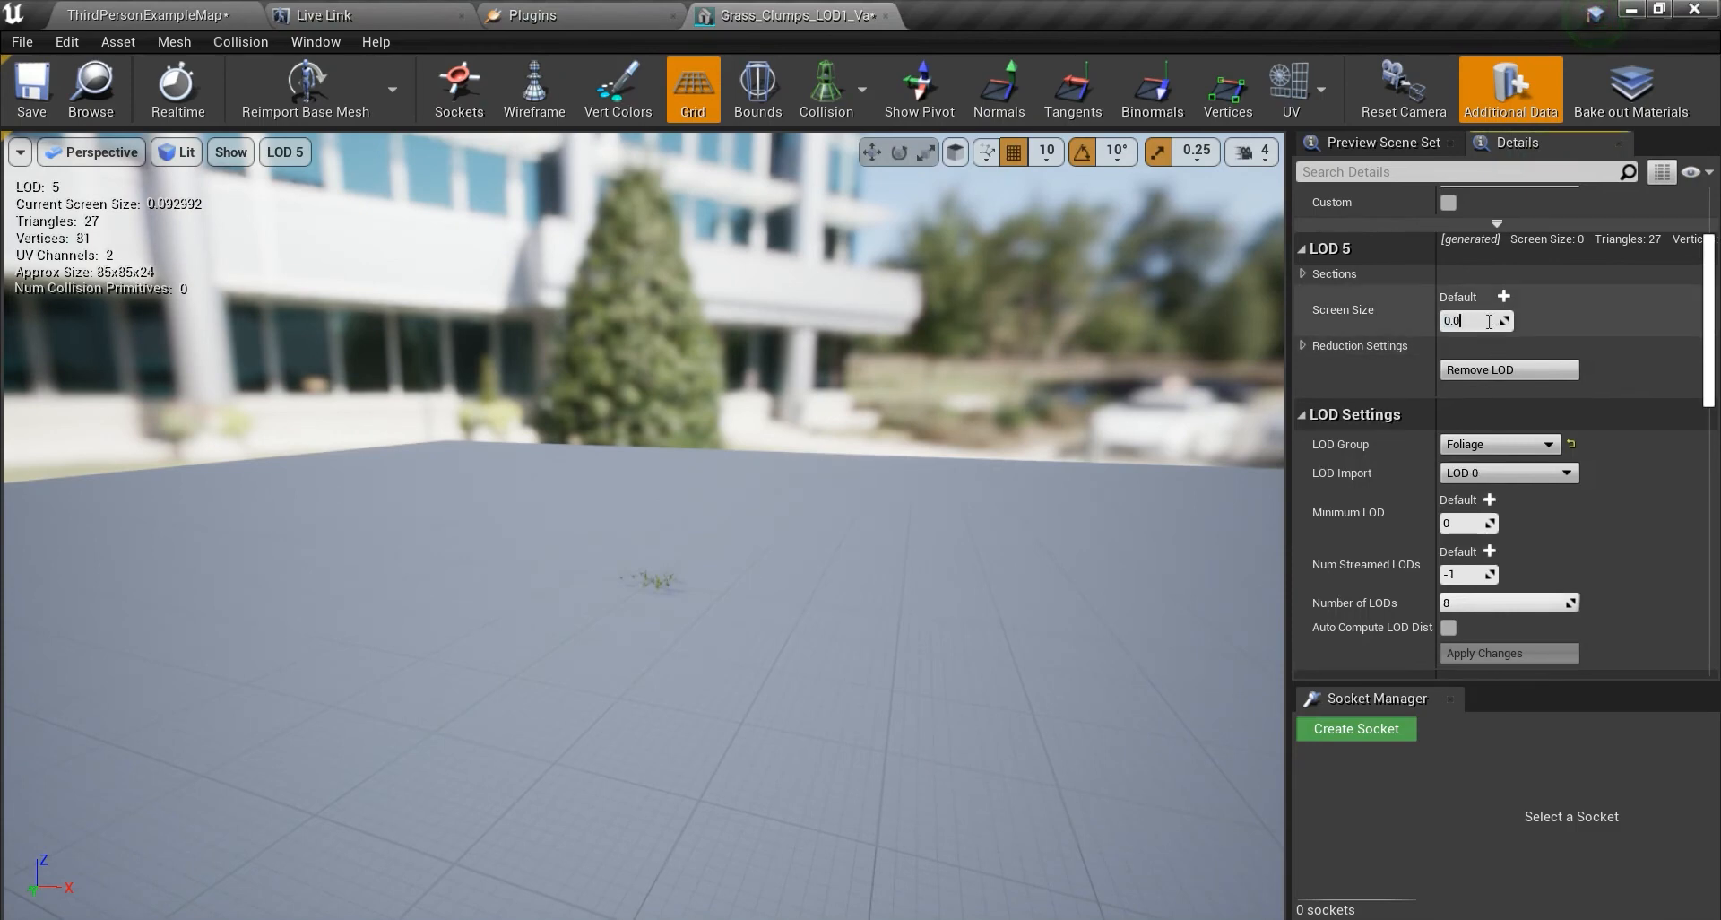
Preview LOD 6 of the grass clump mesh and set its screen size to 0.0899.
left_click(284, 152)
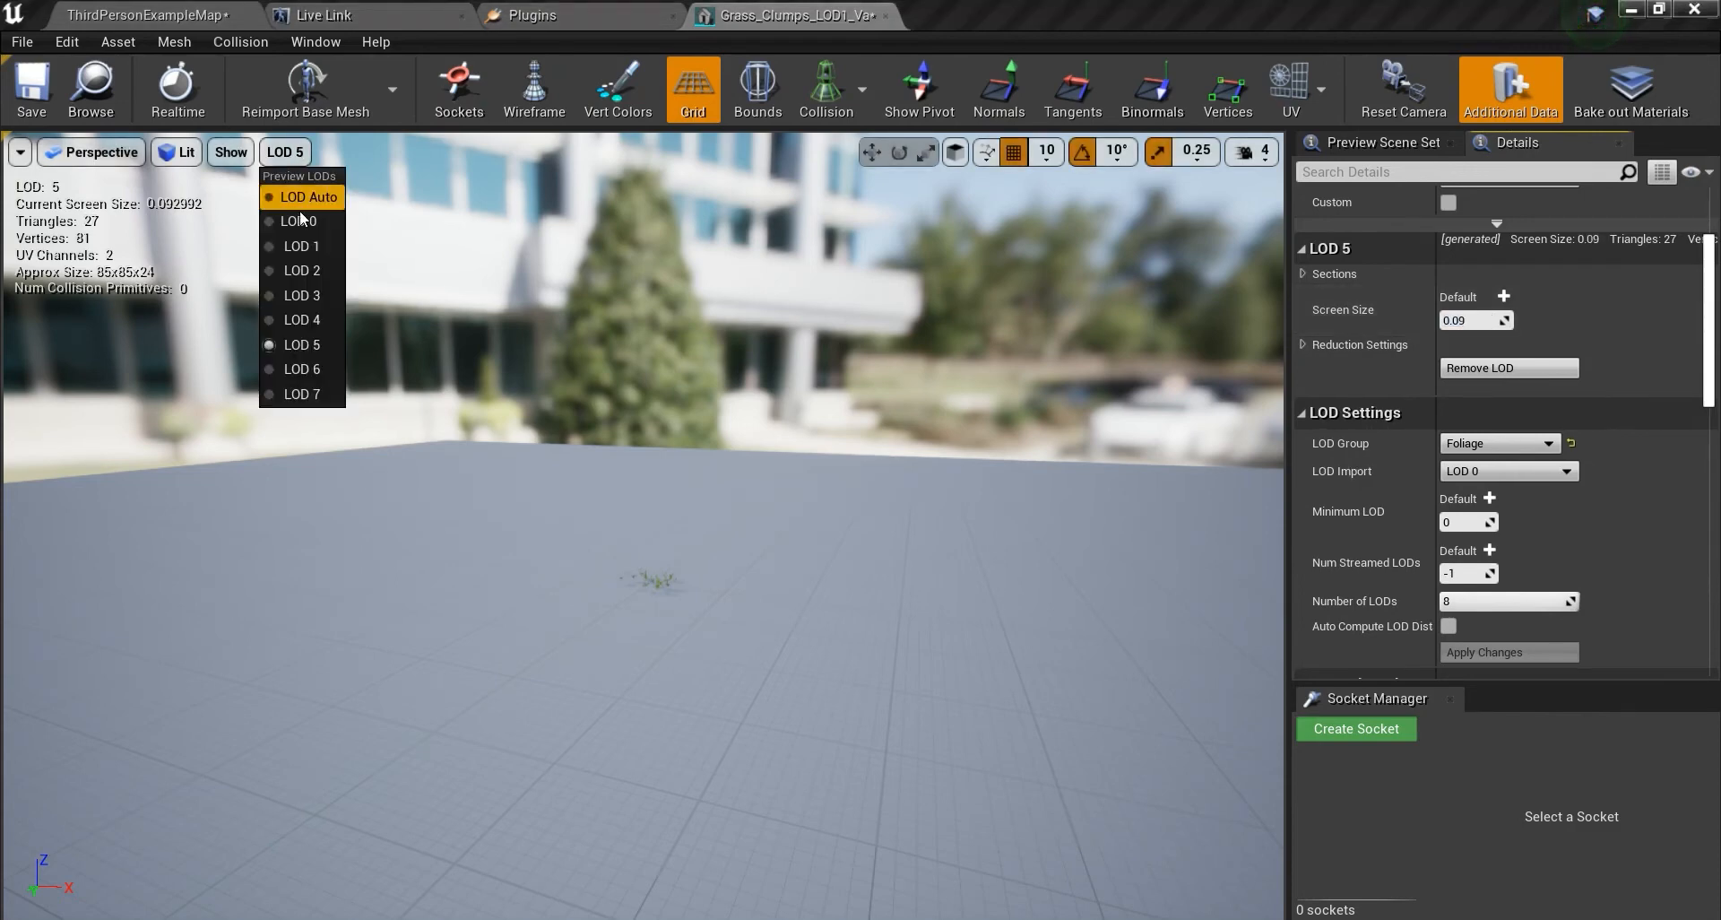
left_click(301, 368)
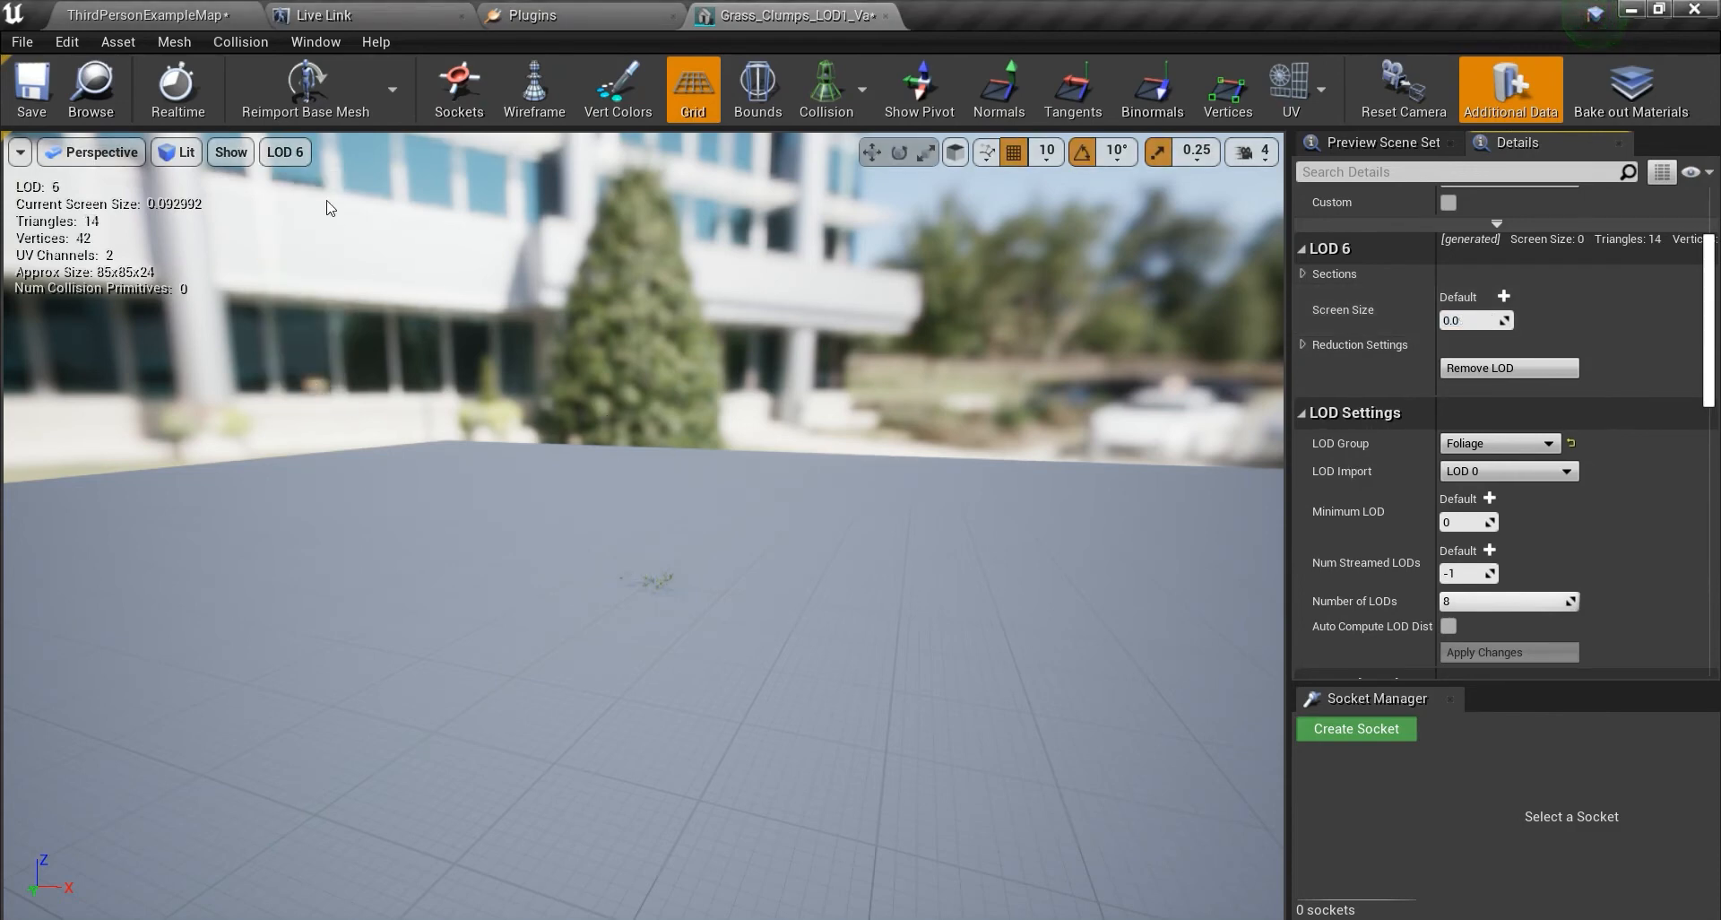
left_click(1476, 319)
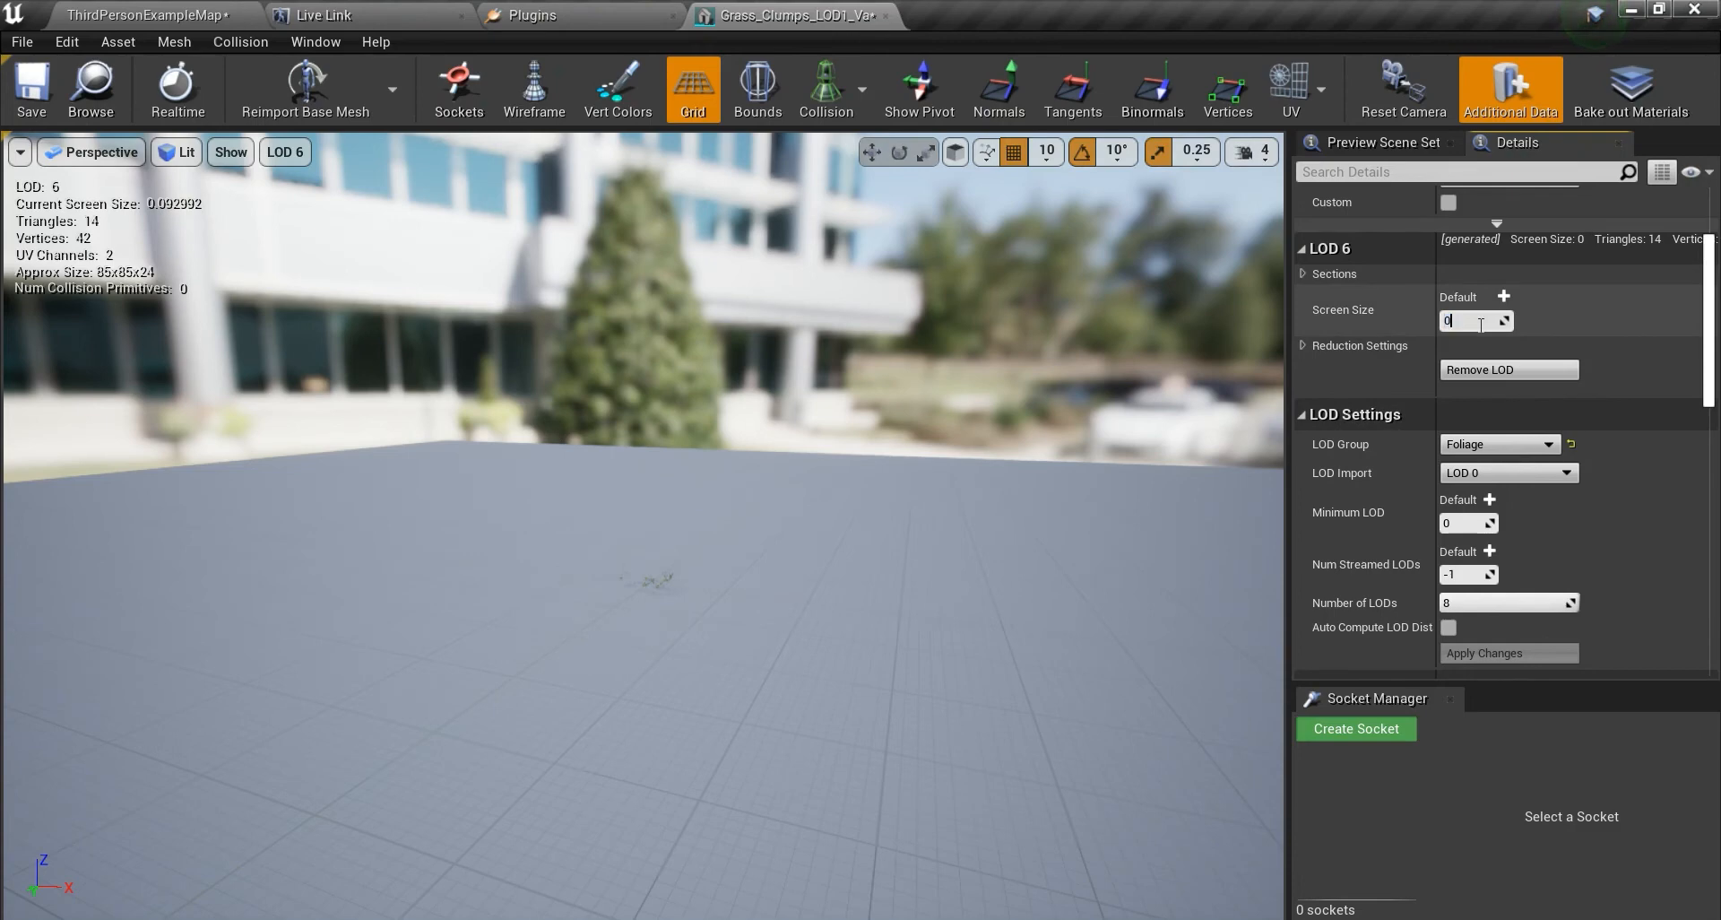
type("0.0899")
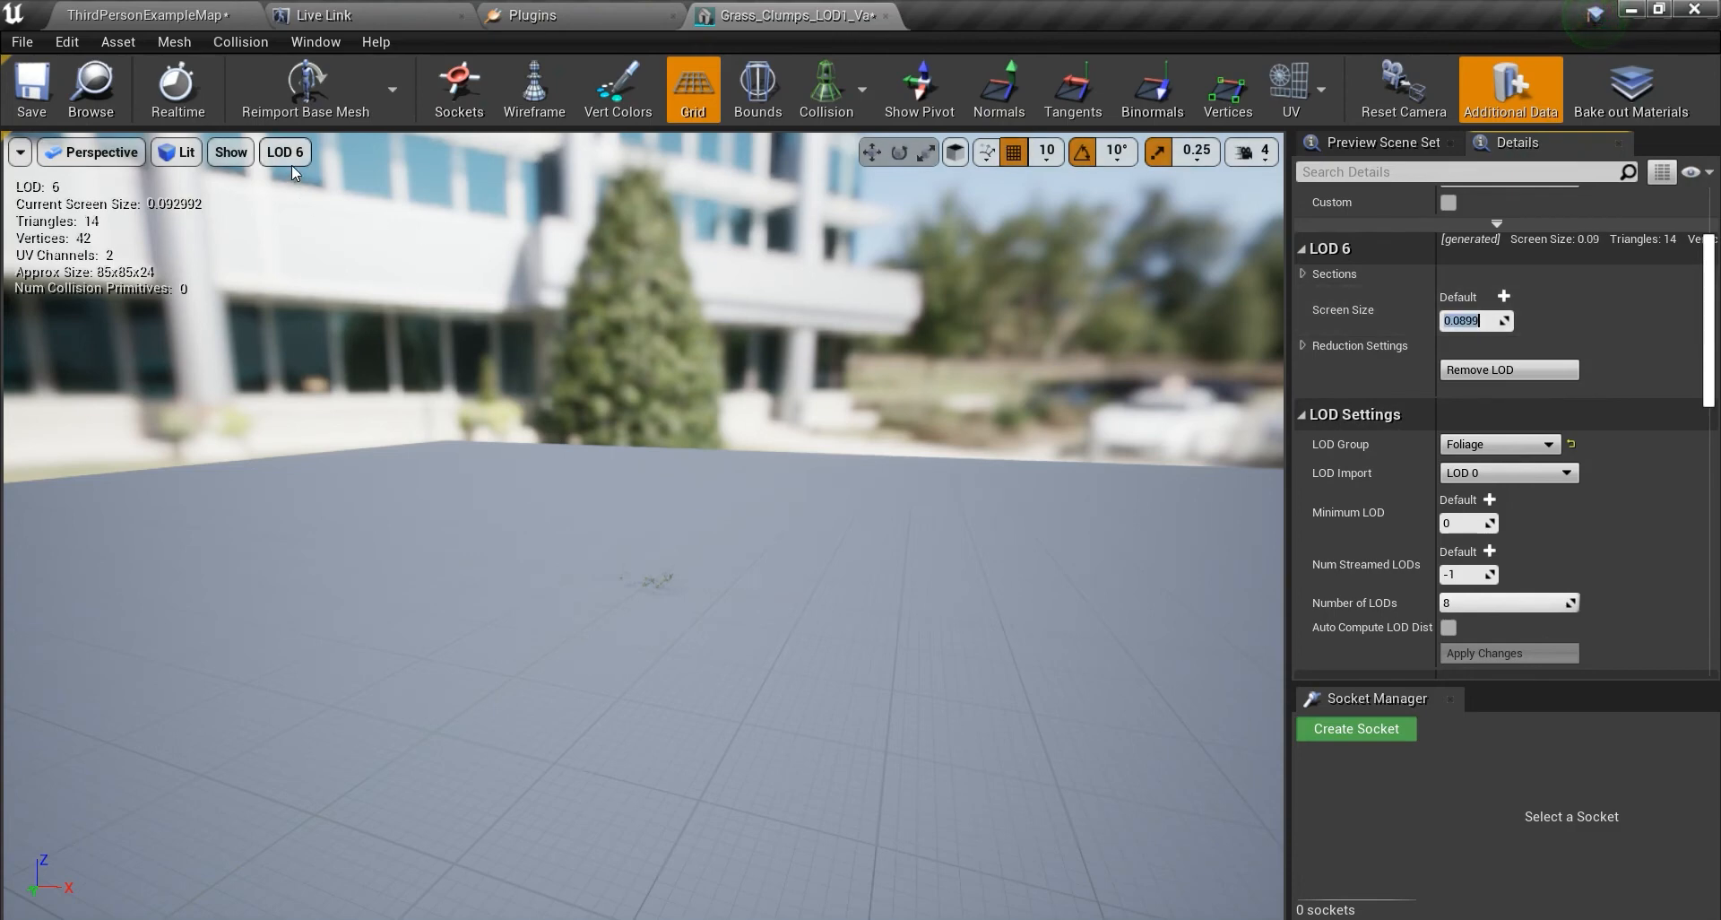
left_click(284, 151)
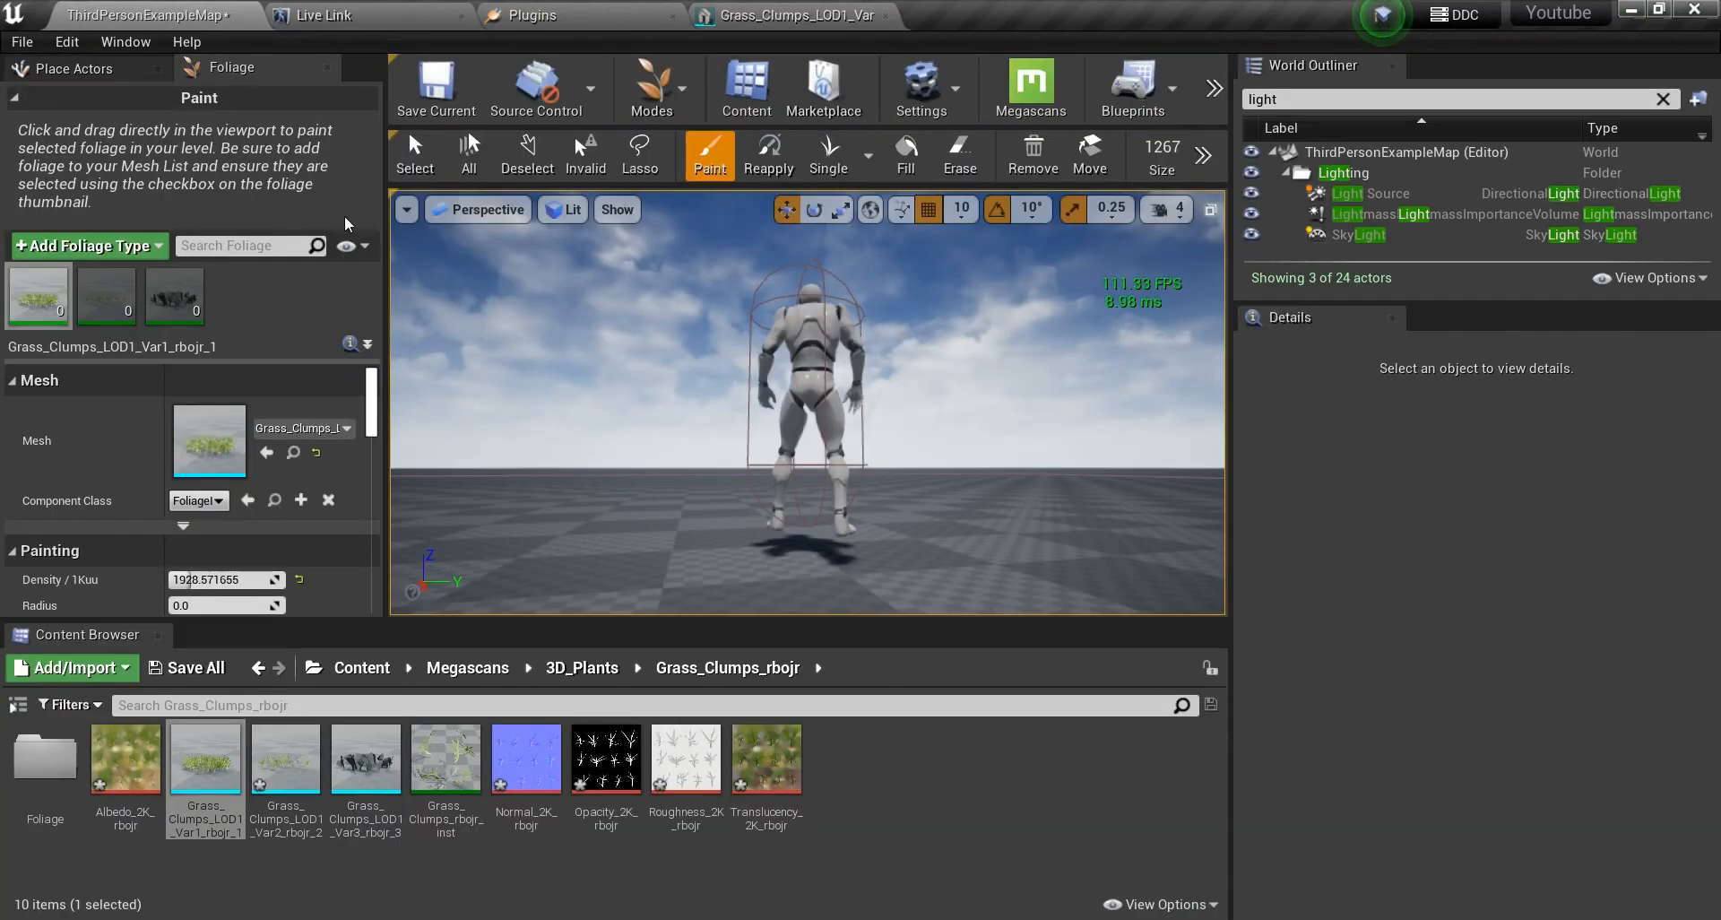
Paint Grass_Clumps foliage across the landscape floor, reaching about 432K instances.
left_click_drag(807, 406, 807, 494)
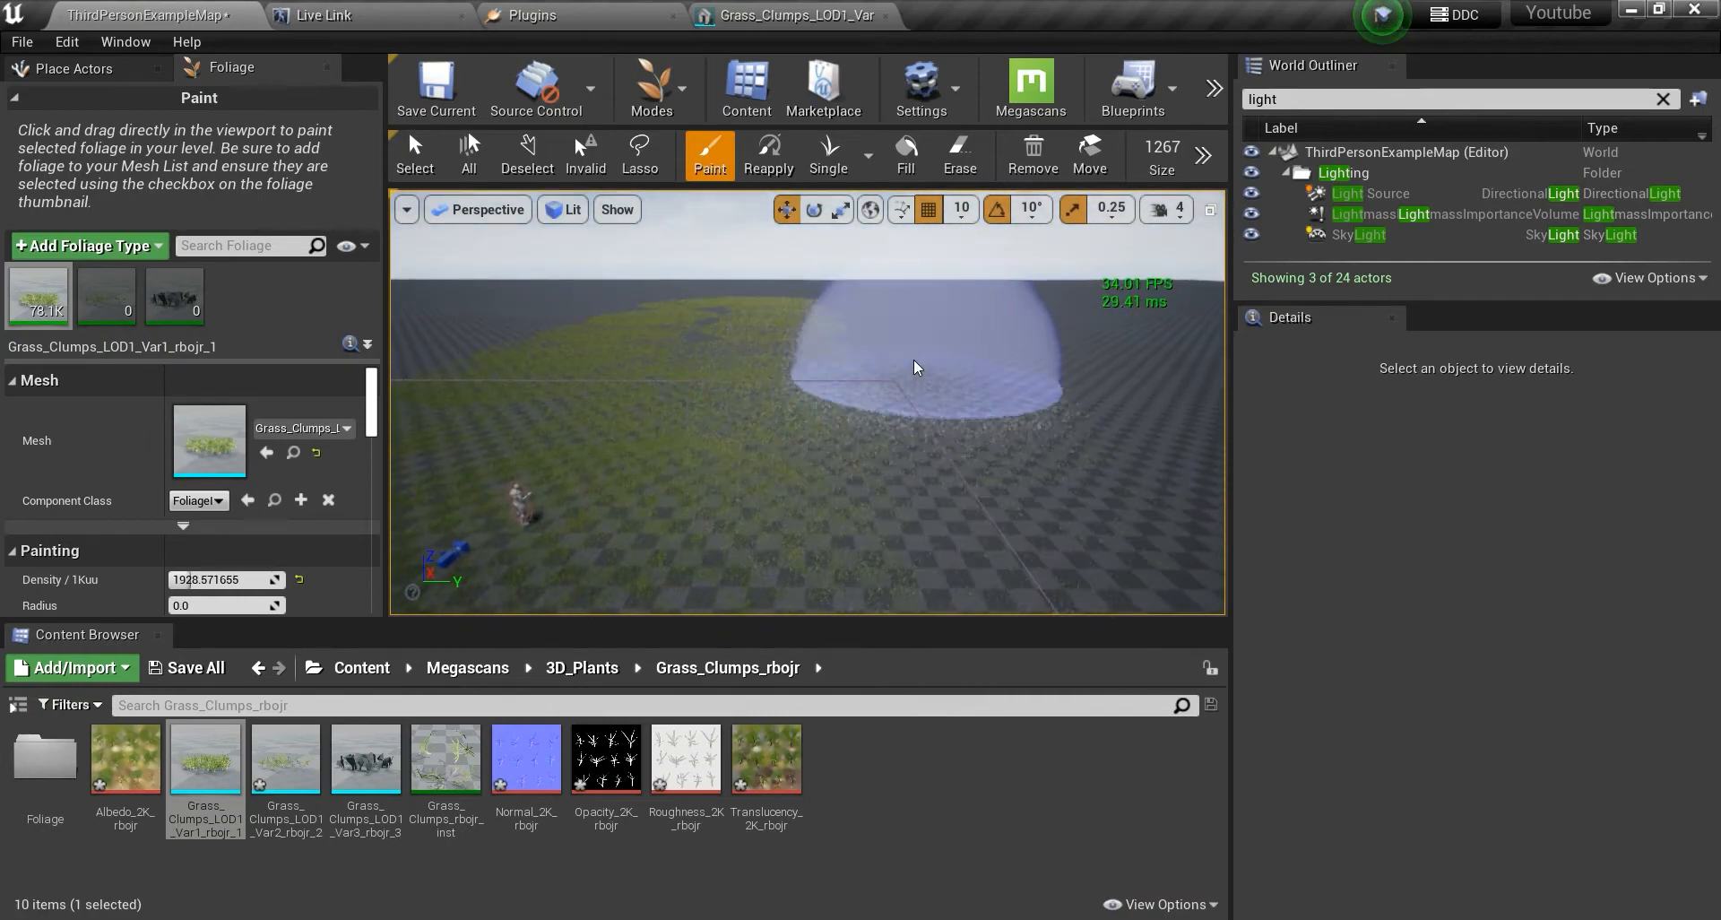
left_click_drag(916, 367, 1013, 510)
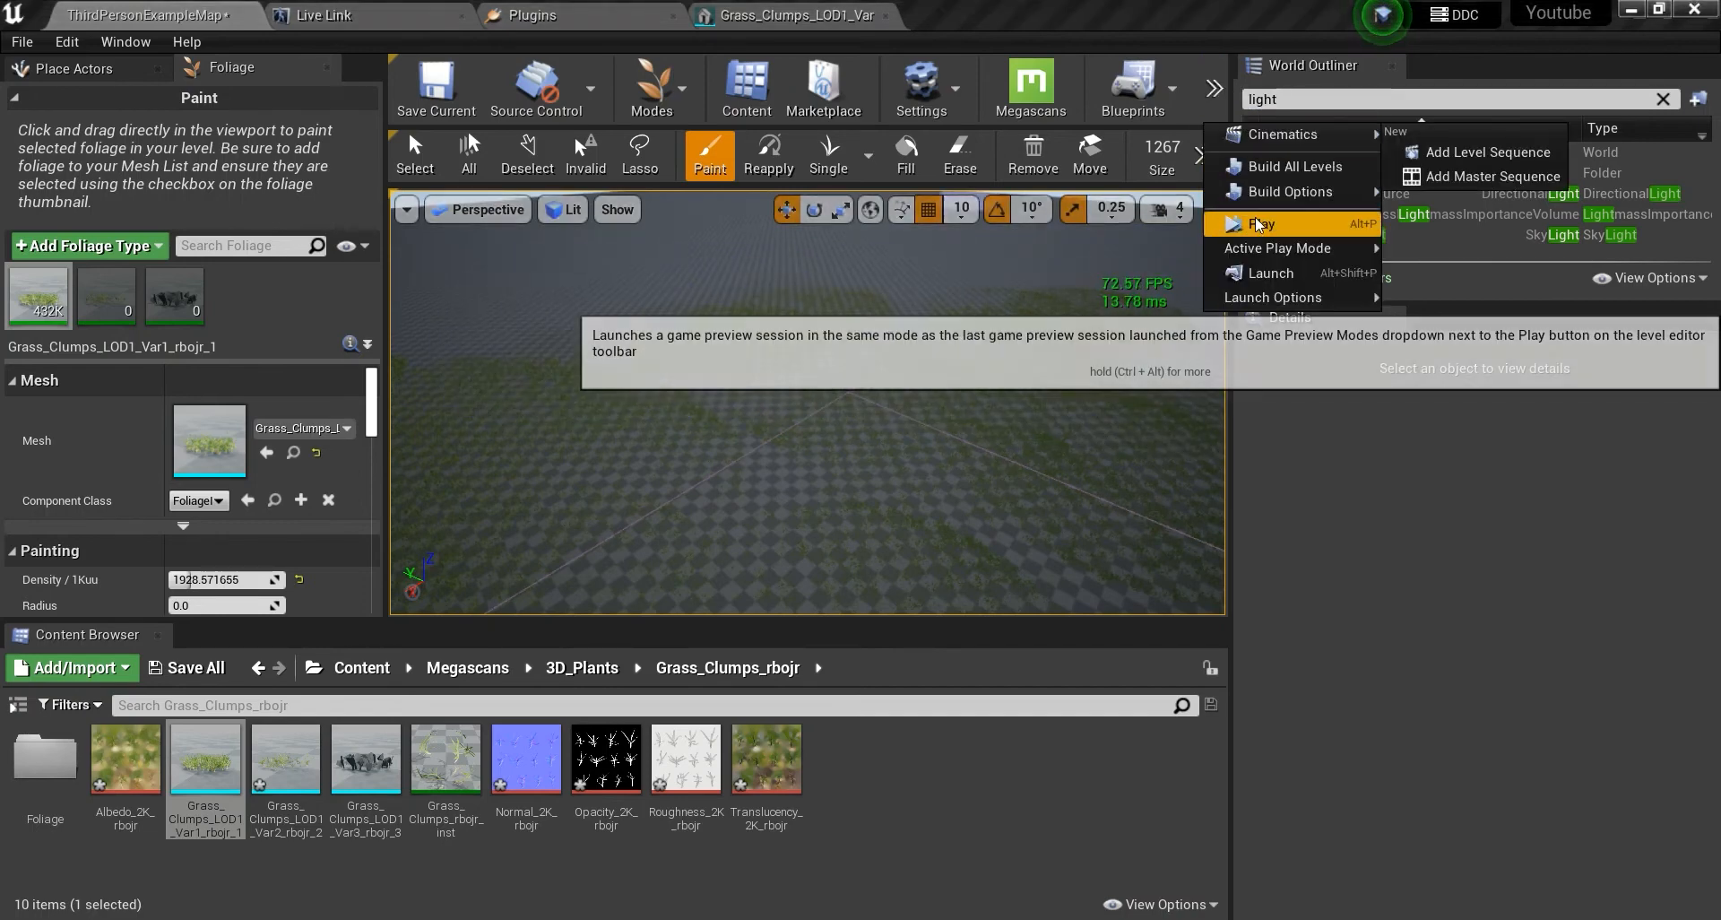
left_click(1257, 223)
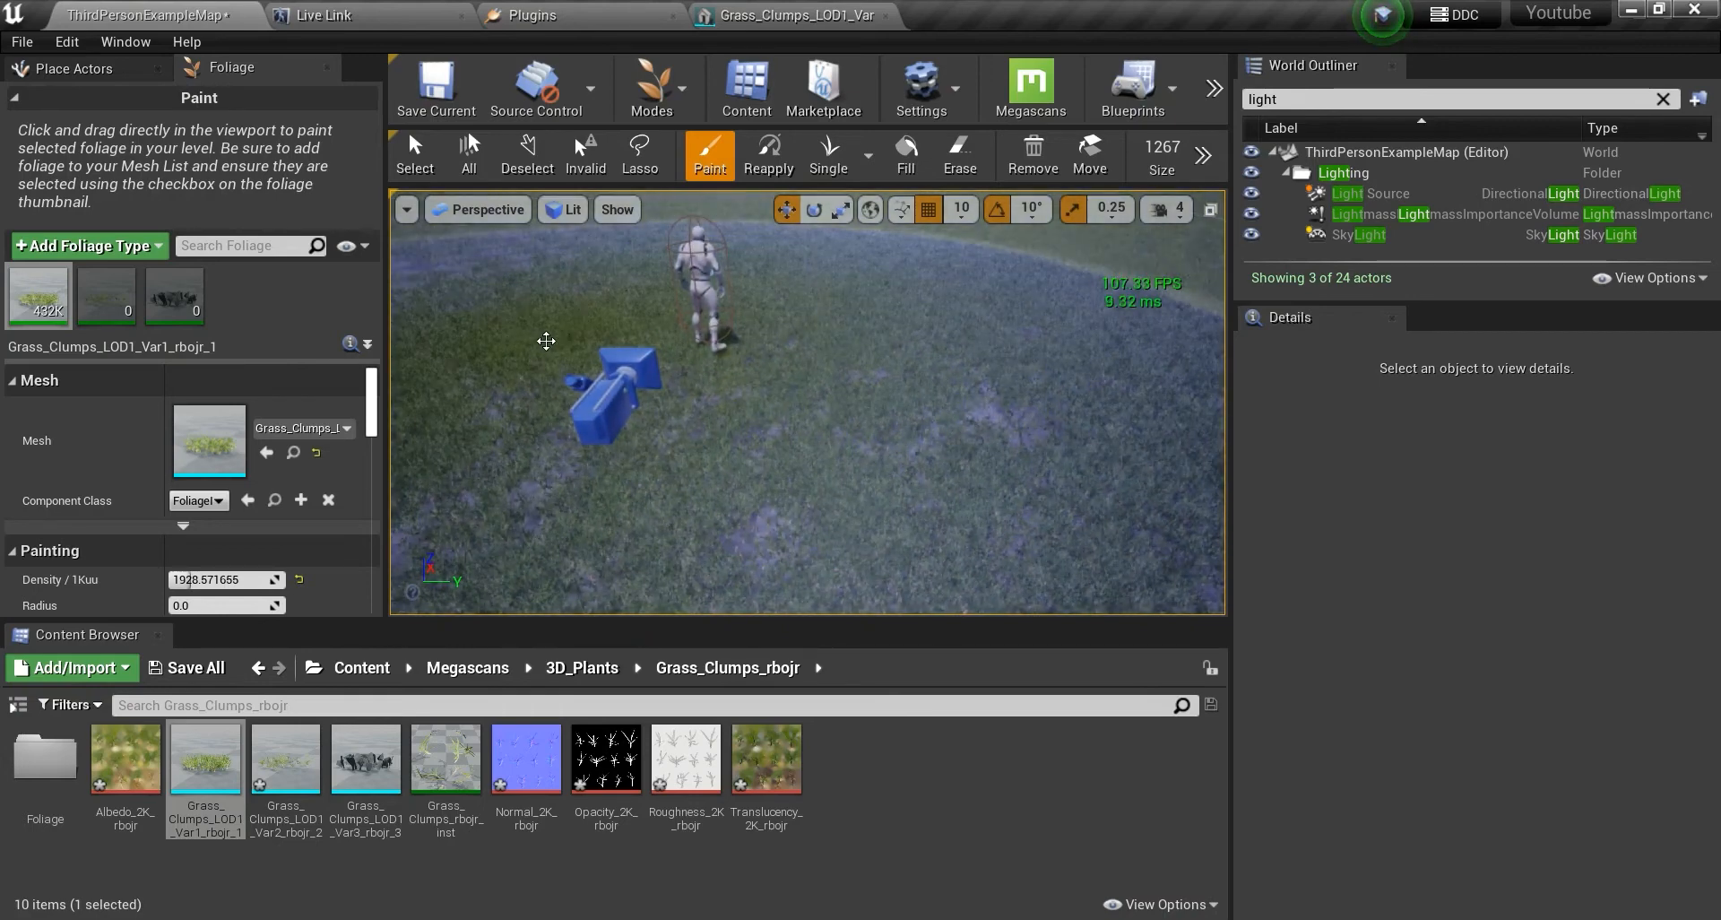
Turn off Cast Shadow in the Var1 grass foliage type's Instance Settings.
scroll("down", 3)
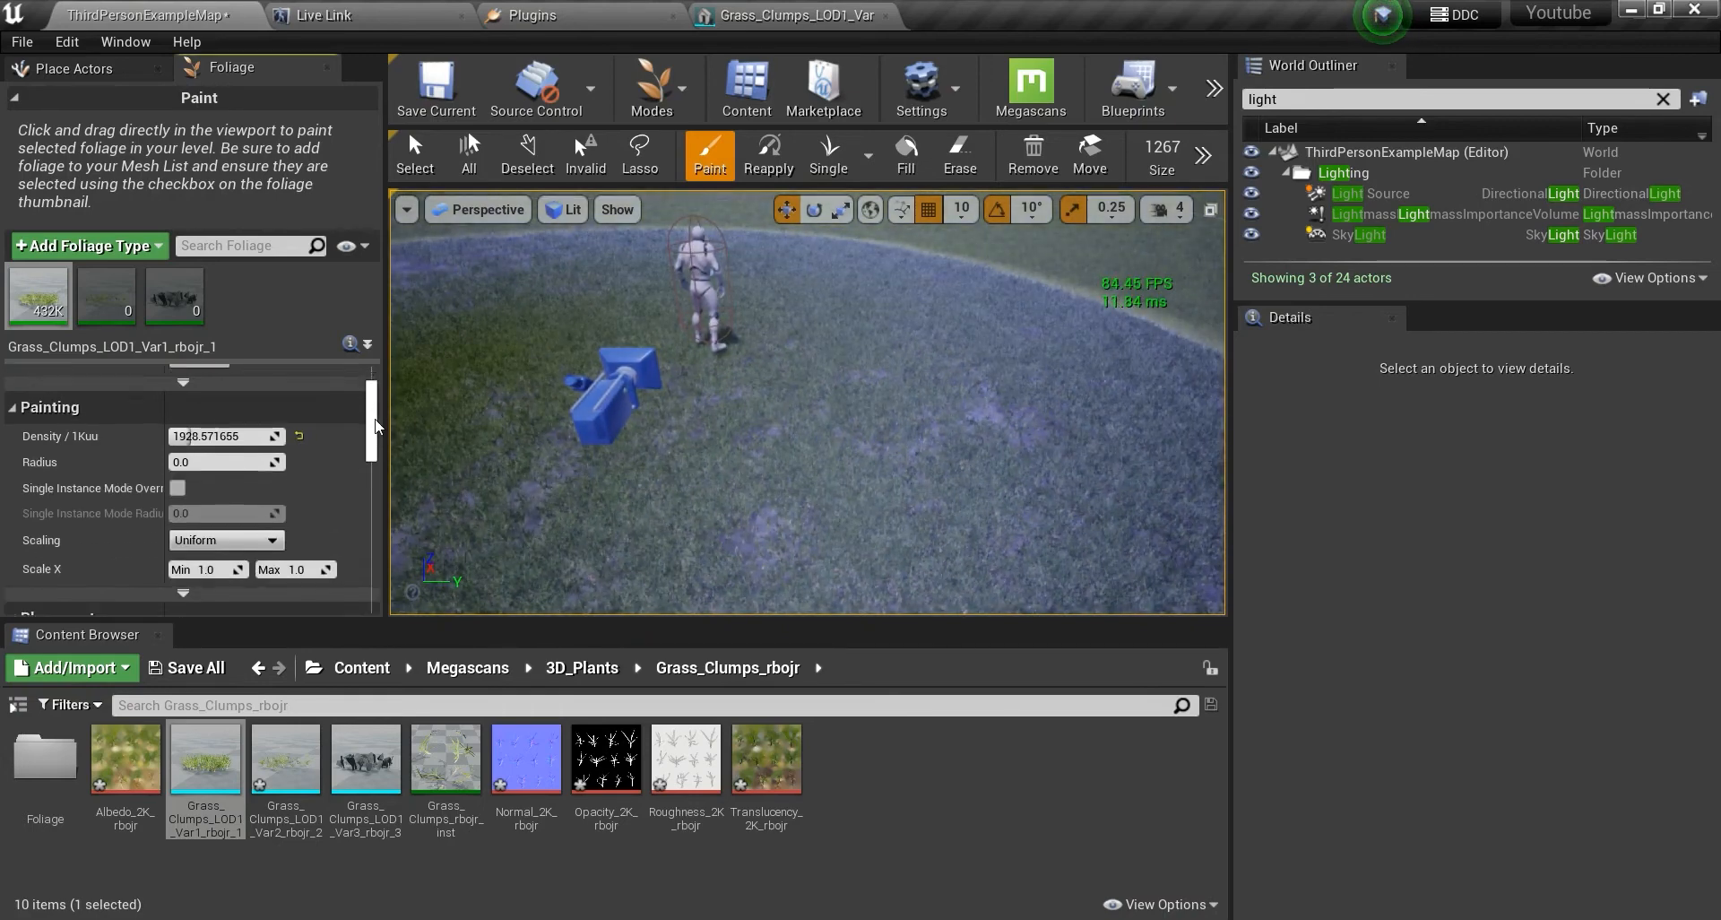
scroll("down", 3)
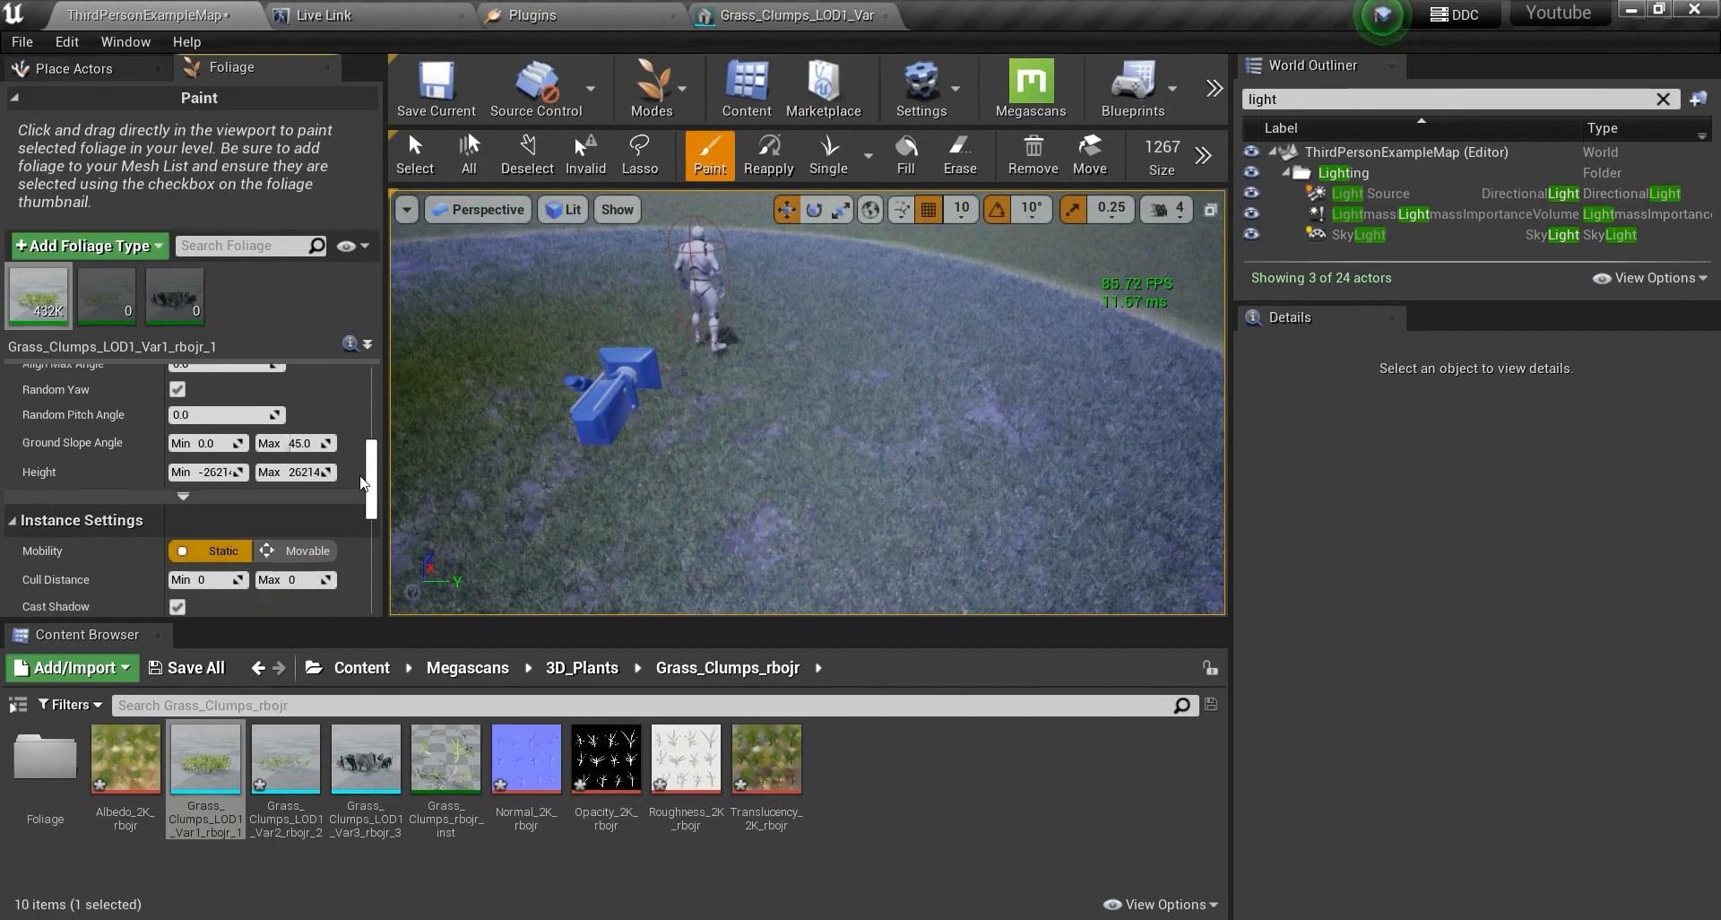
scroll("down", 3)
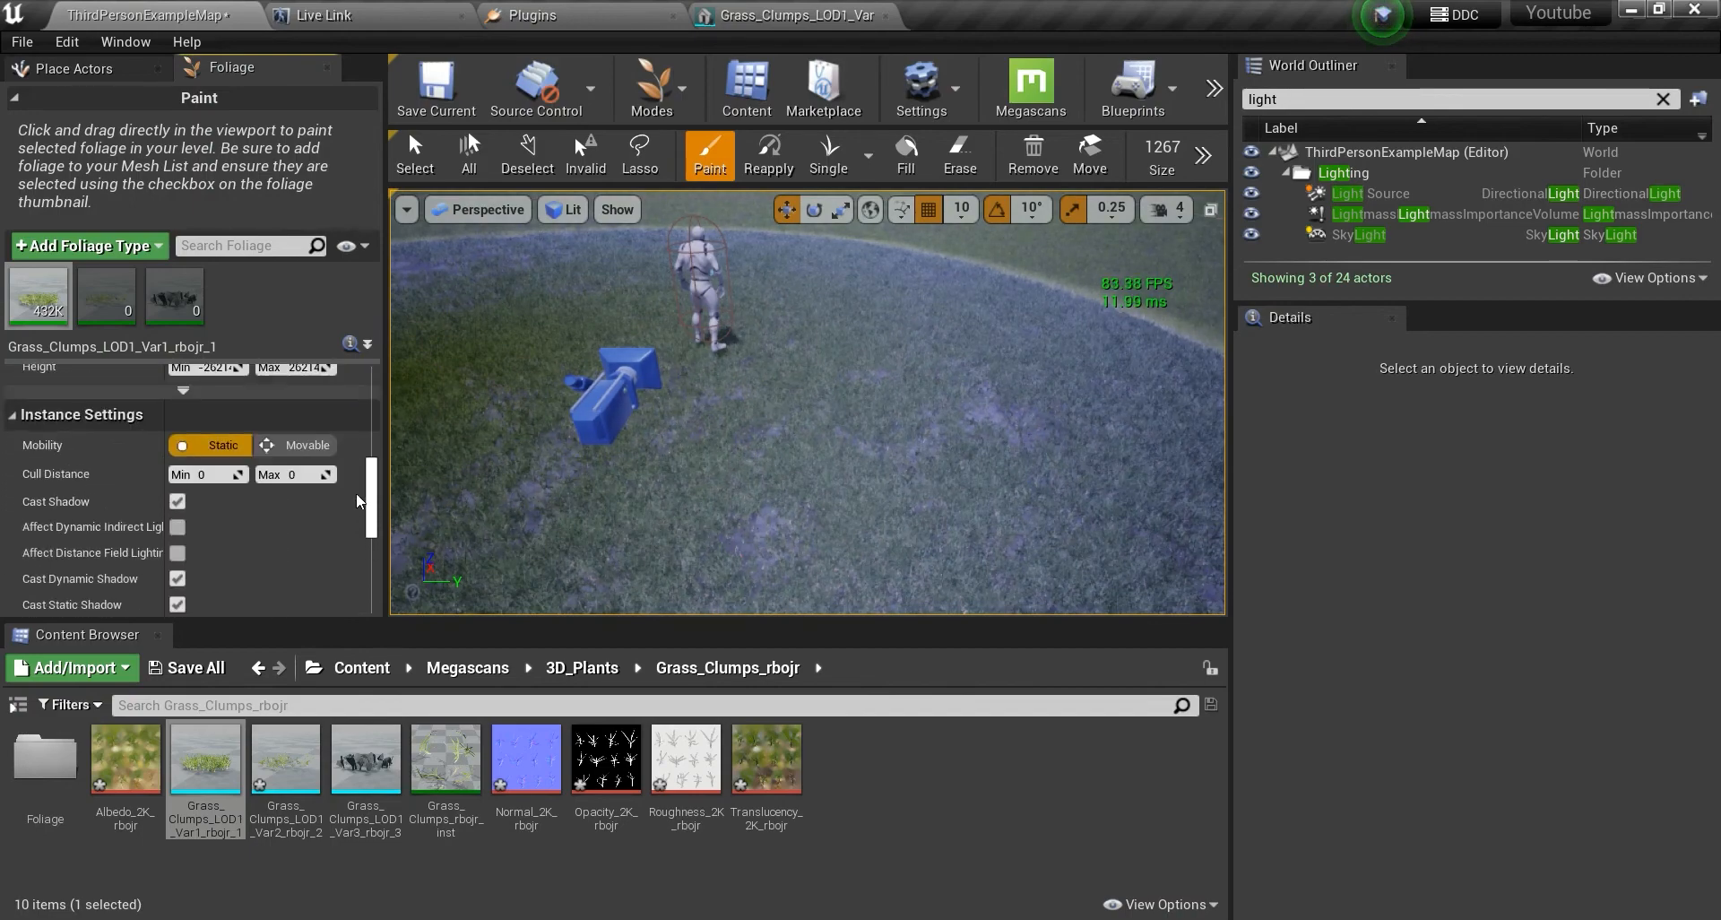
mouse_move(307, 444)
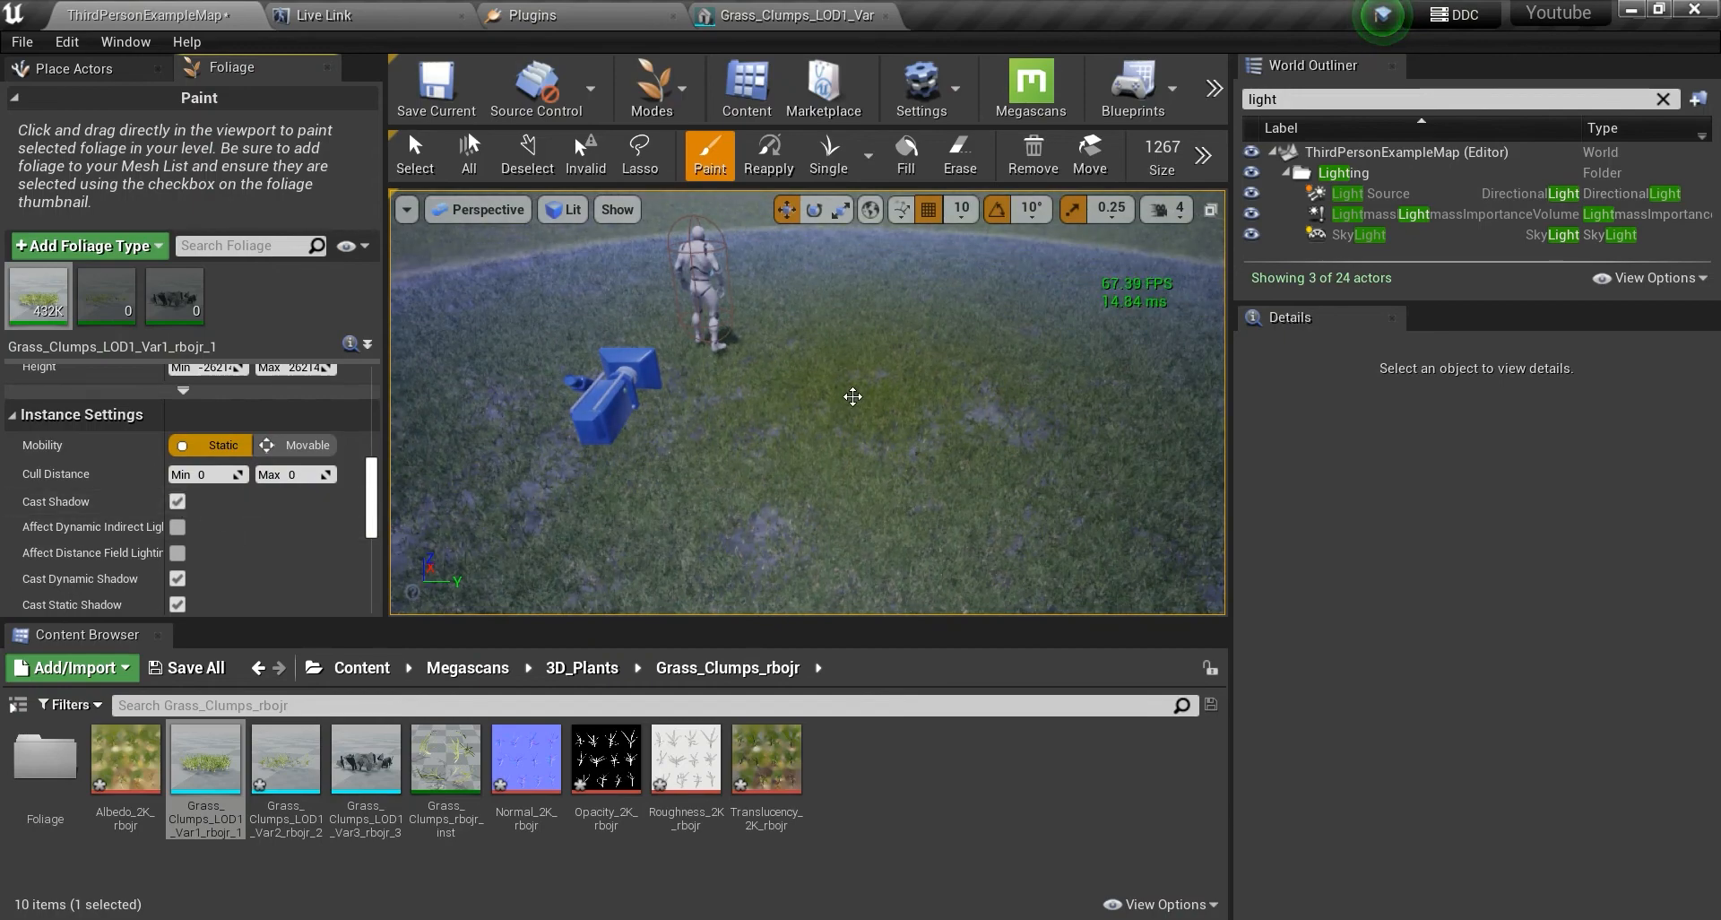
mouse_move(177, 502)
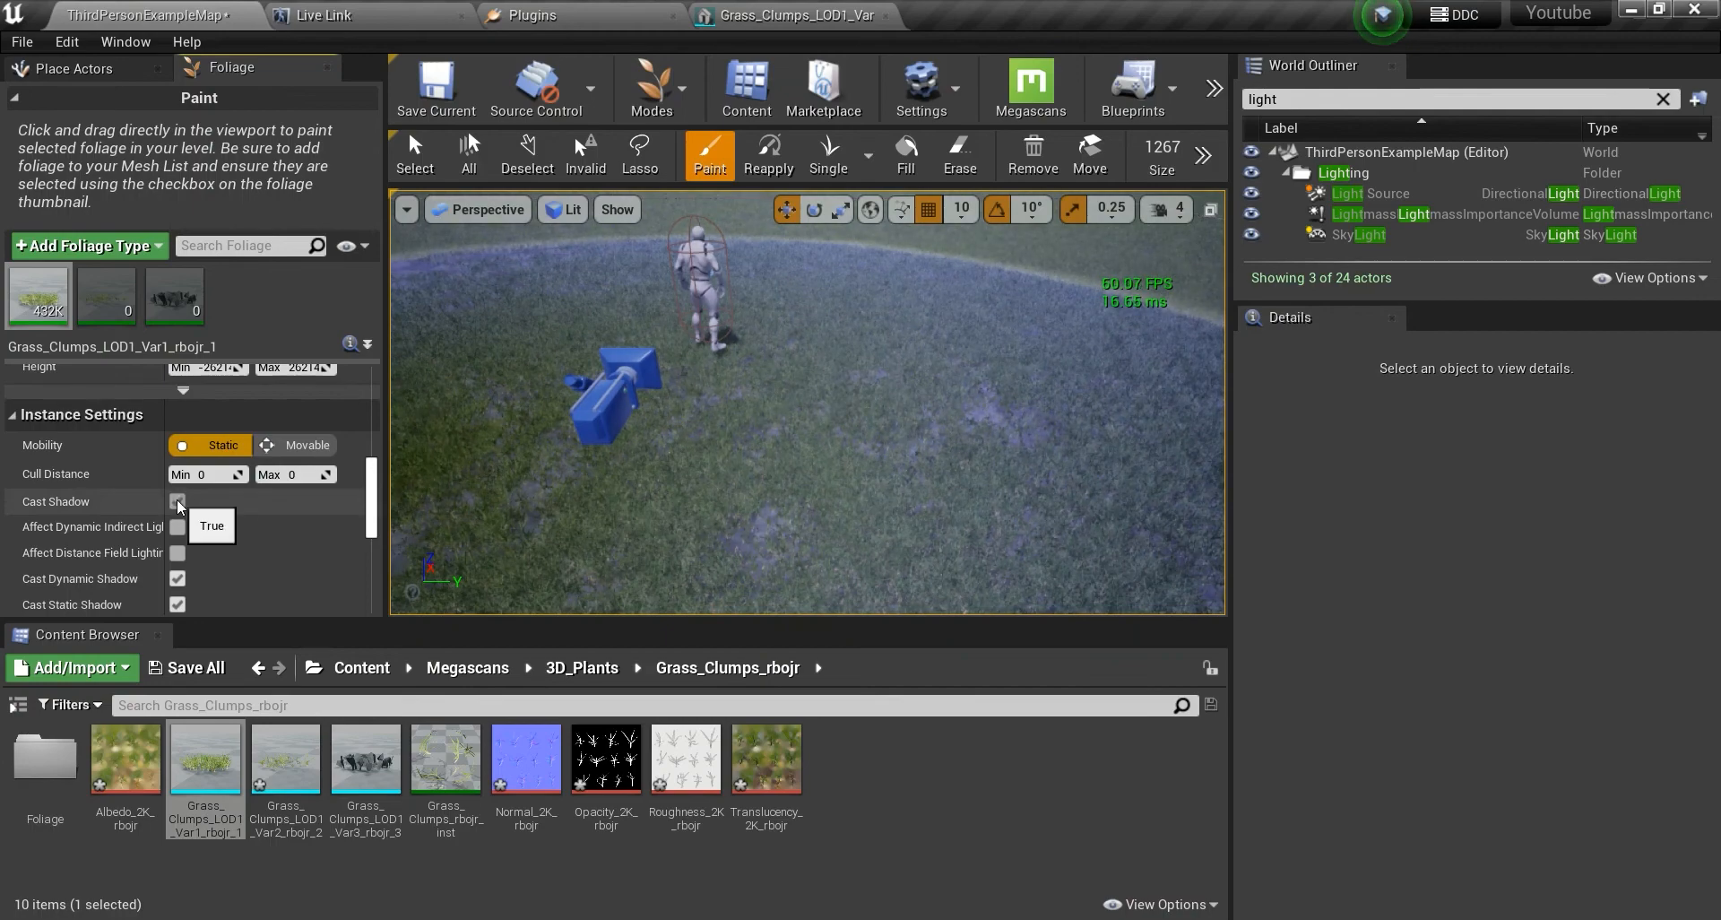
left_click(176, 502)
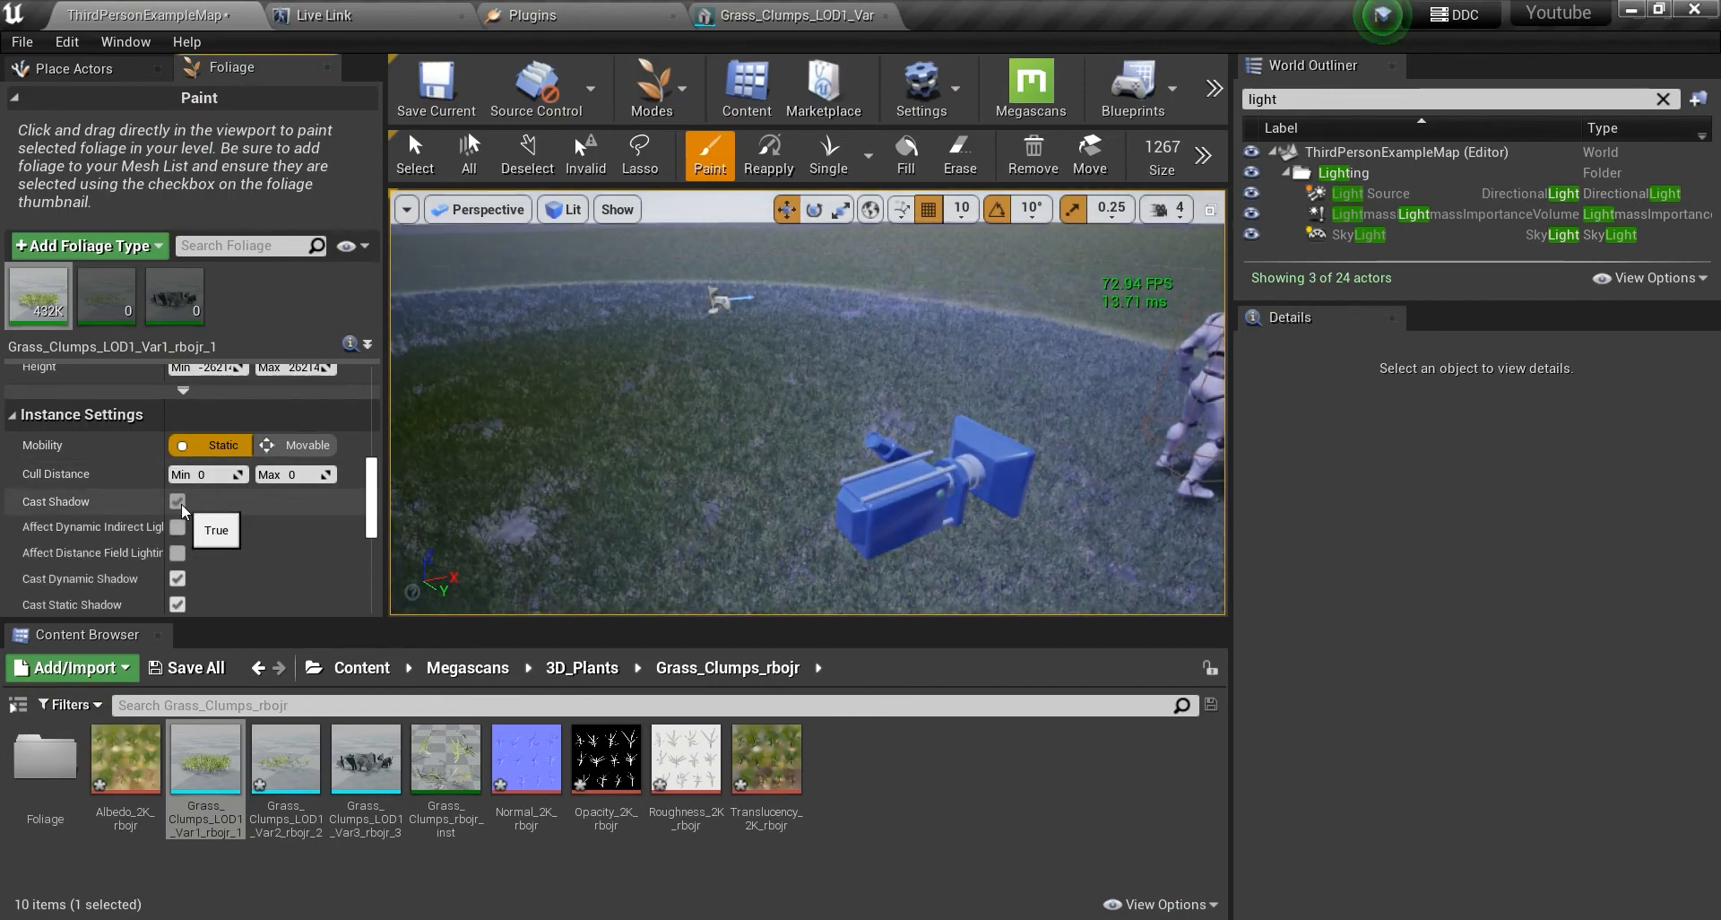
left_click(177, 502)
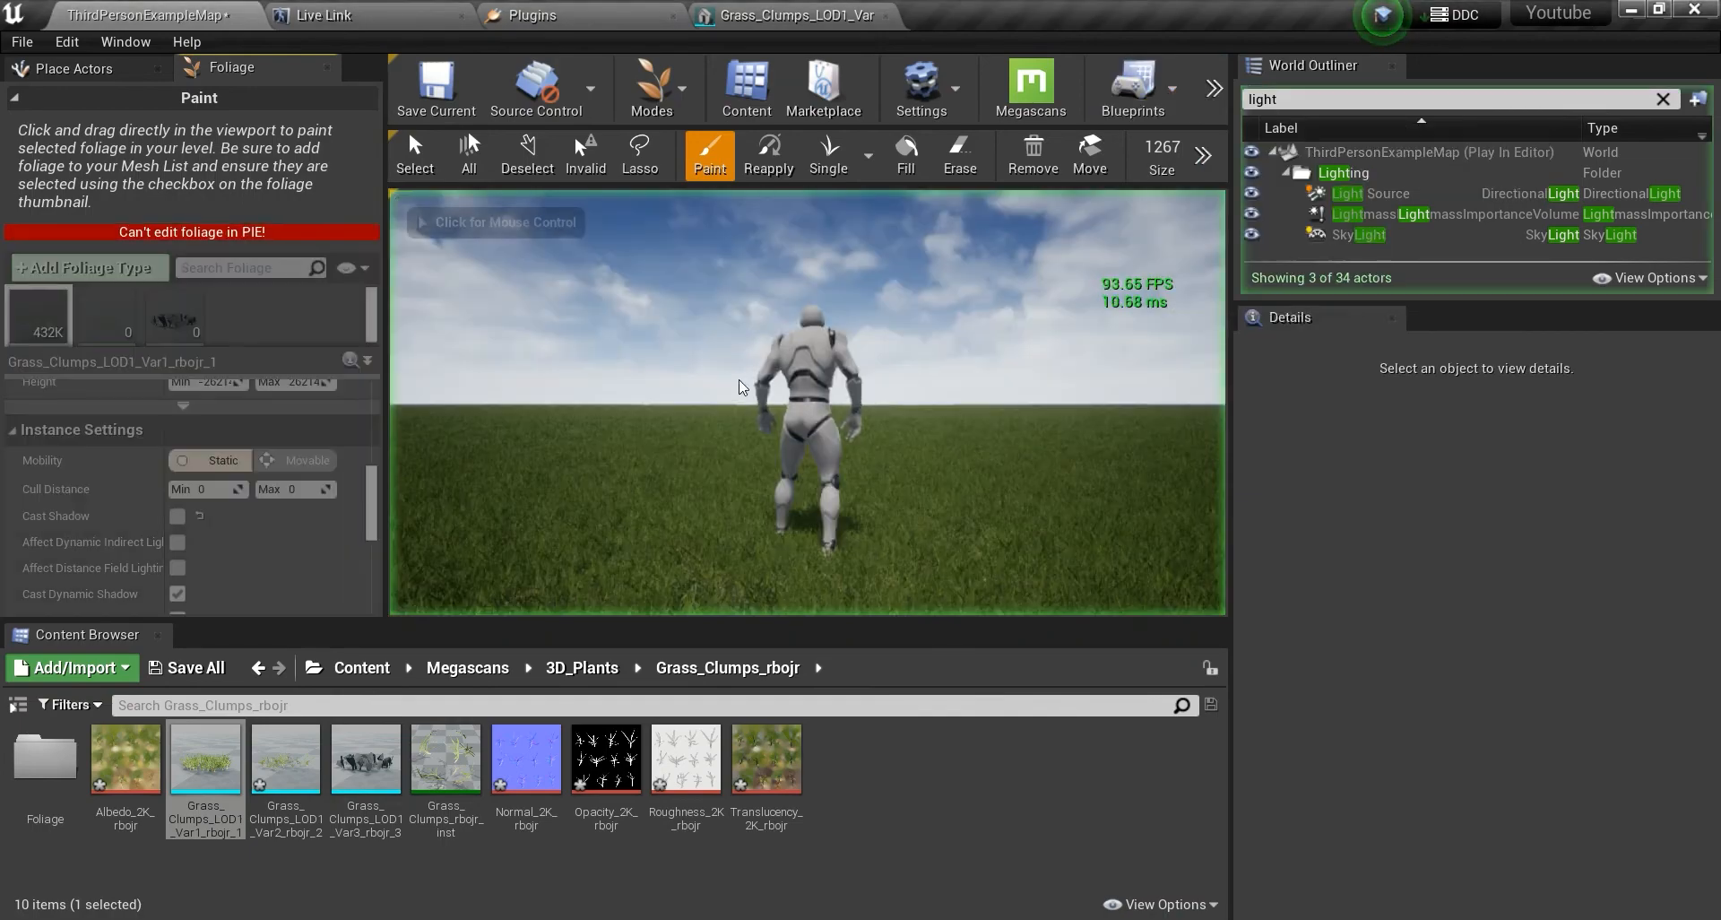
left_click(741, 387)
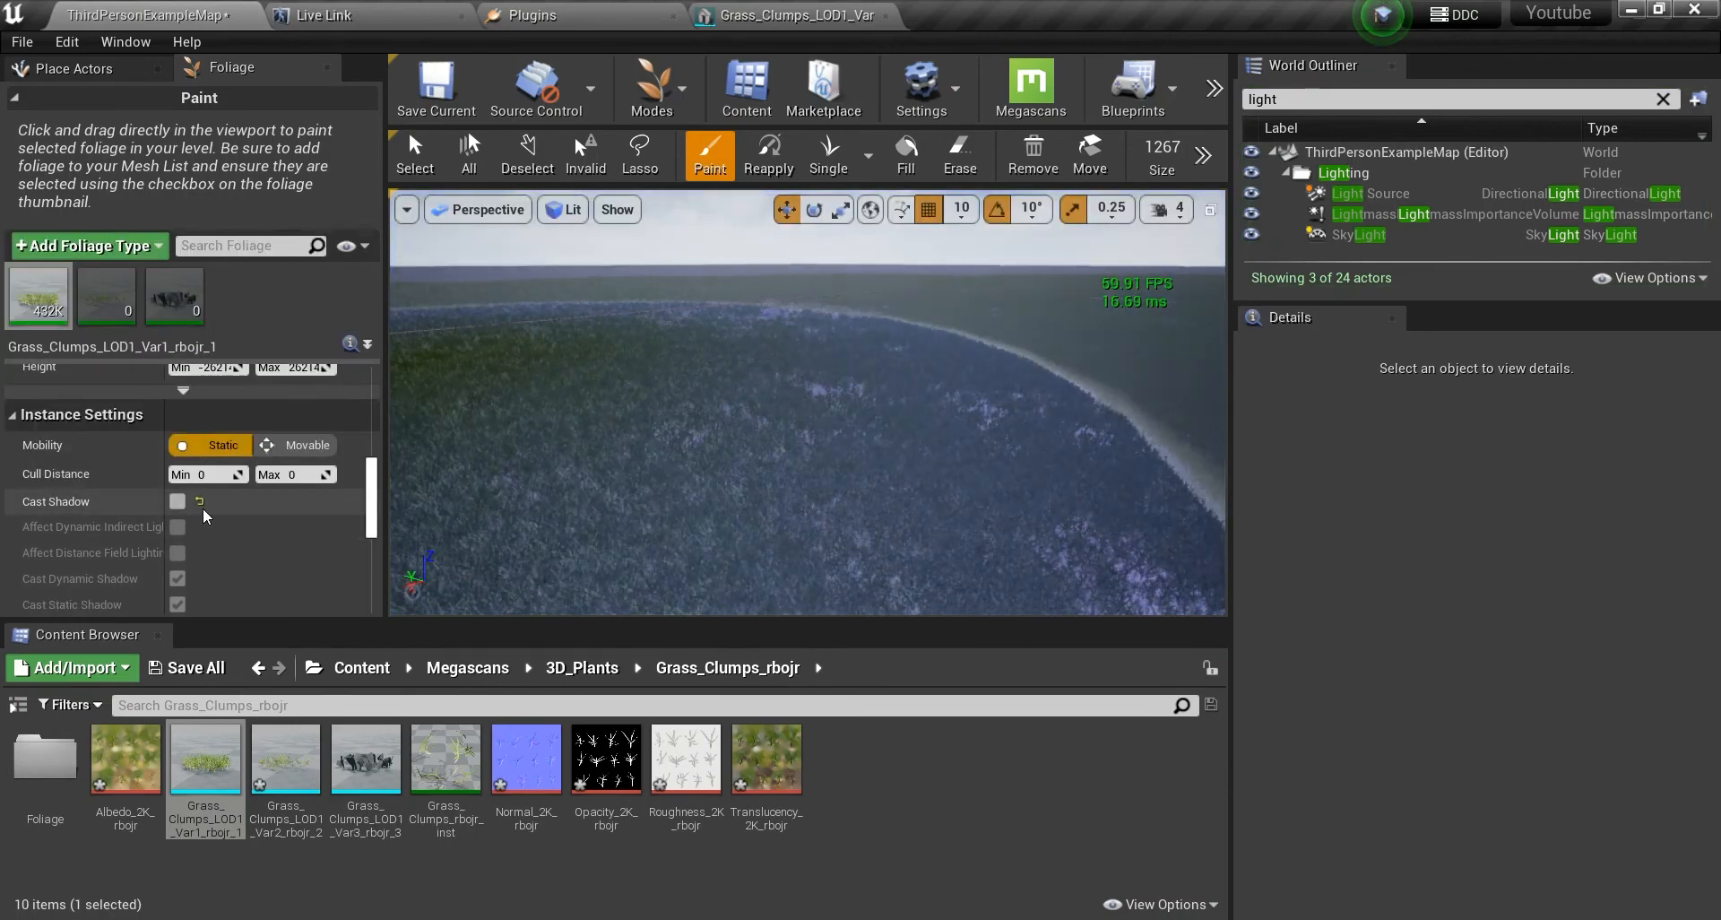
mouse_move(179, 508)
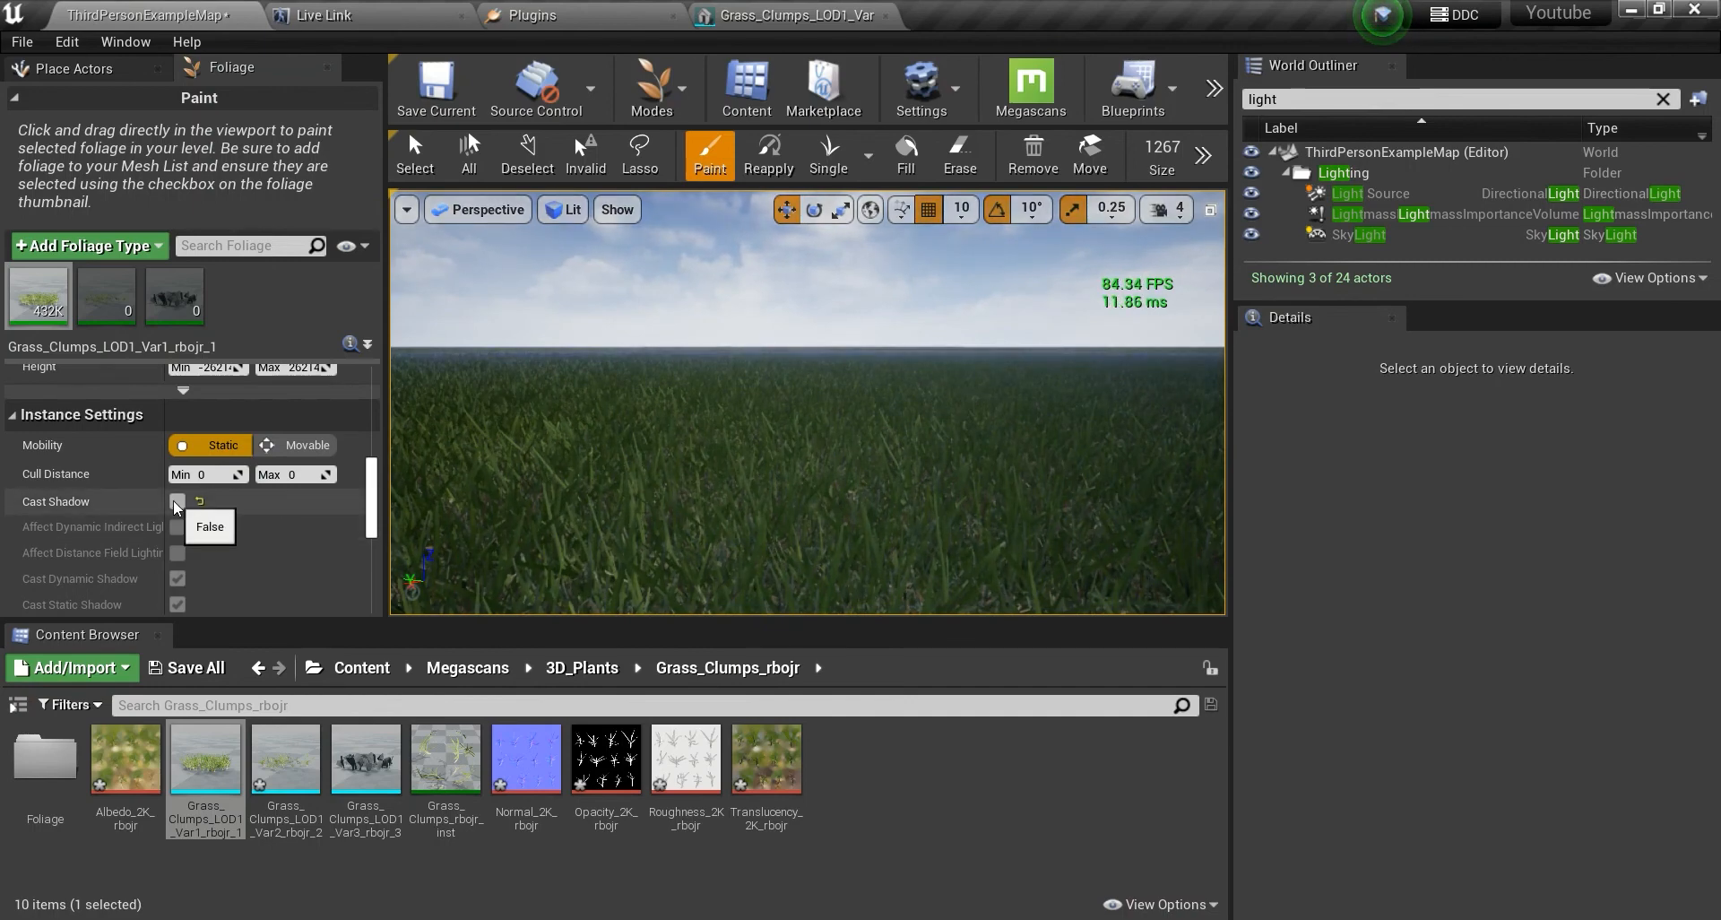
left_click(177, 502)
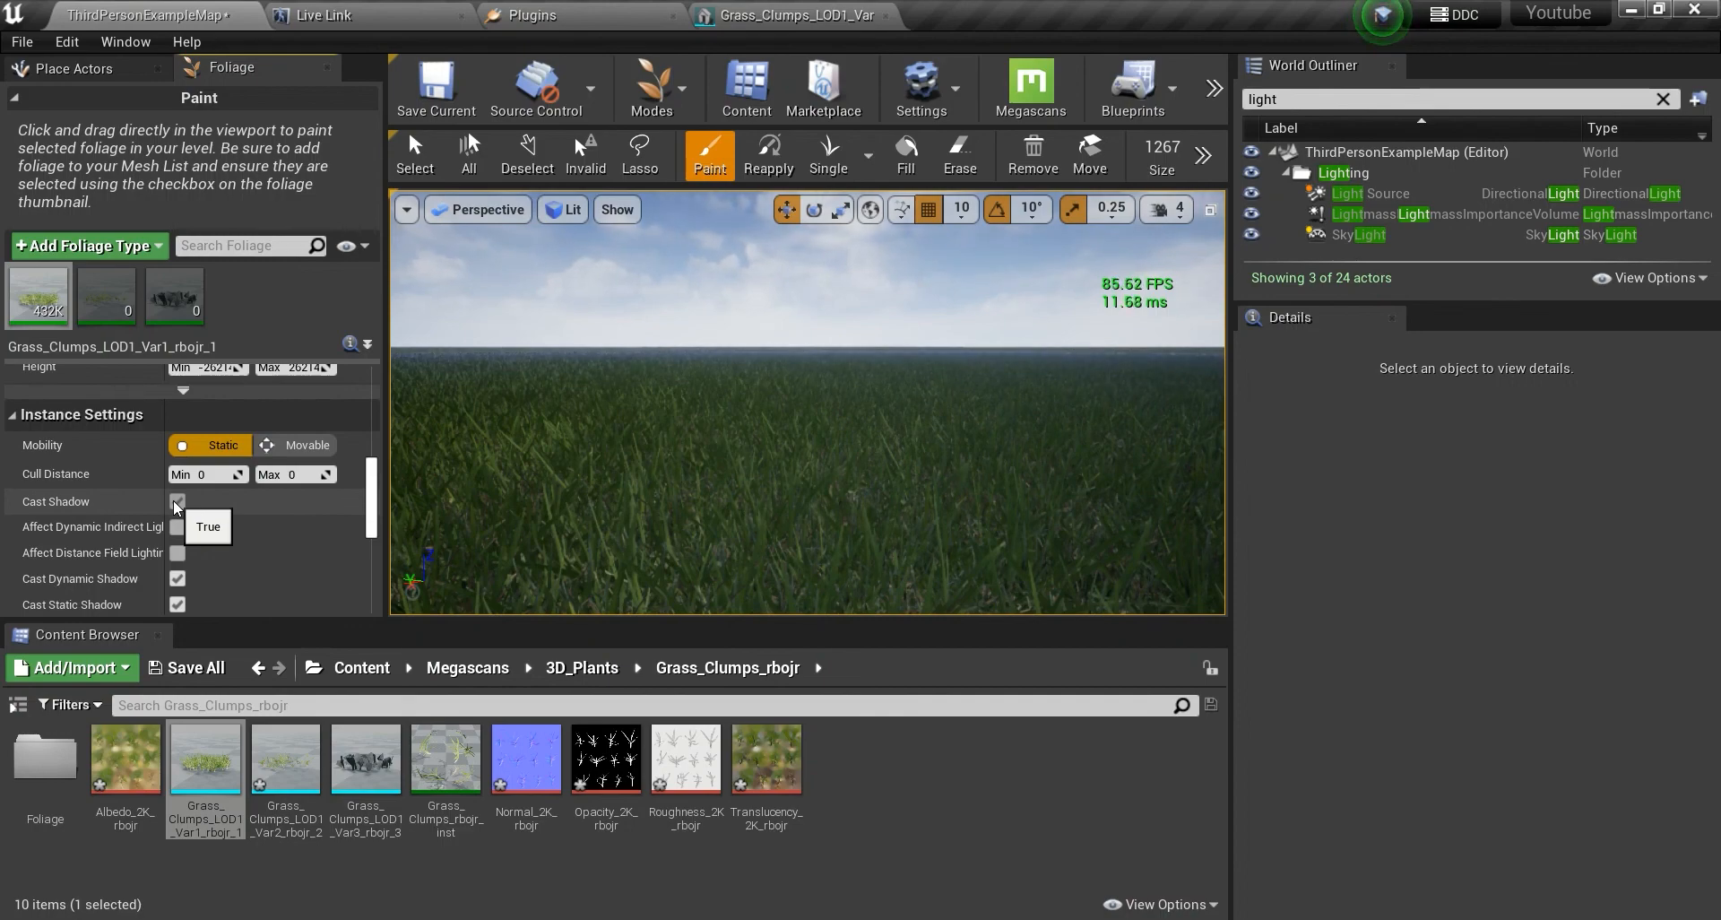
left_click(176, 502)
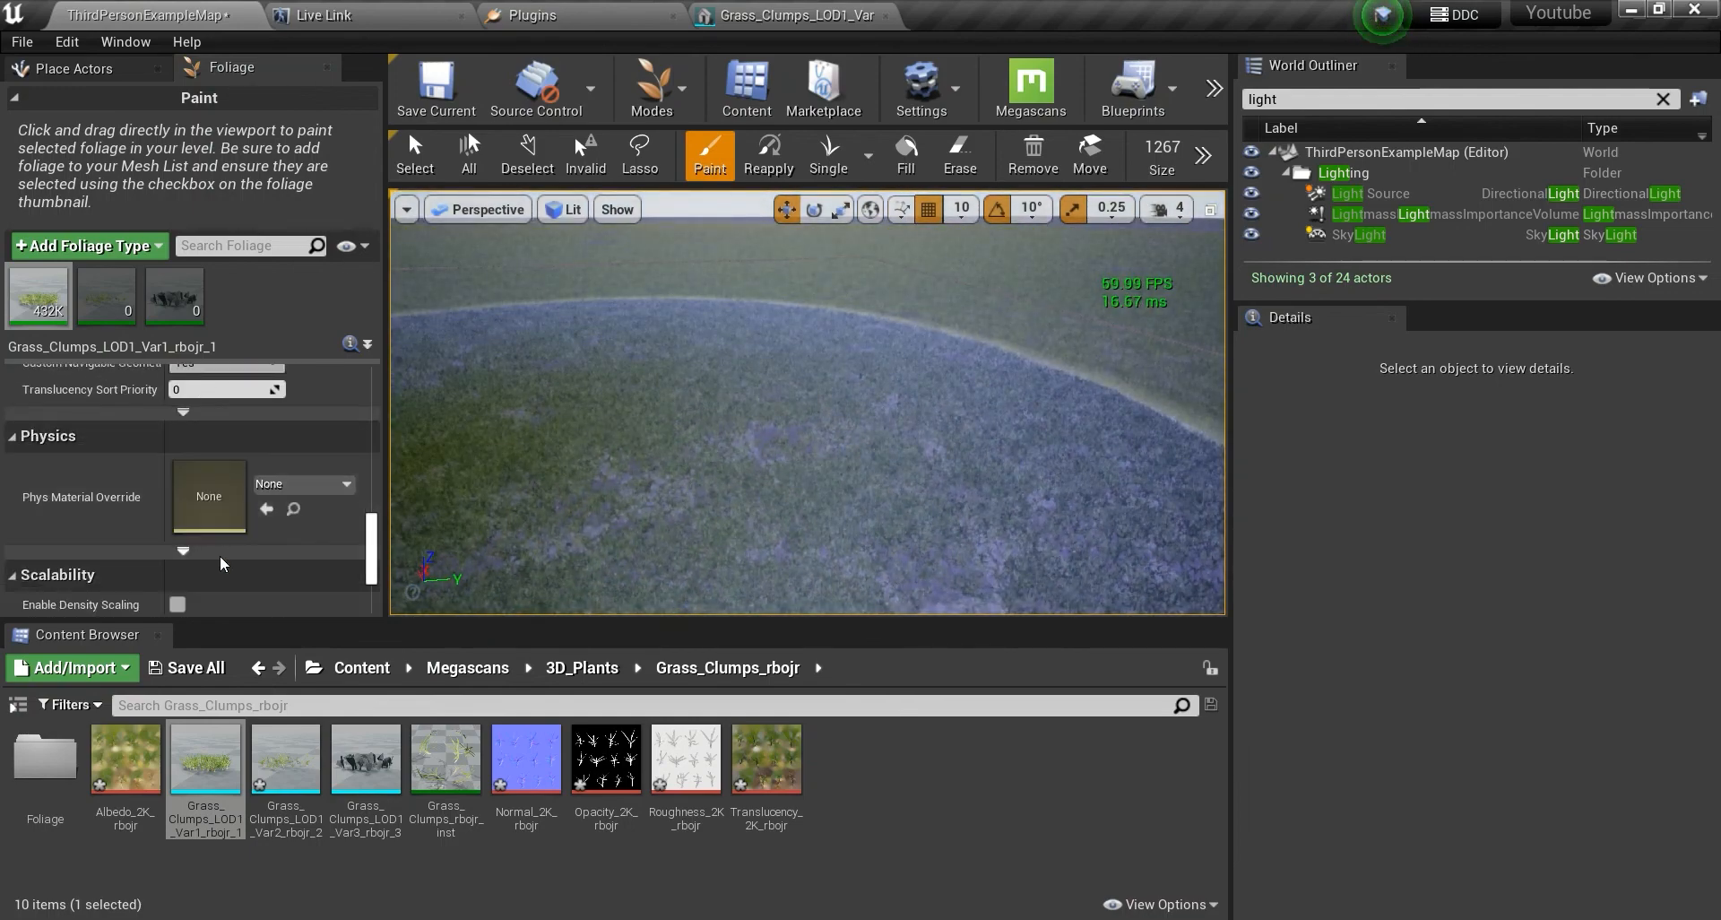
scroll("down", 3)
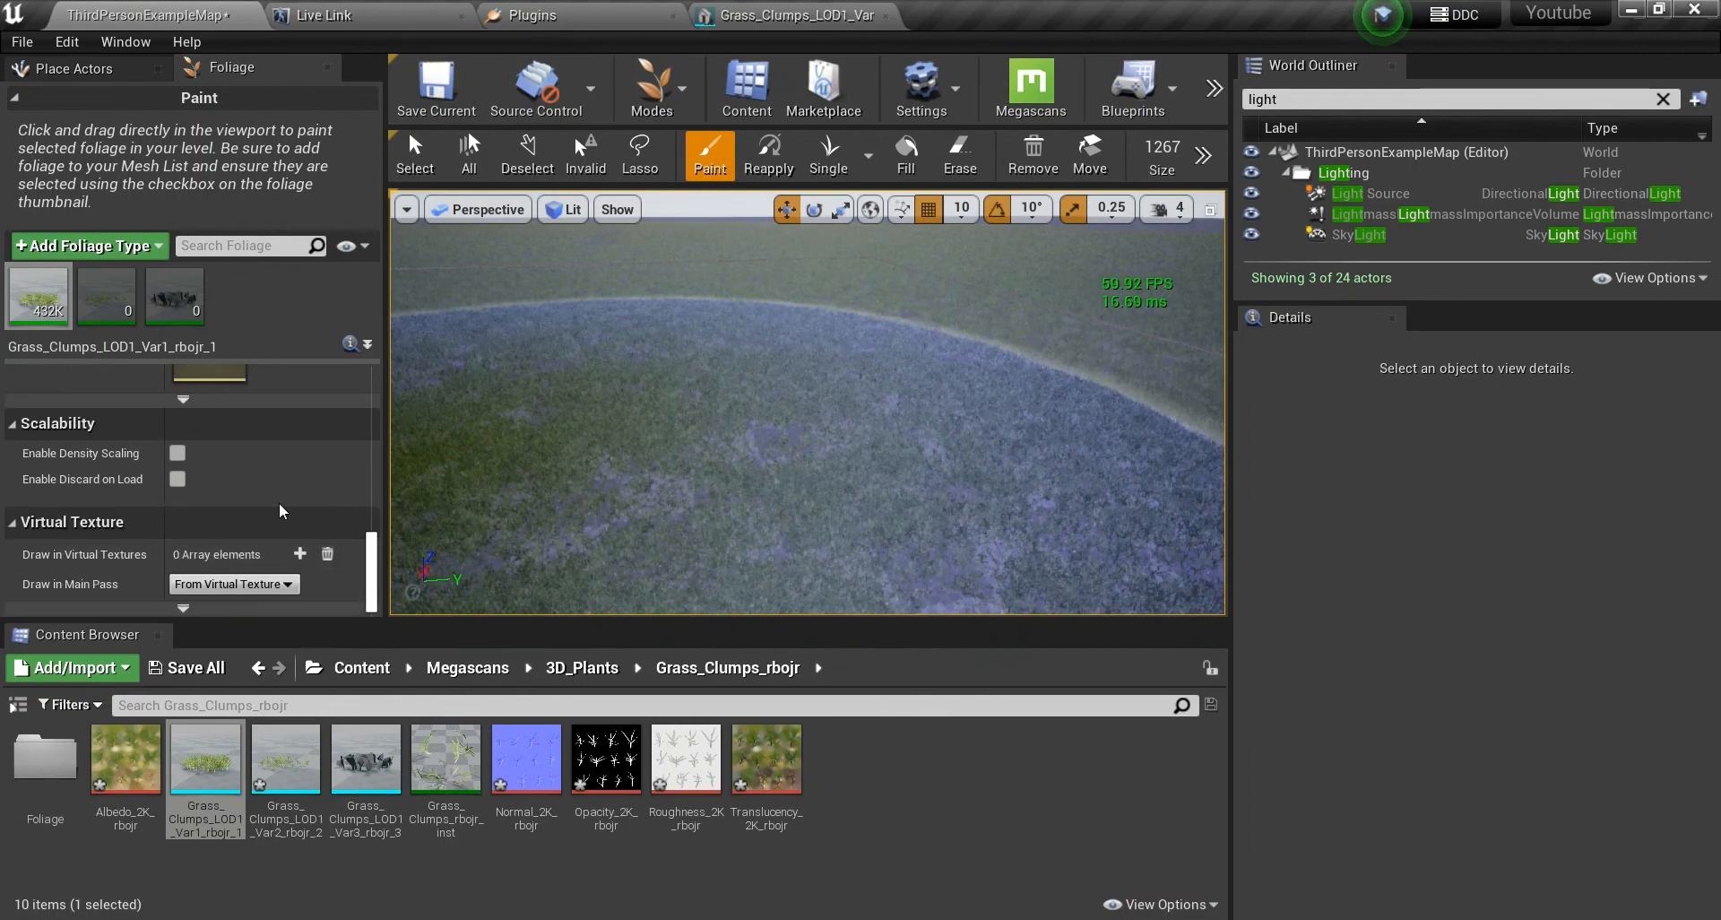